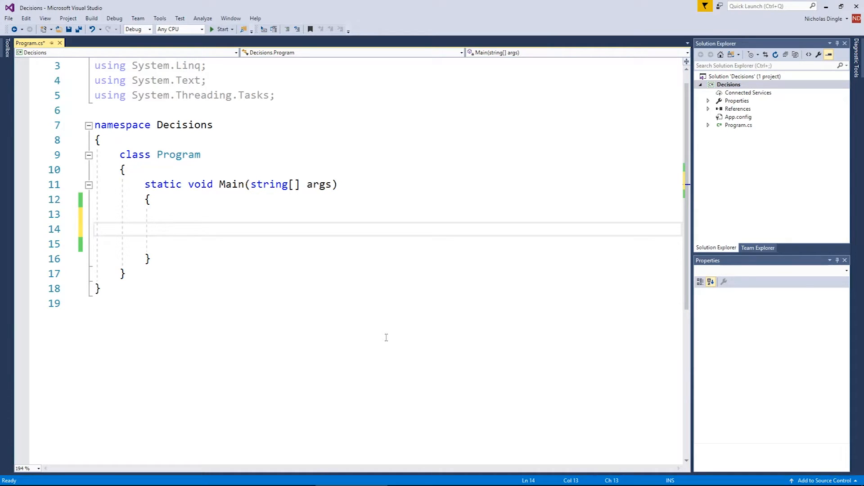
Write a single-line if (1 < 2) that prints "That's correct" in Main.
text(if)
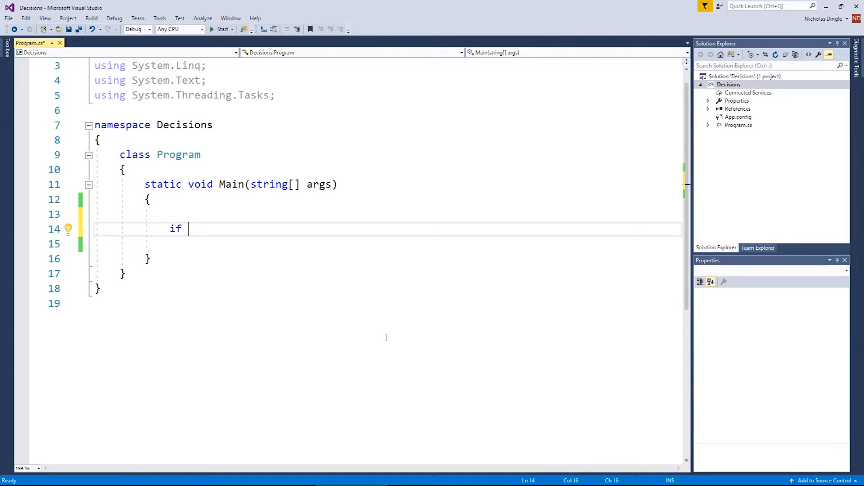
text(()
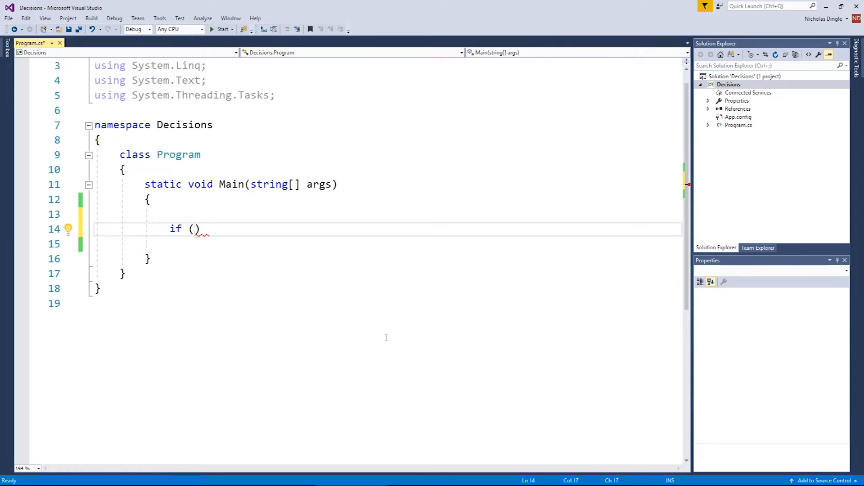
text(1 < 2)
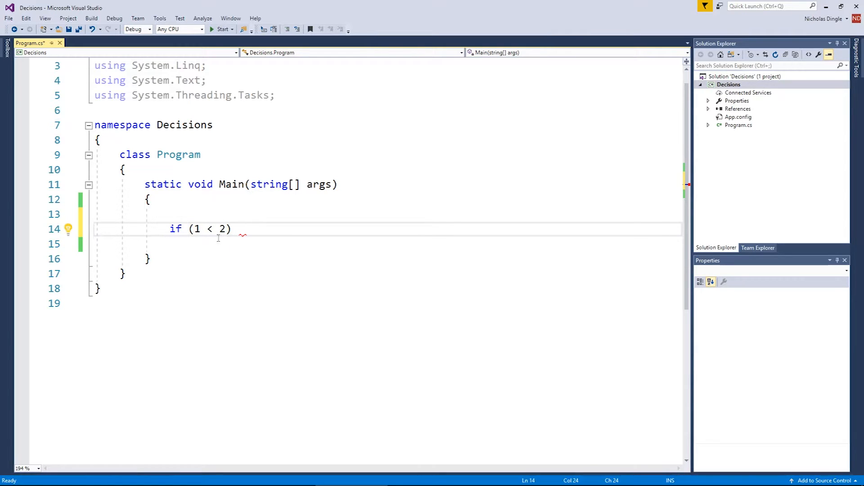
text(Console.writel)
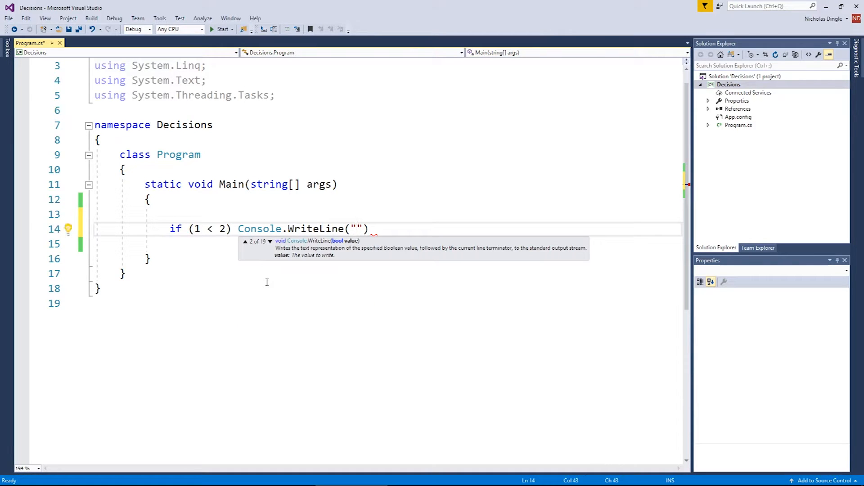
text(That's correct)
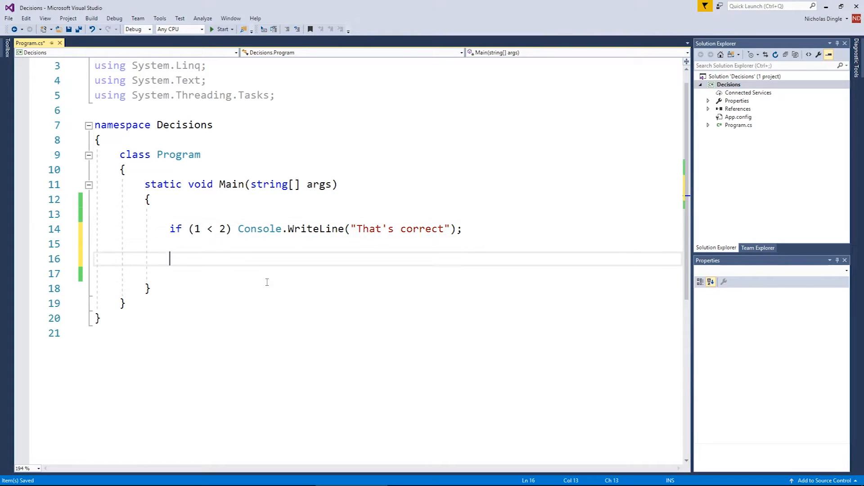
Add Console.ReadKey(); after the if and save the file.
text(Console.ReadKey();)
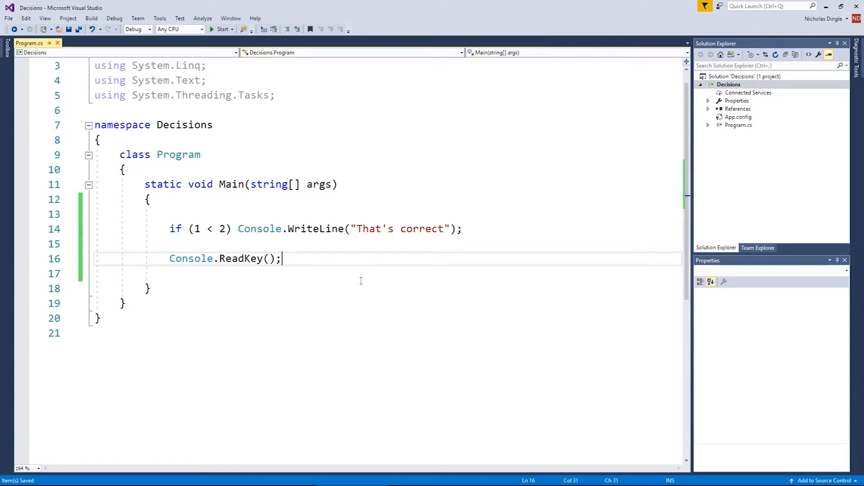
click(220, 29)
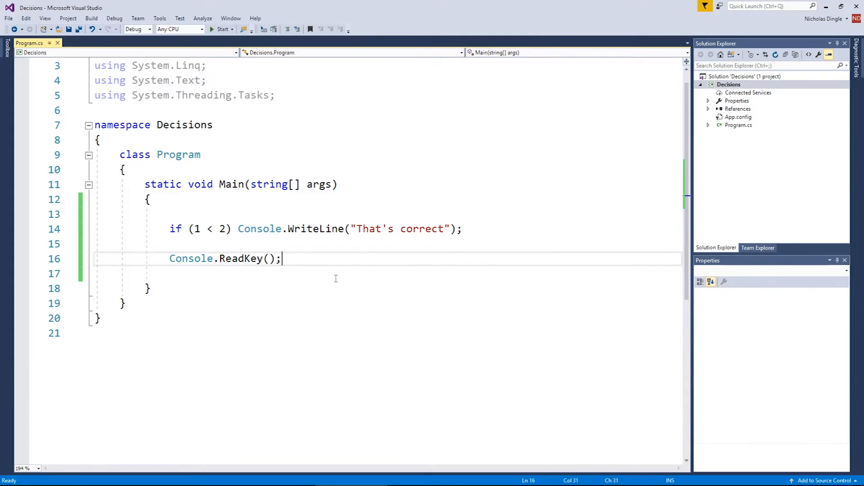
mouse_move(196, 247)
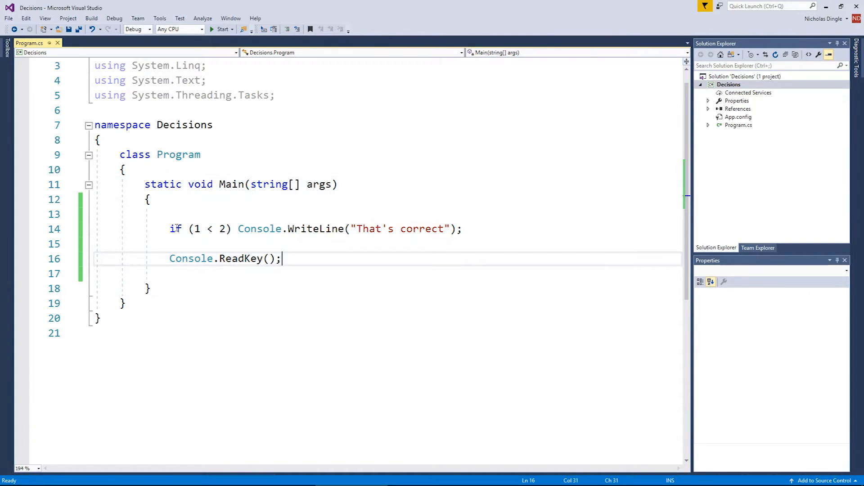
Change the condition to 1 > 2, save, and go to the Debug menu.
double_click(176, 229)
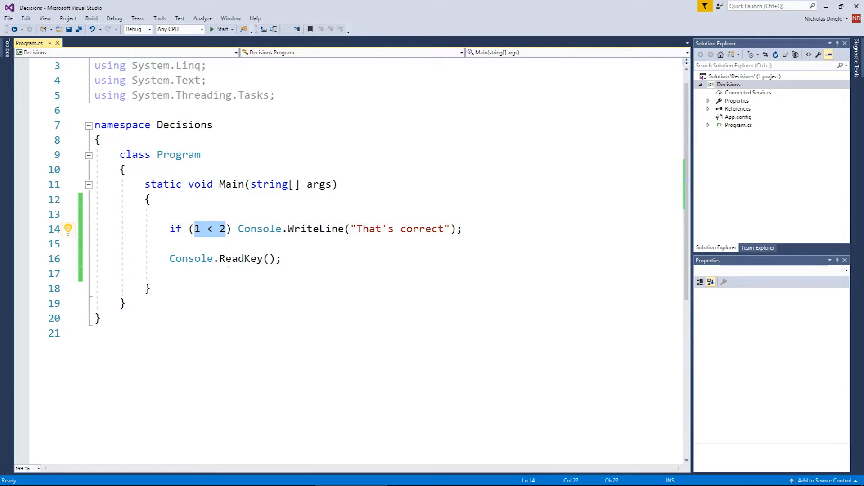
mouse_move(252, 267)
text(>)
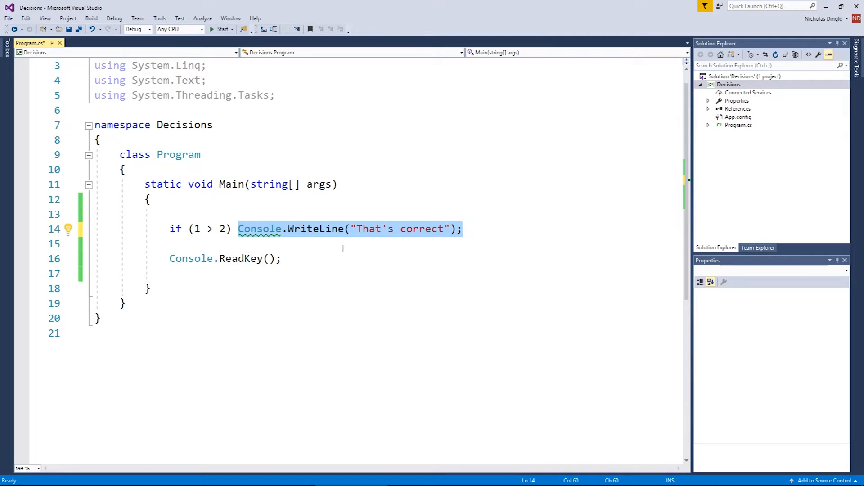
click(220, 29)
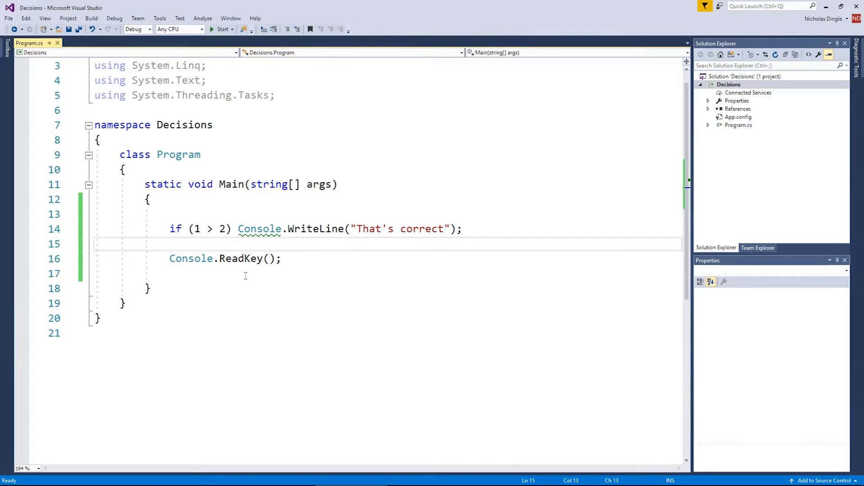
mouse_move(214, 236)
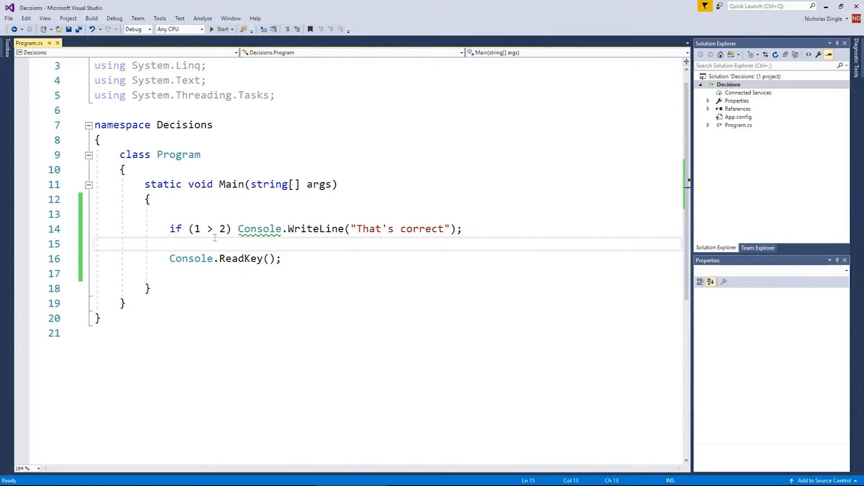
click(114, 18)
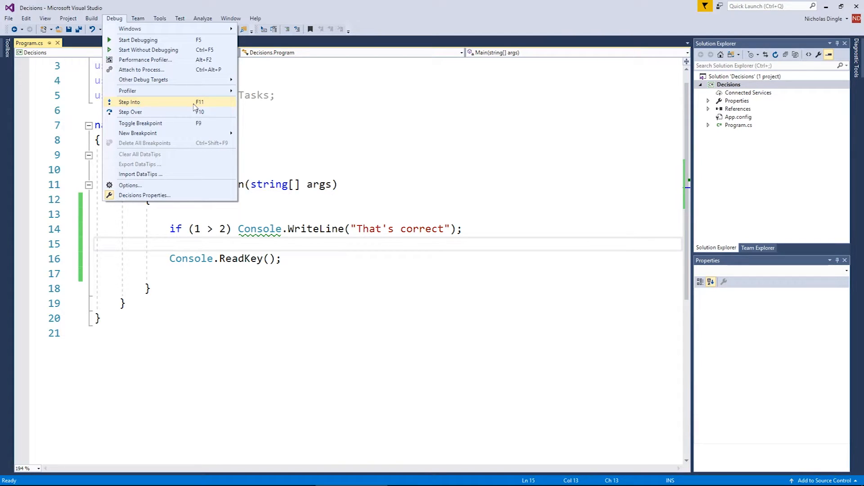
click(129, 102)
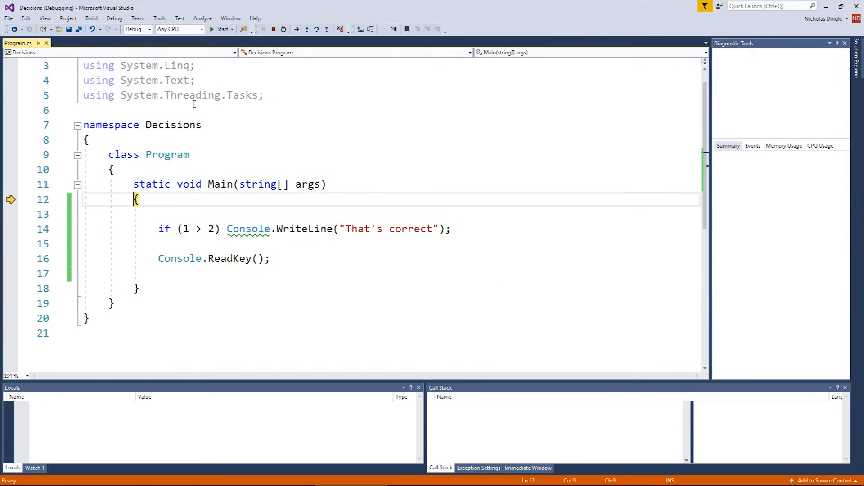
click(220, 29)
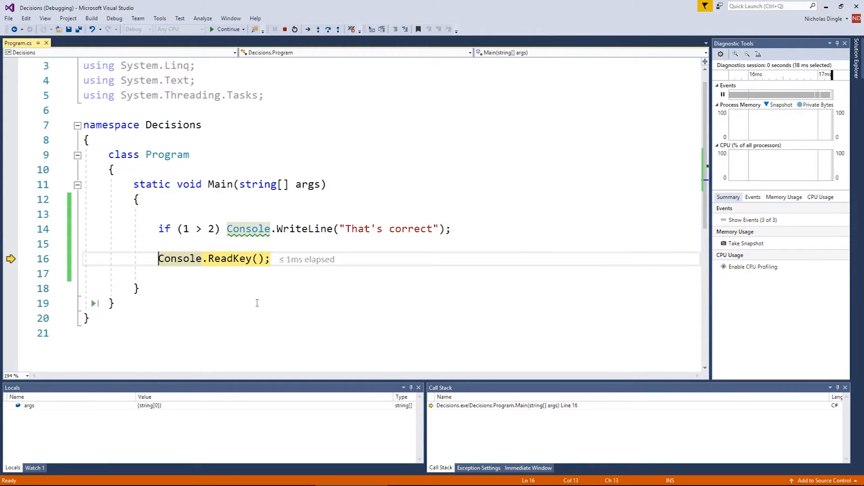
mouse_move(195, 229)
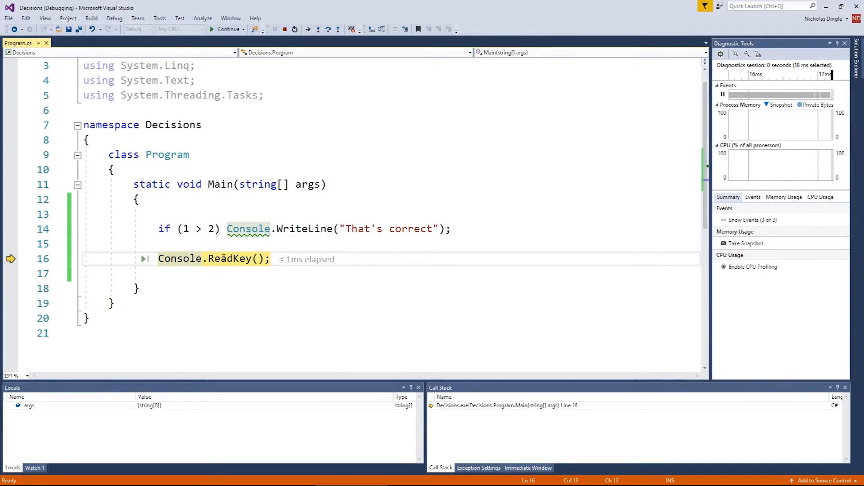
click(227, 28)
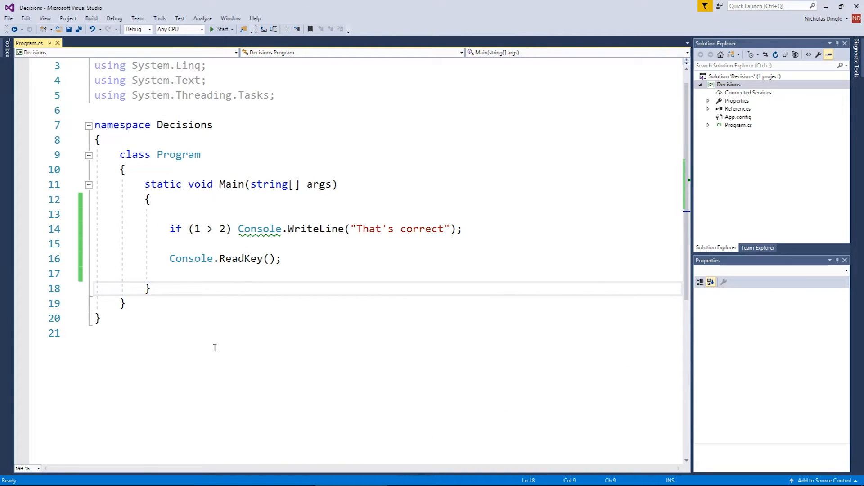
Label the first if with a //Single line if comment and add blank lines below it.
drag(171, 229, 234, 228)
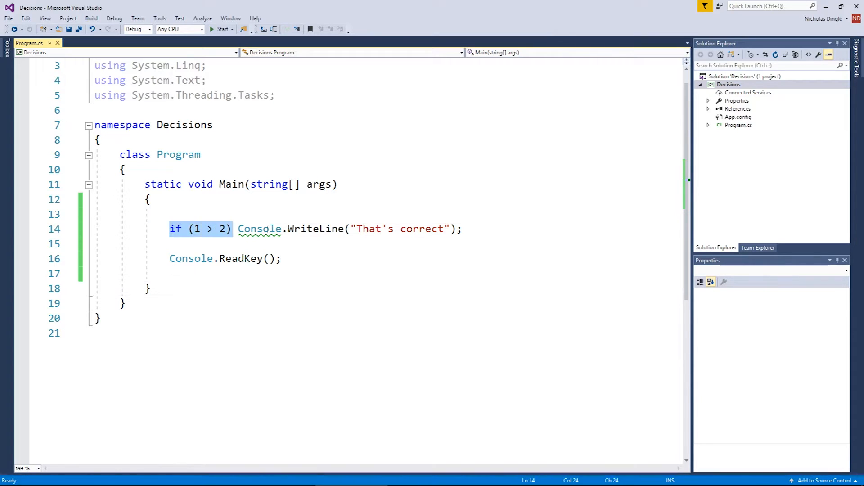
text(//Single lin)
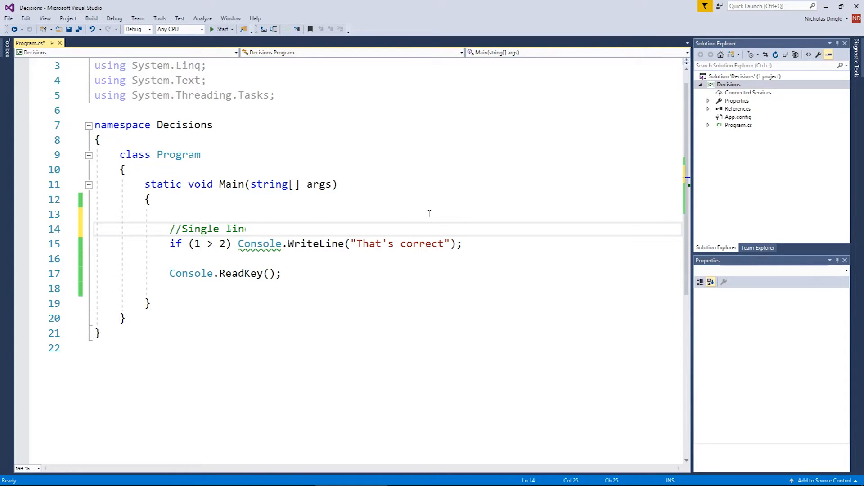
text(e if)
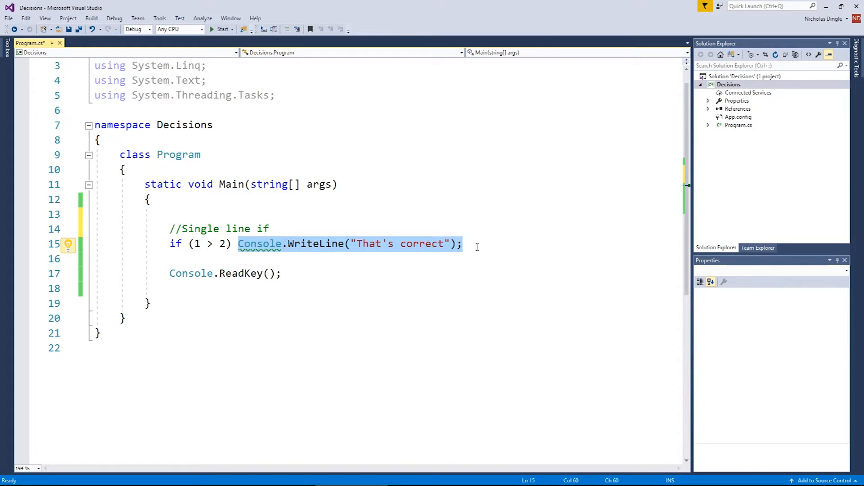
key(enter)
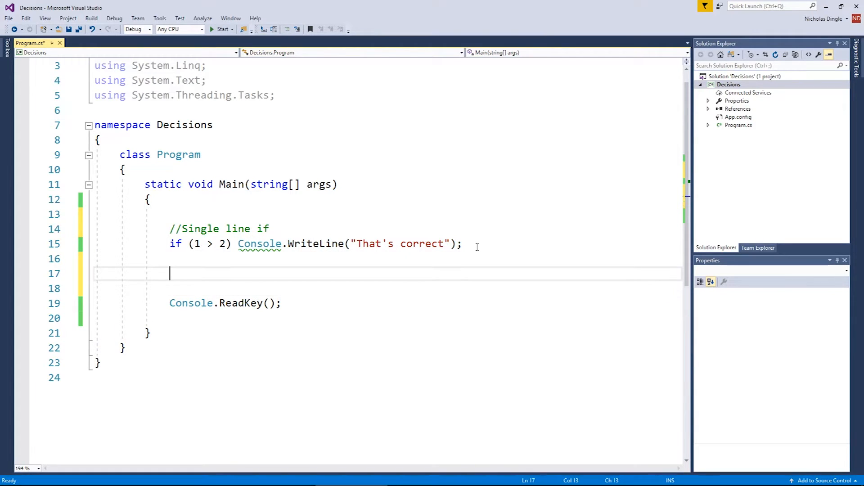
Add //Multi line if and if (1 < 2) with braces expanded onto their own lines.
text(//Multi line)
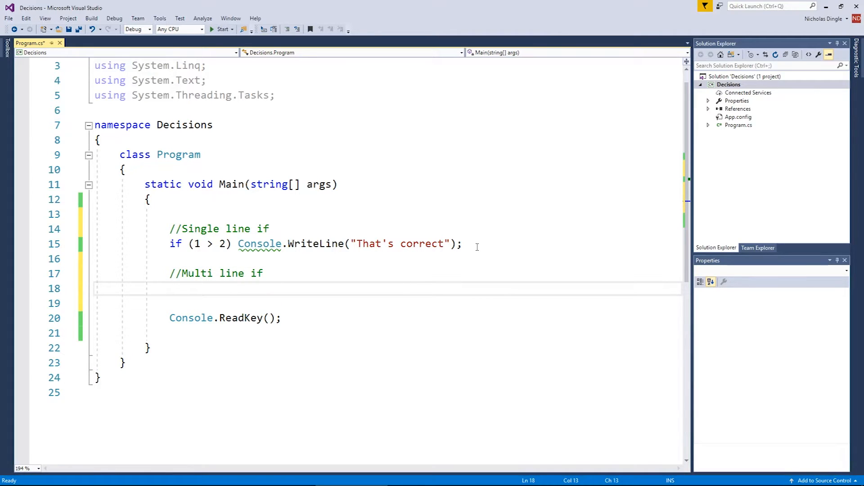
text(if ()
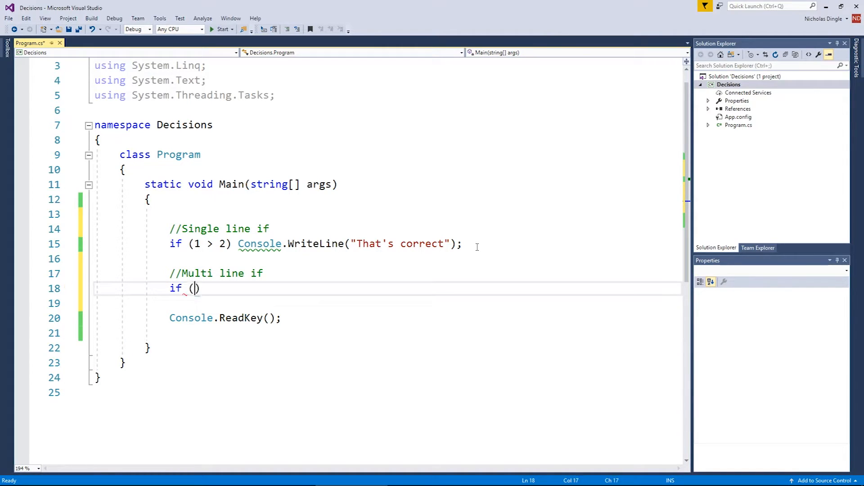
text(1 <)
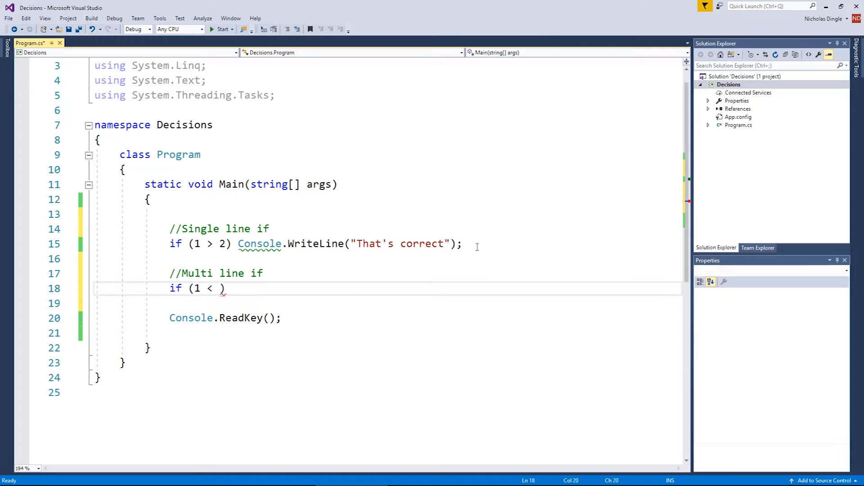
text(2)
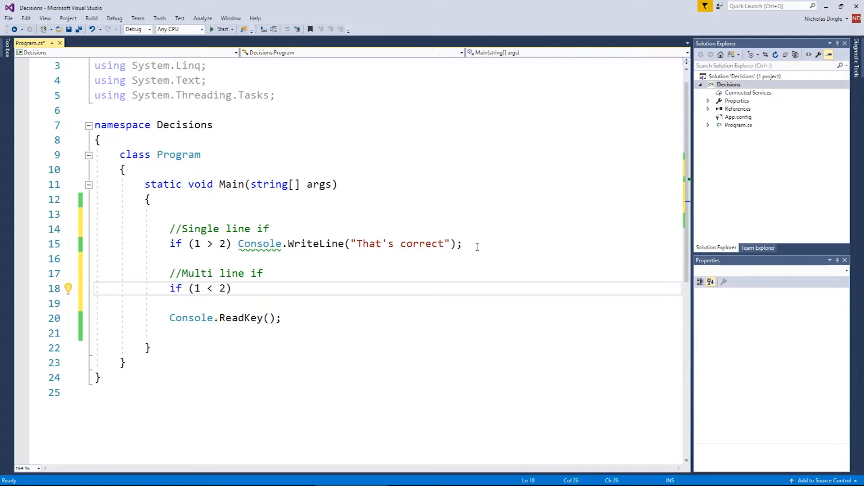
text({ })
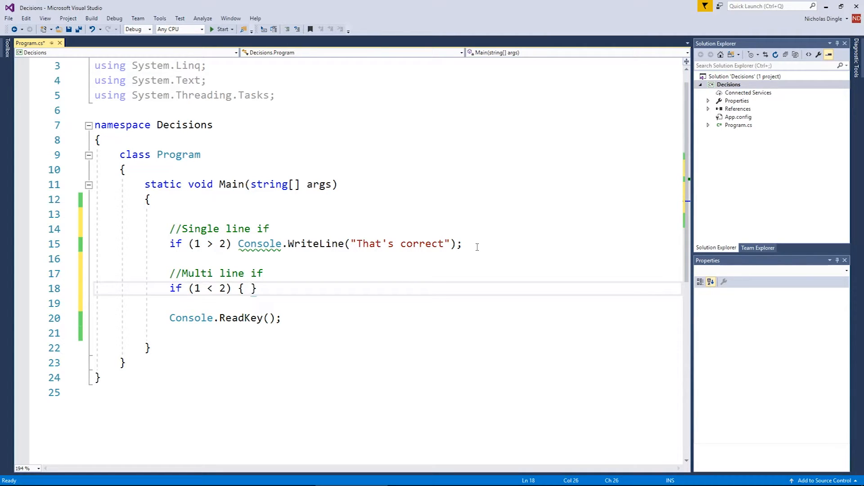
key(Backspace)
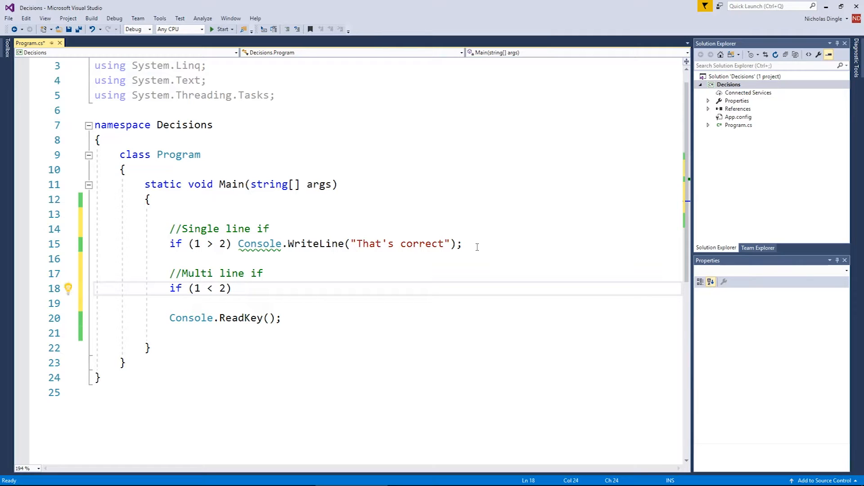
text({ })
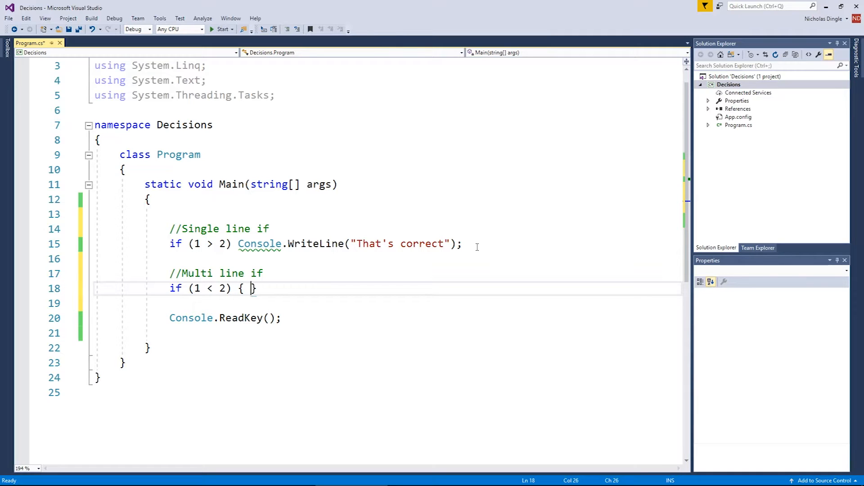
key(enter)
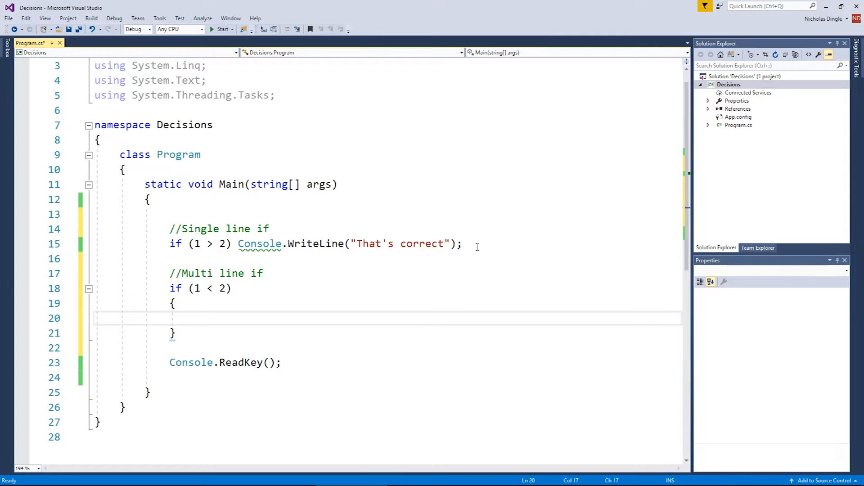
Set Console.BackgroundColor = ConsoleColor.Red inside the multi-line if block.
text(Conso)
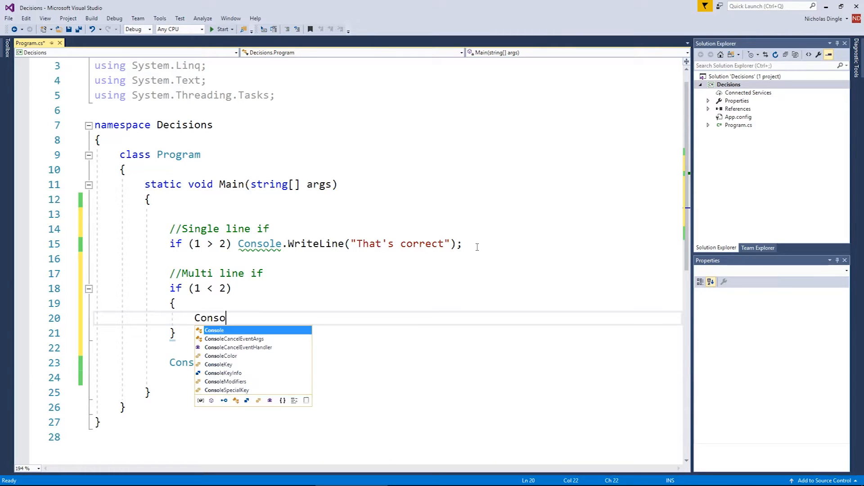
text(le.BackgroundColor = red)
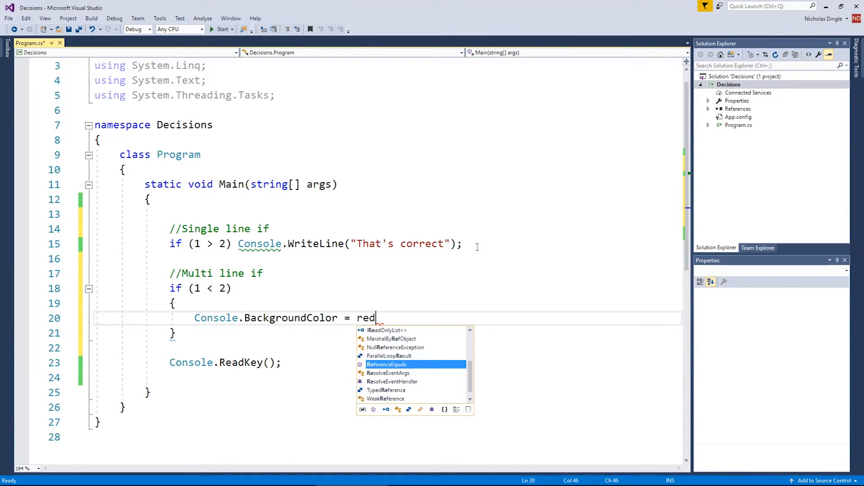
text(ConsoleColor.re)
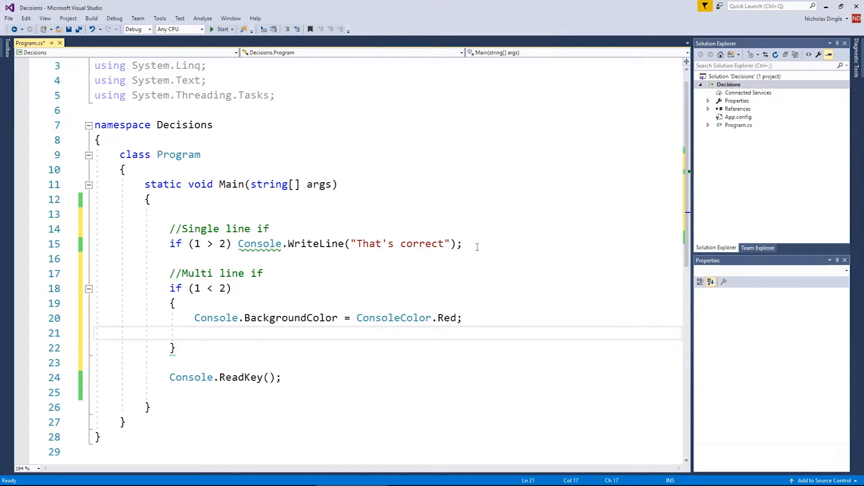
Set ForegroundColor to Yellow and print "This is good stuff" in the block.
text(Console.ForegroundColor)
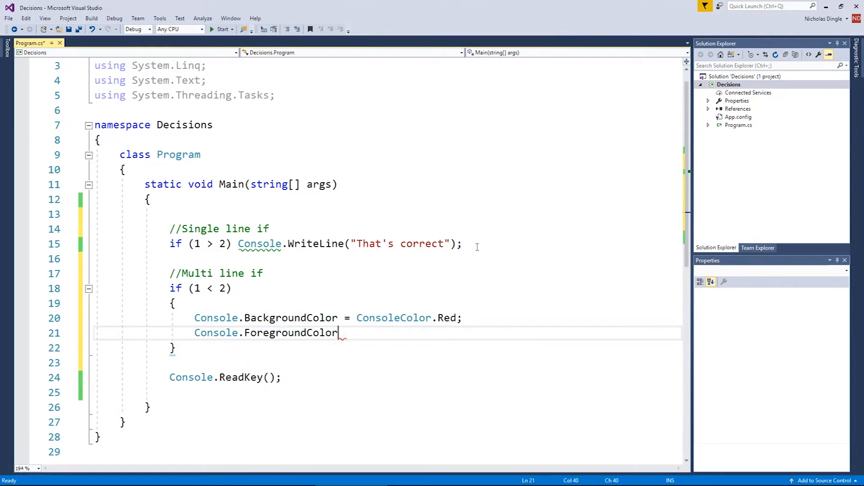
text(= ConsoleColor.)
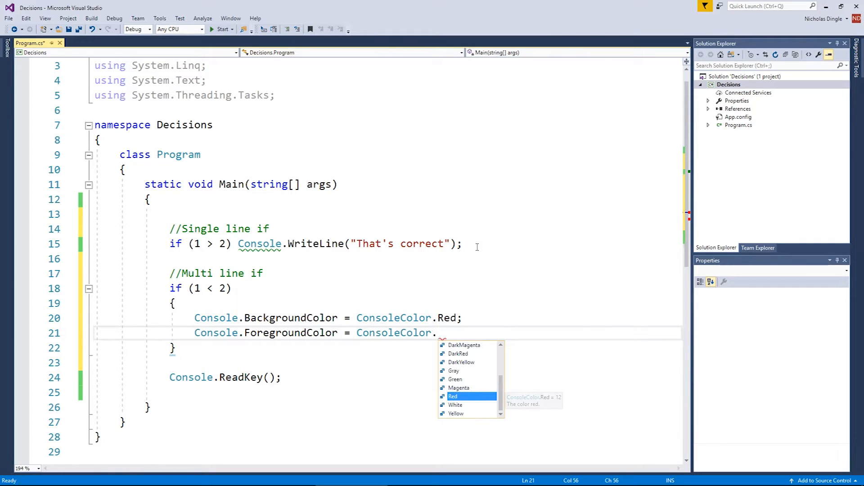
text(yell)
text(Console.WriteLine("T)
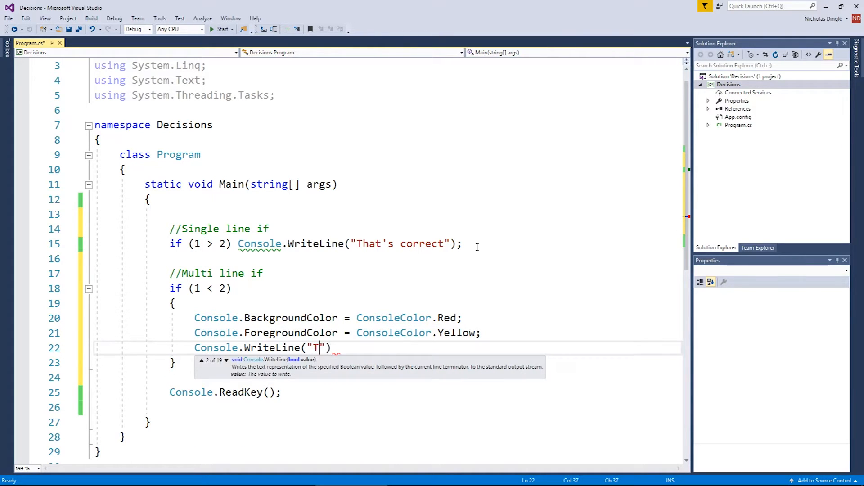
text(his is good stuff)
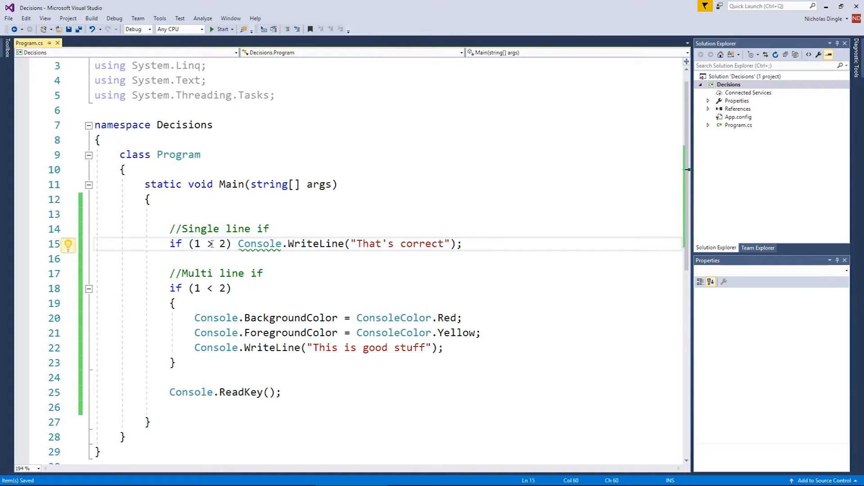
text(>)
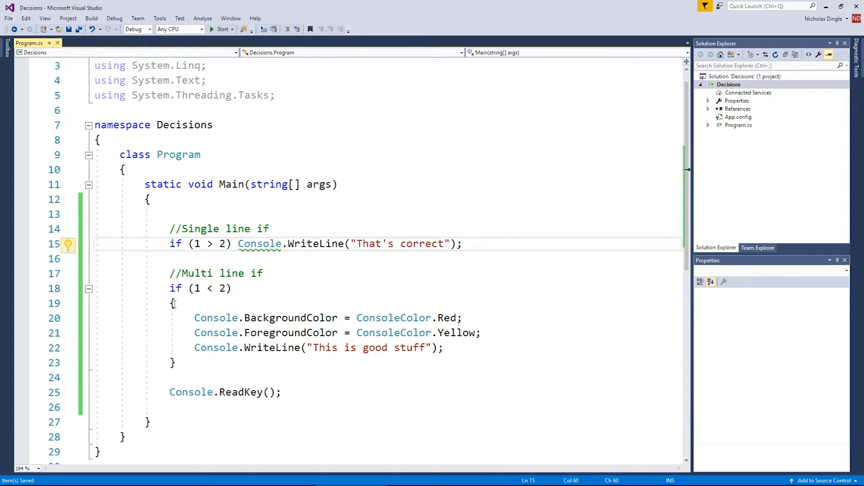
drag(172, 303, 176, 363)
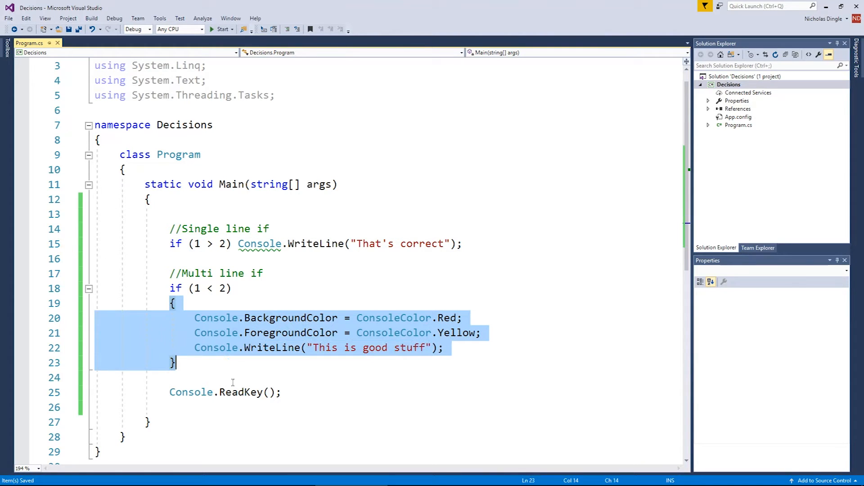
click(248, 318)
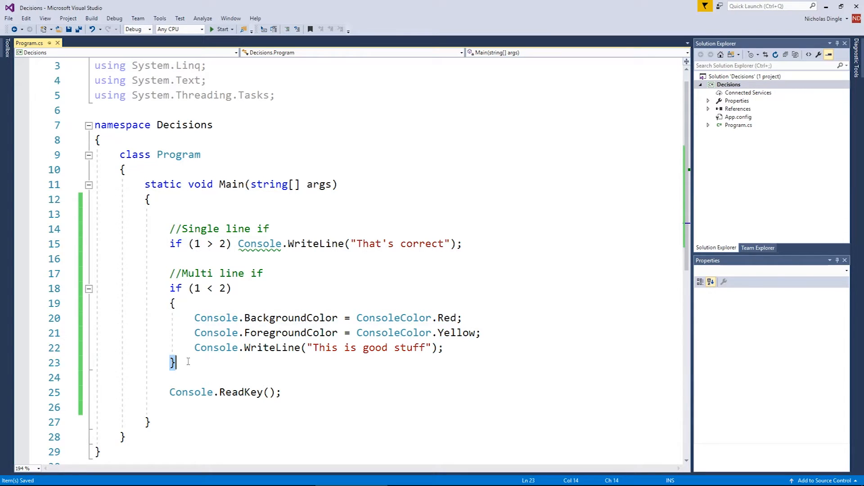
drag(171, 303, 177, 362)
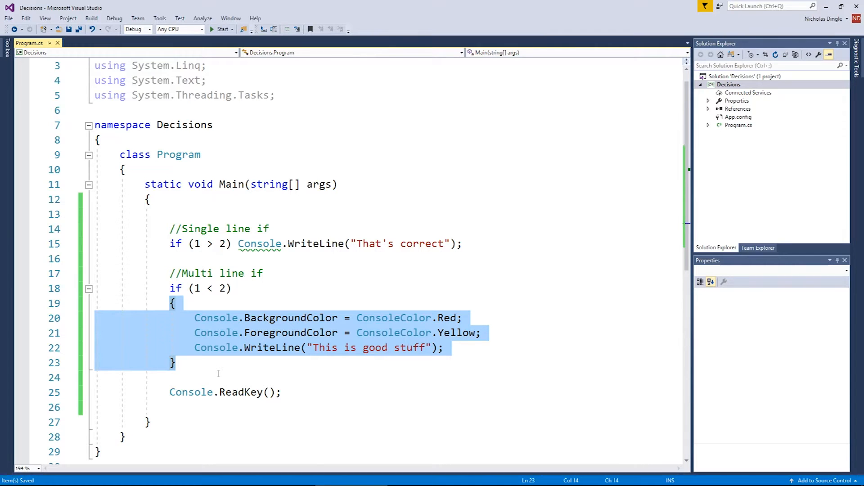
scroll(down, 3)
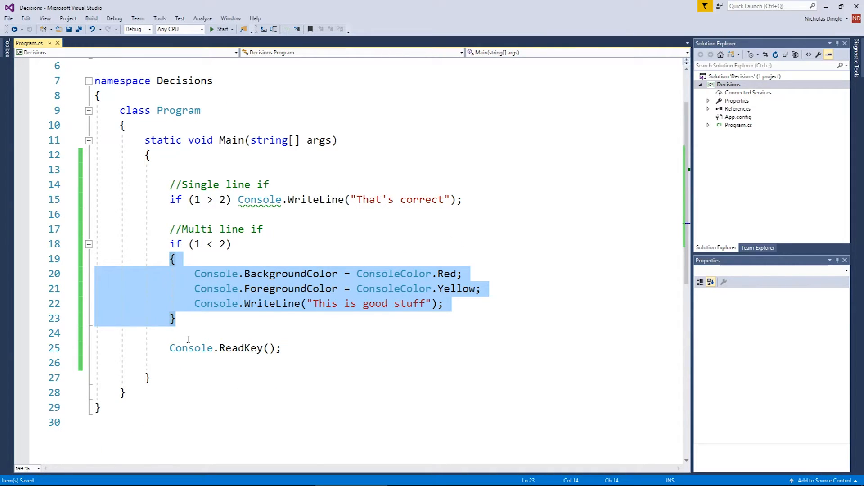
click(212, 29)
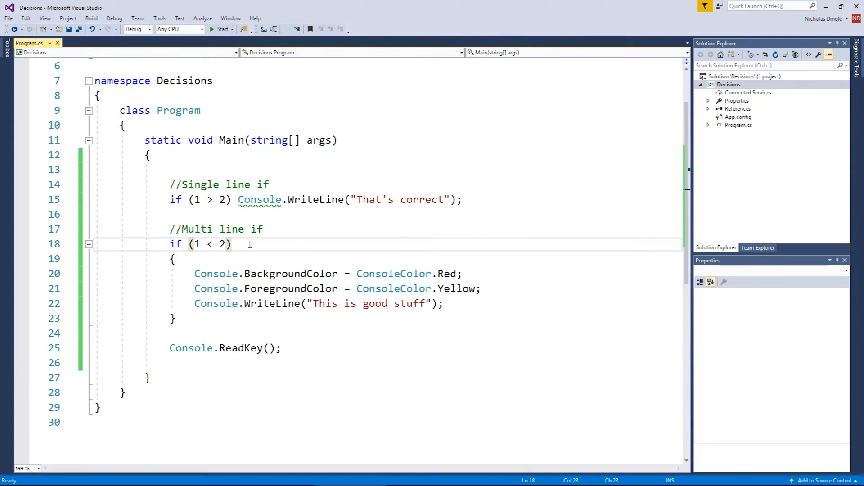
Start the debugger, step with F10 through the colour and message lines, then stop.
click(220, 29)
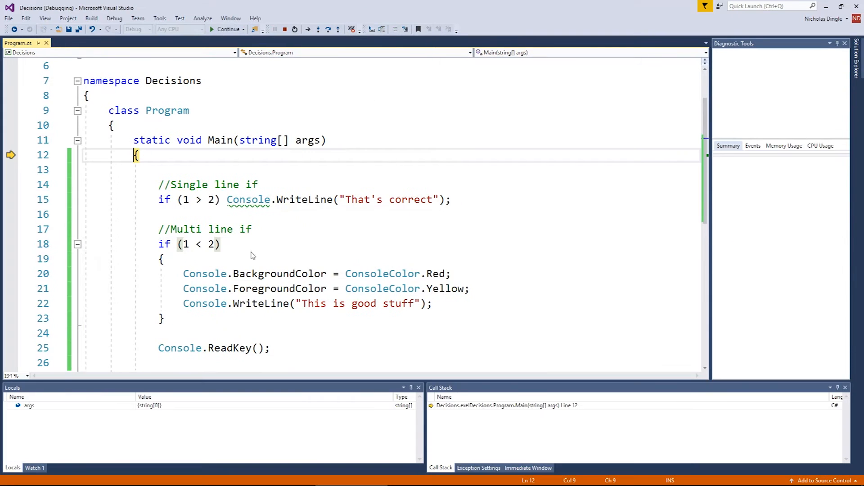
key(F10)
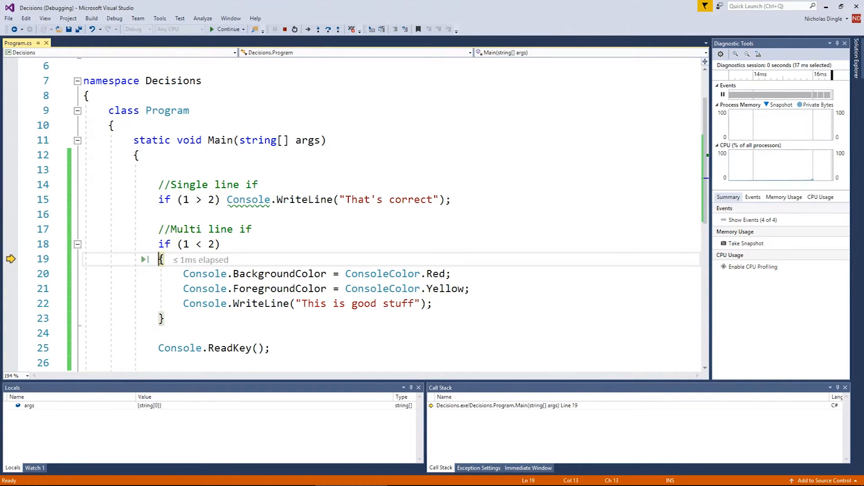
key(F10)
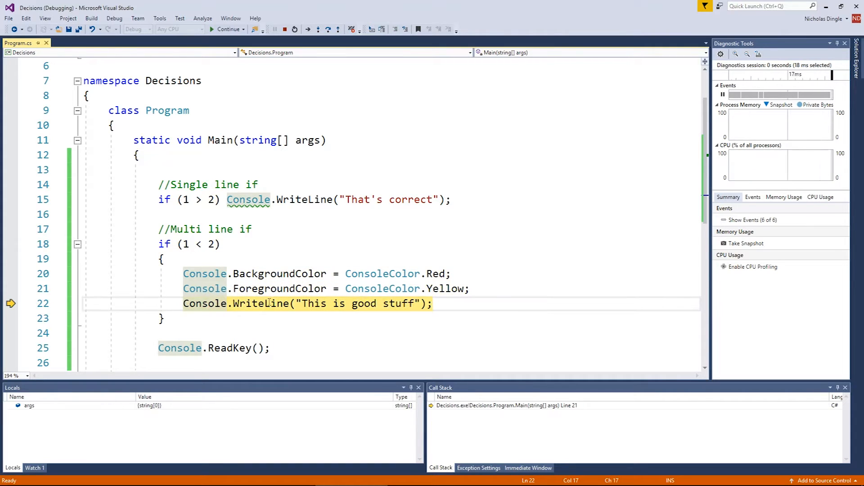
key(F10)
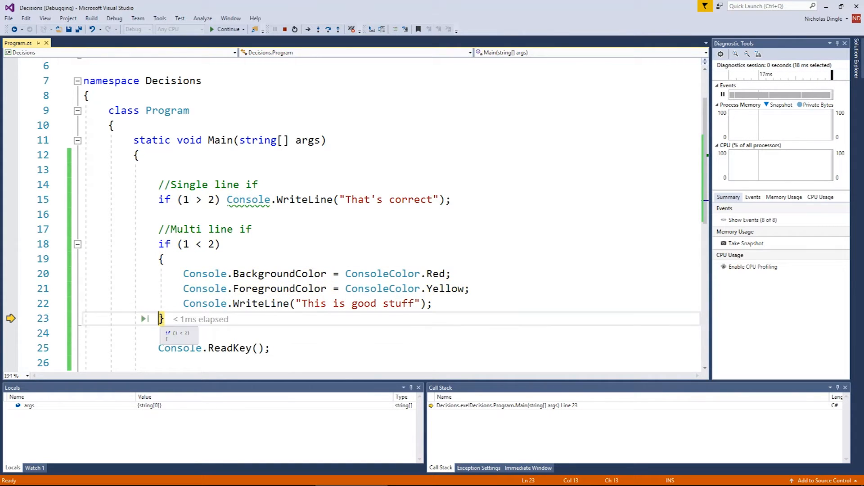
click(226, 29)
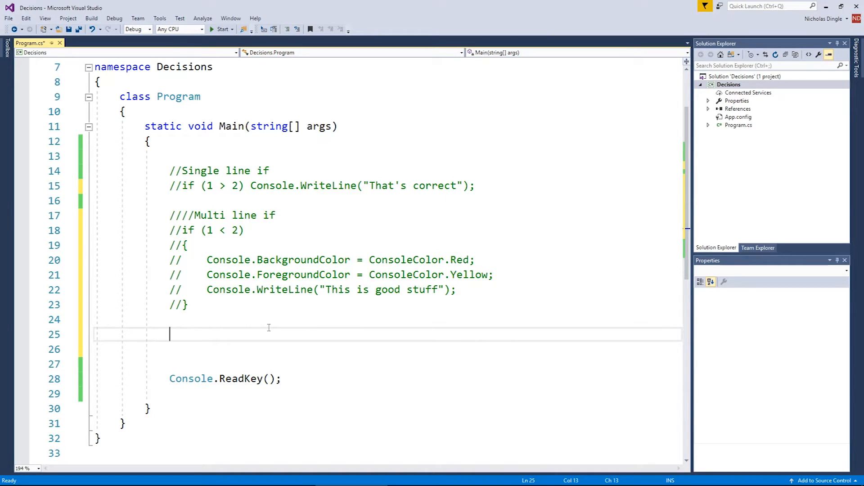
Add Console.Write("Enter a number: "); on the empty line in Main.
click(241, 185)
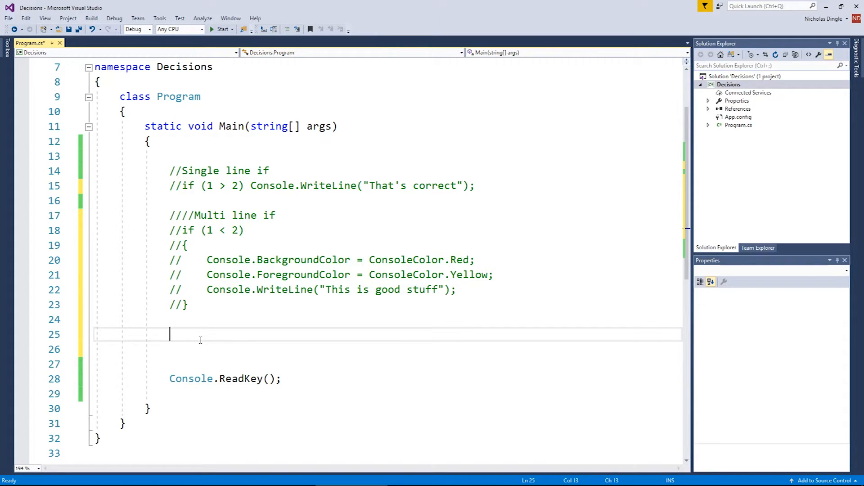
text(co)
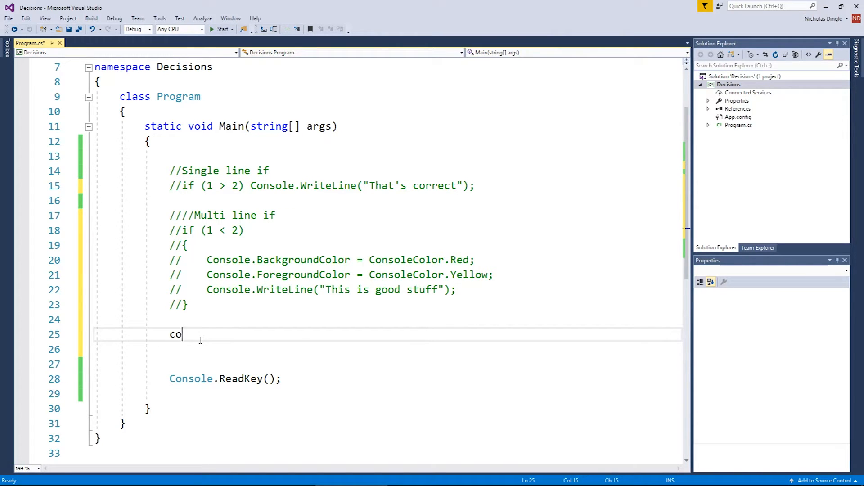
text(nsole.Write())
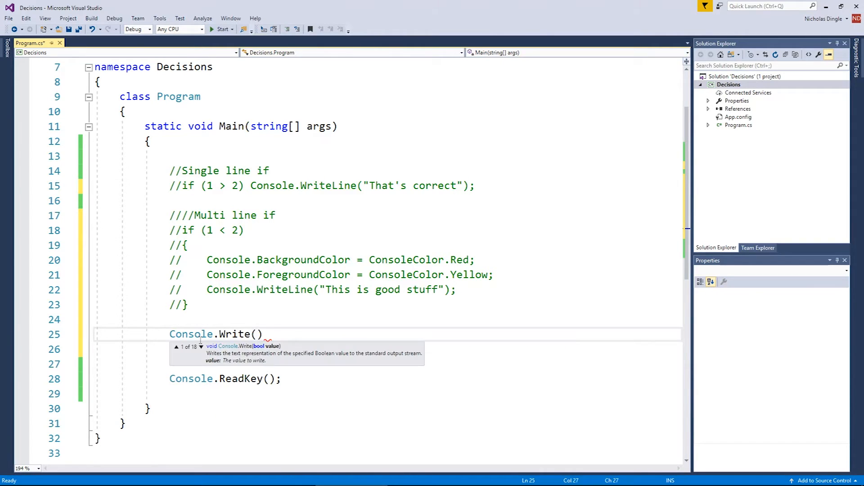
text("Enter a number: ")
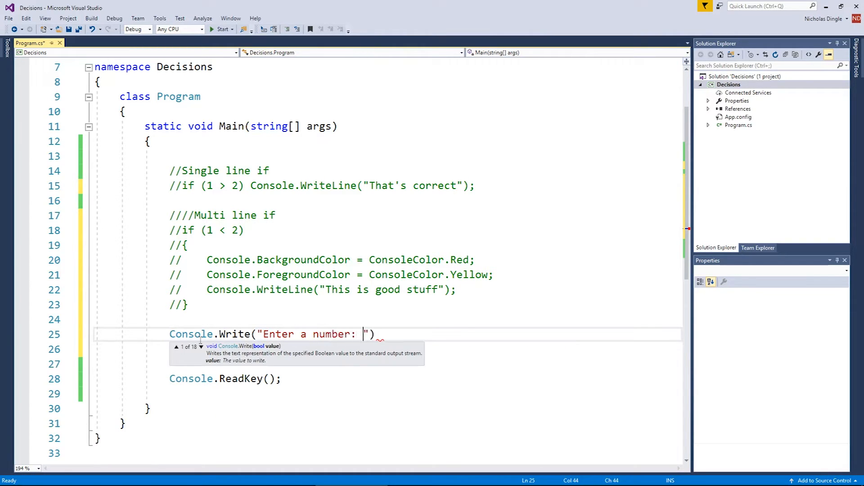
text(;)
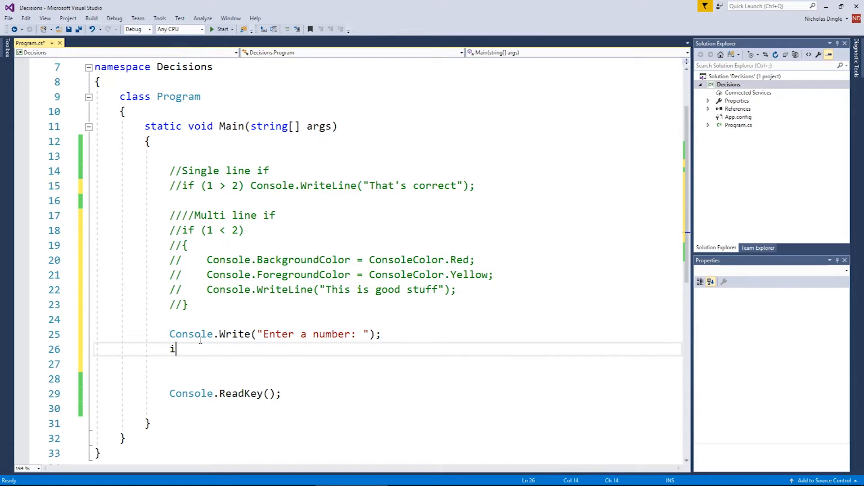
Declare int num = int.Parse(Console.ReadLine()); and start a new line.
text(nt num = int.p)
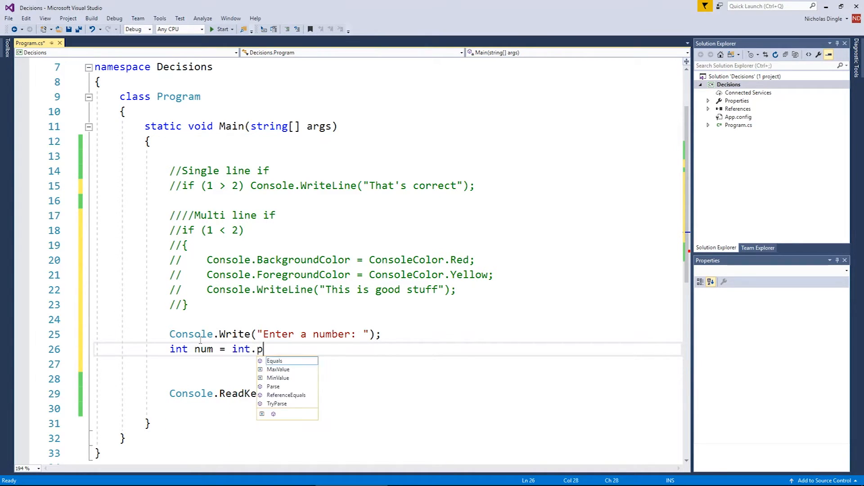
text(Parse()
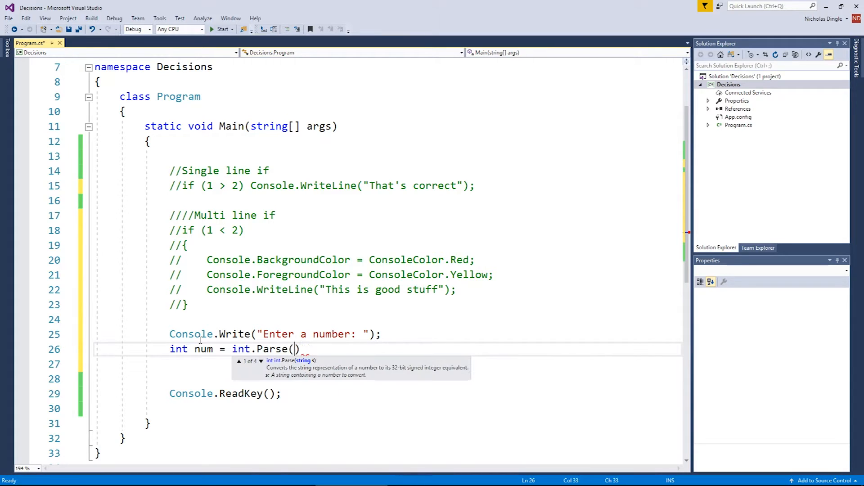
text(Console)
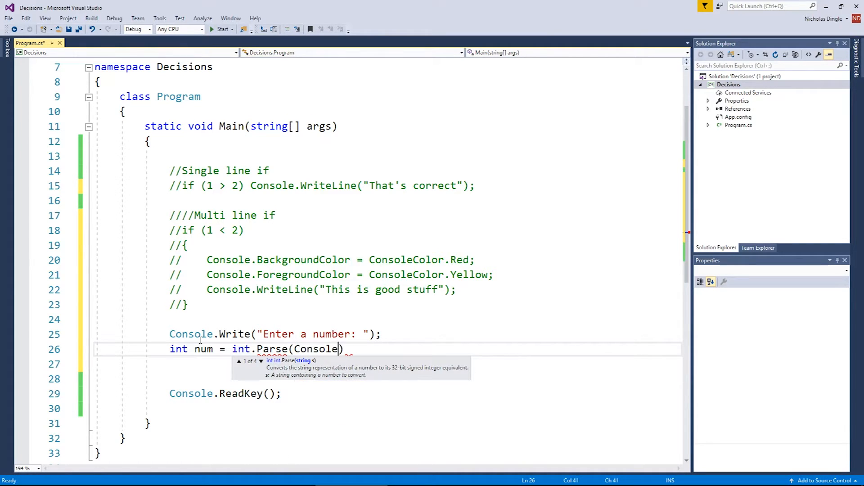
text(.ReadLine)
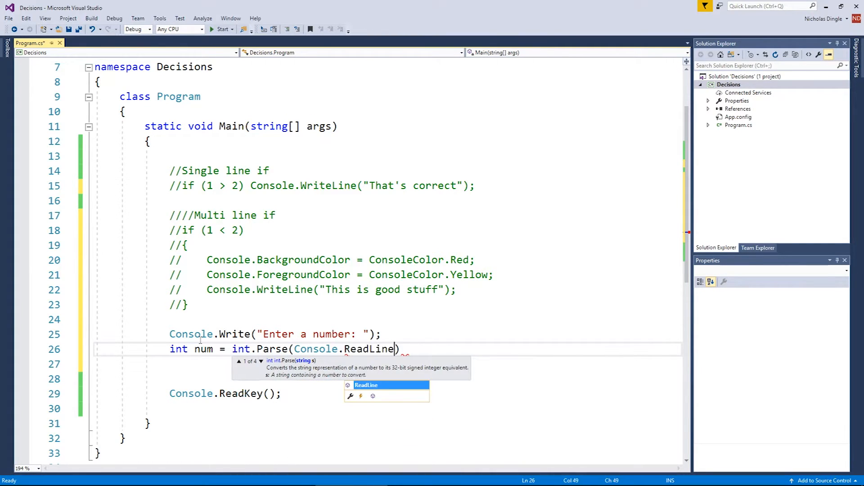
text();)
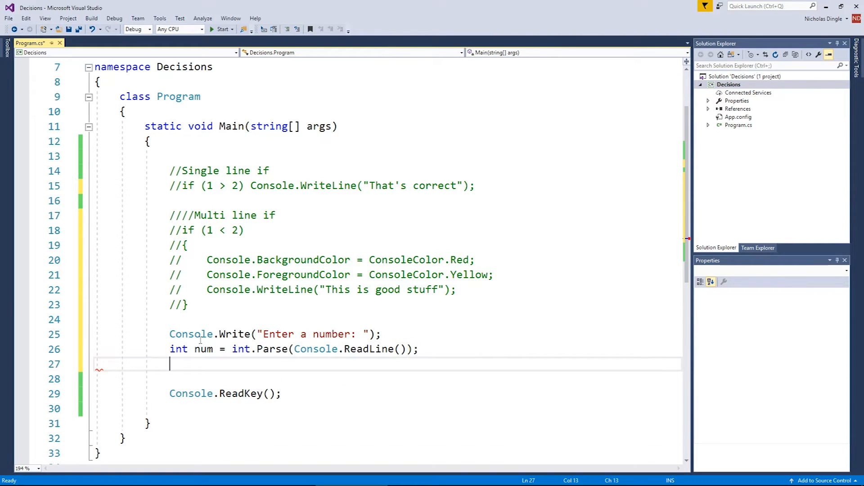
key(enter)
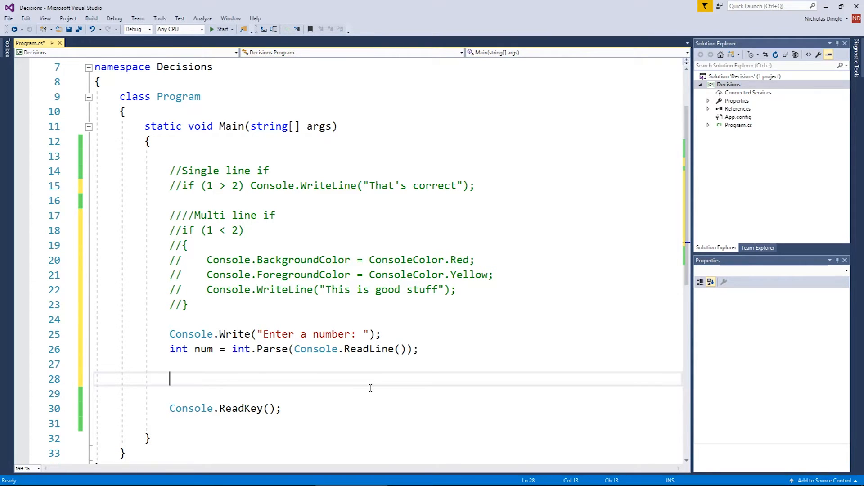
Write if (num > 0) with braces printing "That's a positive number!".
text(if ()
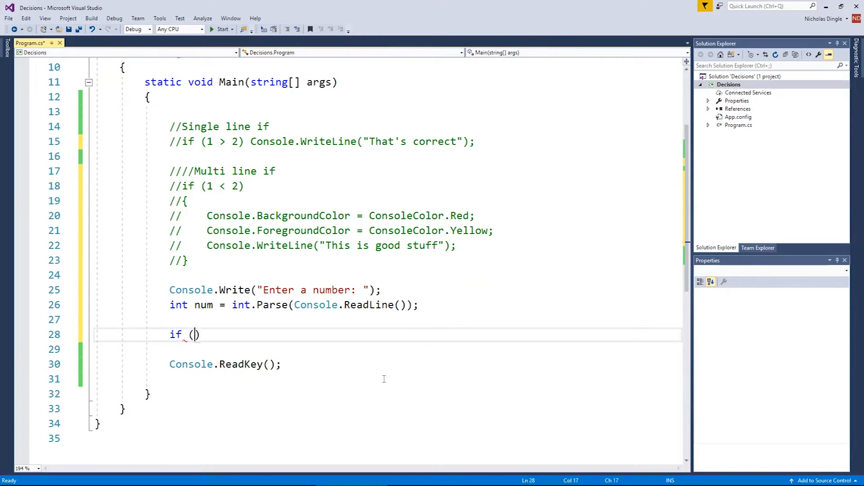
text(num >>)
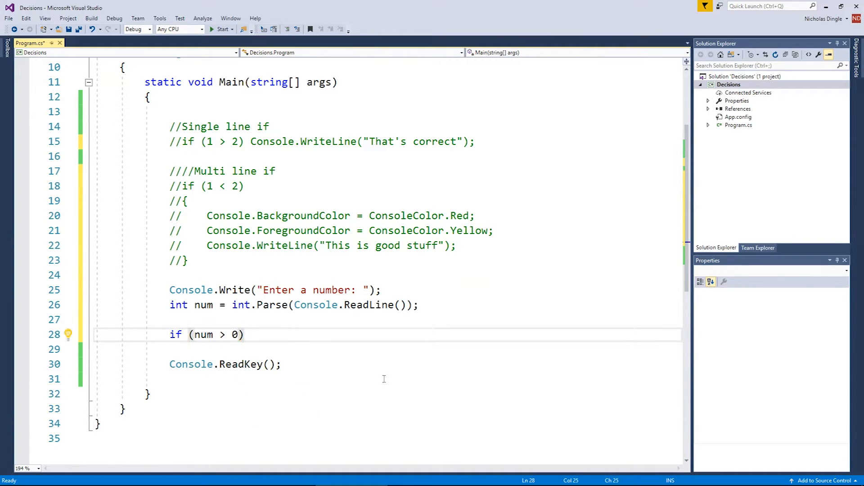
text({)
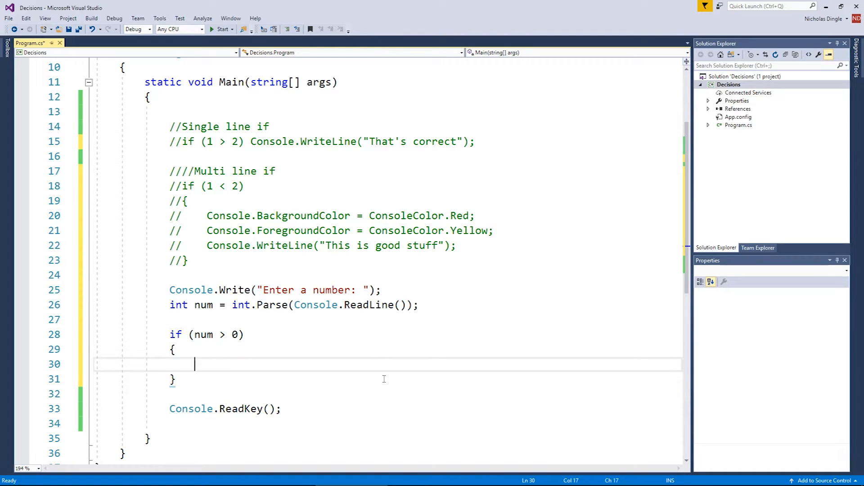
text(conso)
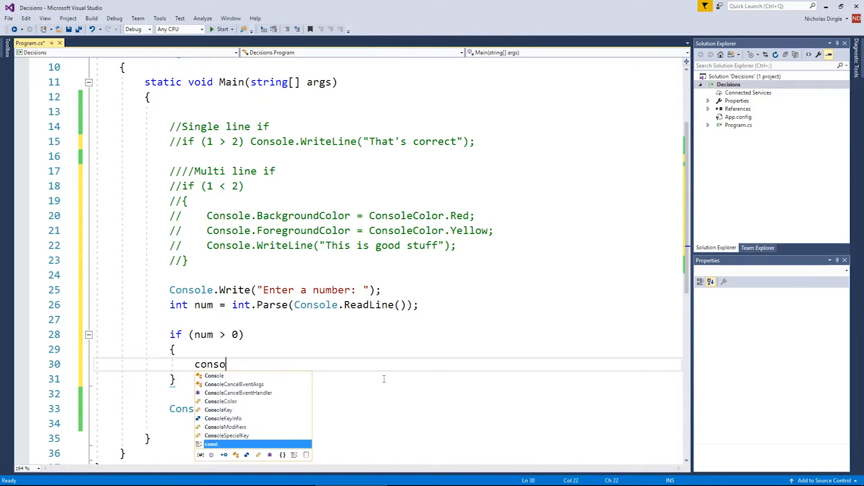
text(.writeLine(")
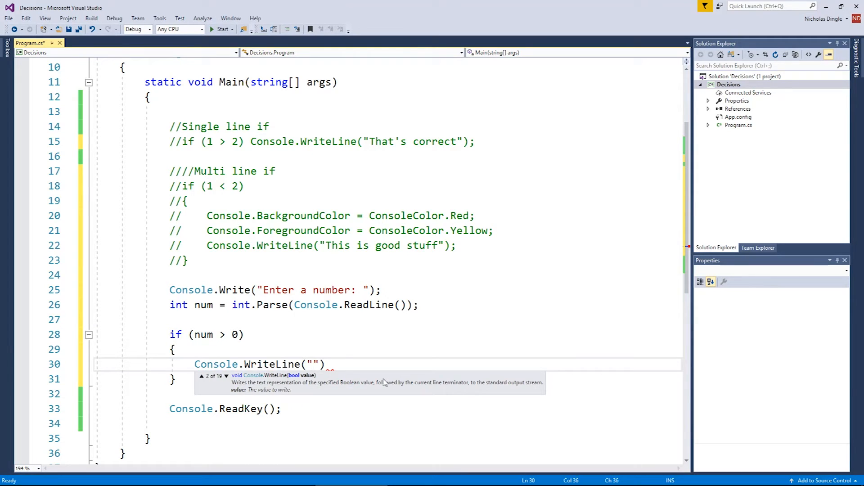
text(That's a posi)
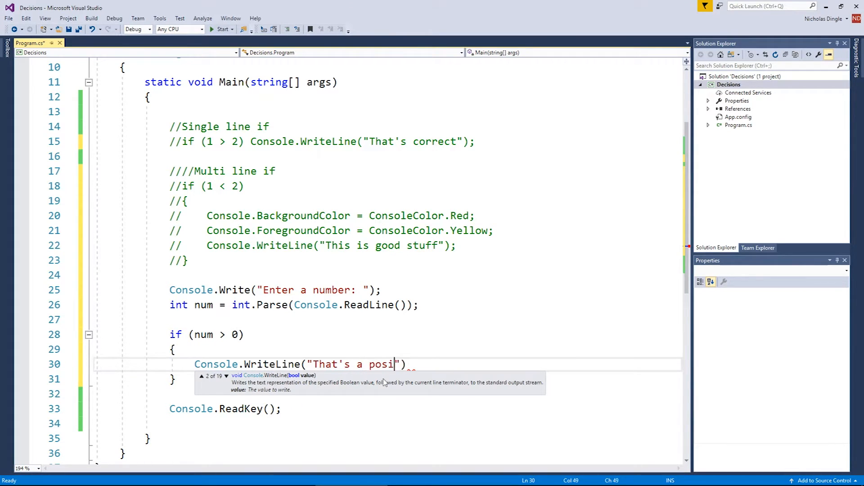
text(tive number!)
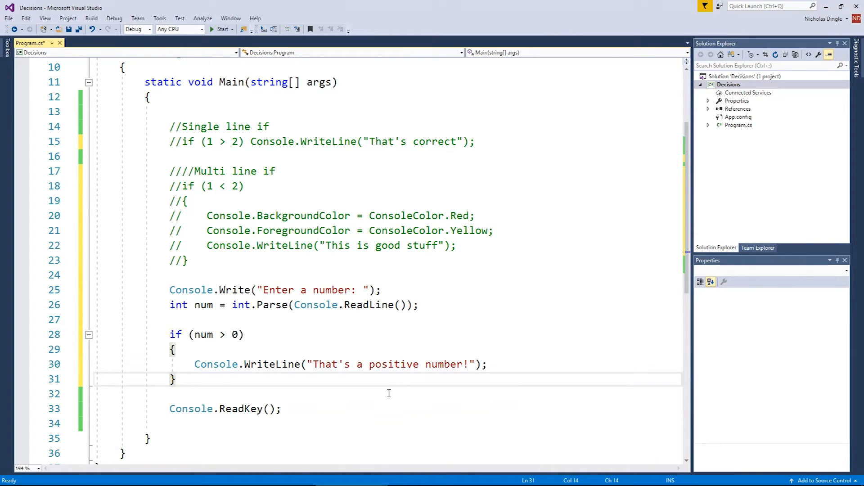
scroll(down, 3)
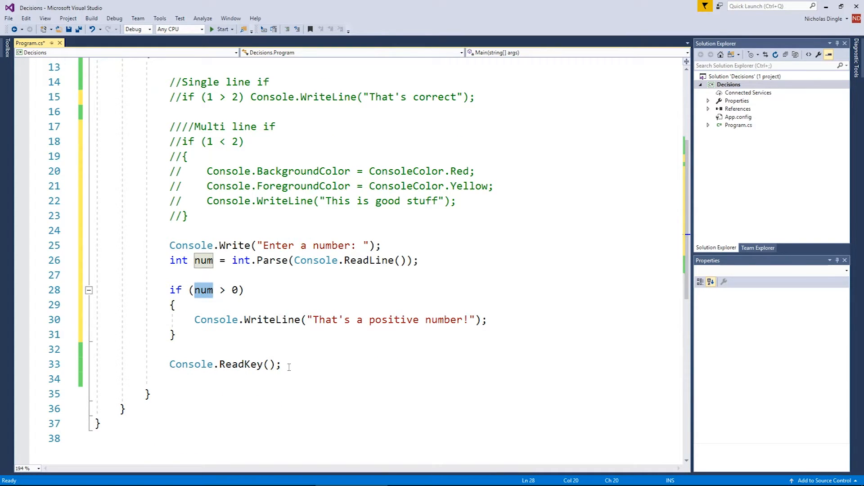
click(221, 29)
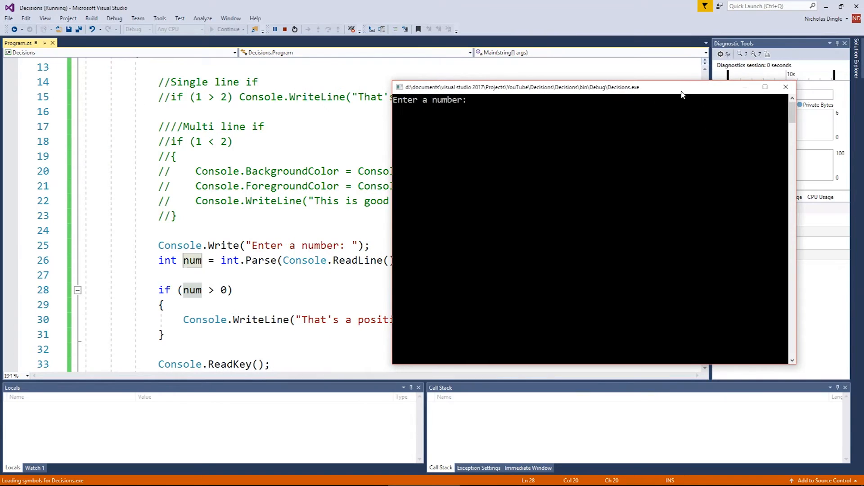
text(10)
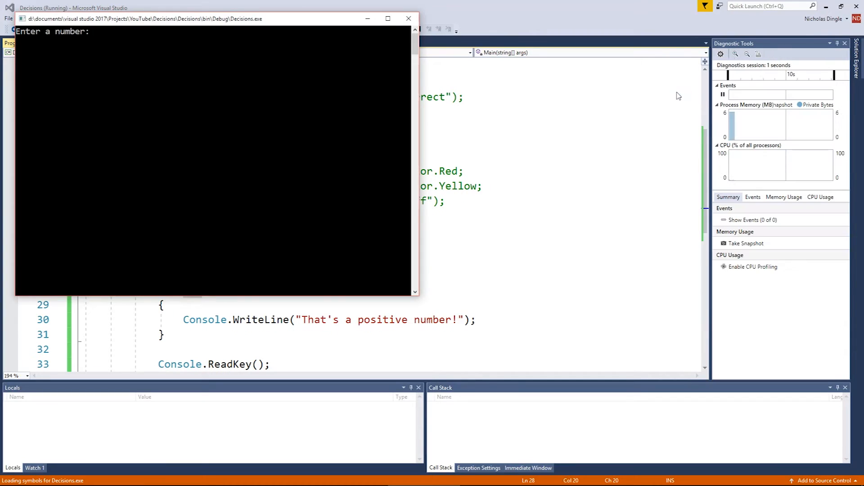
text(-10)
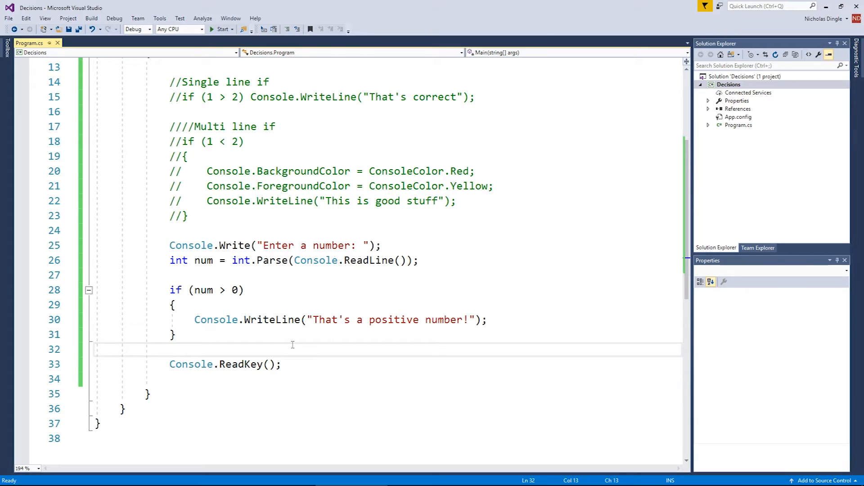
Write if (num < 0) printing "That's a negative number" and save.
key(enter)
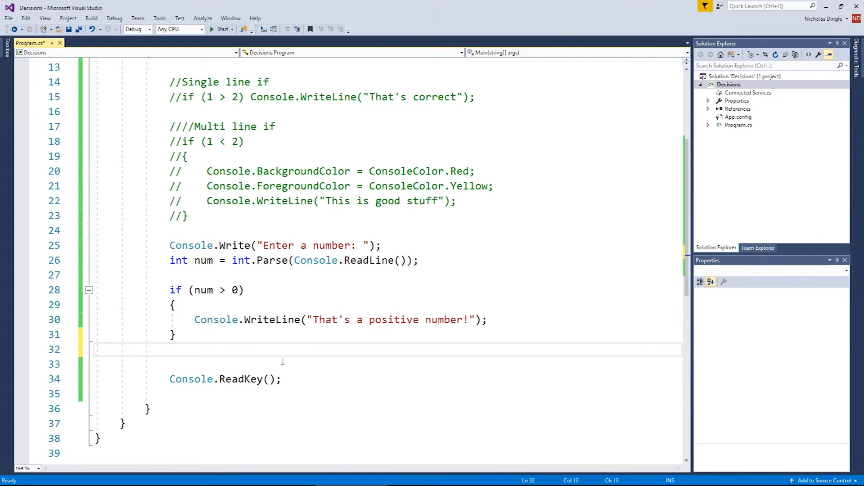
scroll(down, 3)
text(if ()
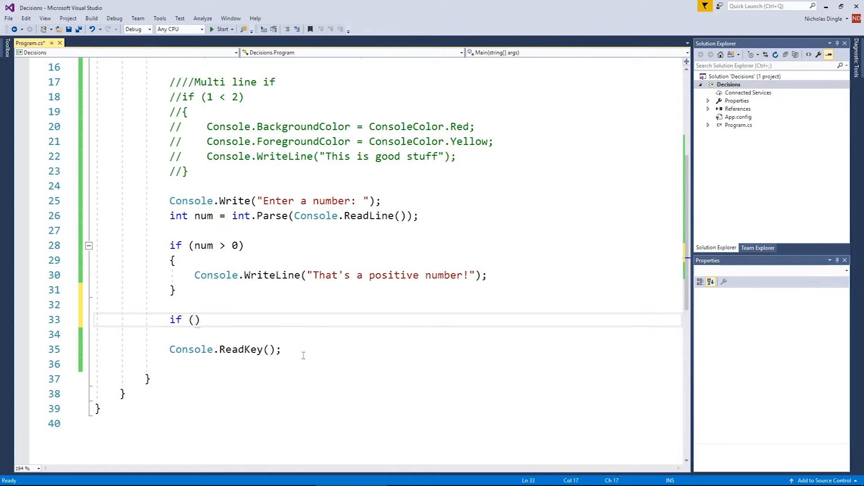
text(num < 0)
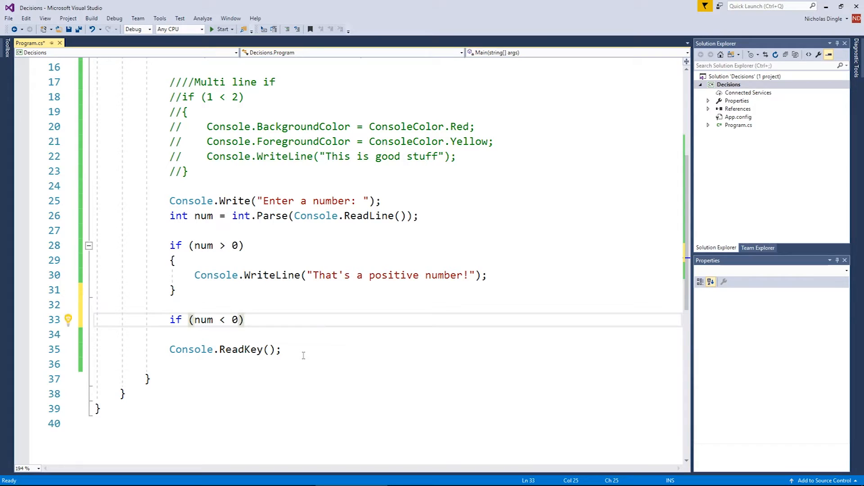
text(console.WriteLine()
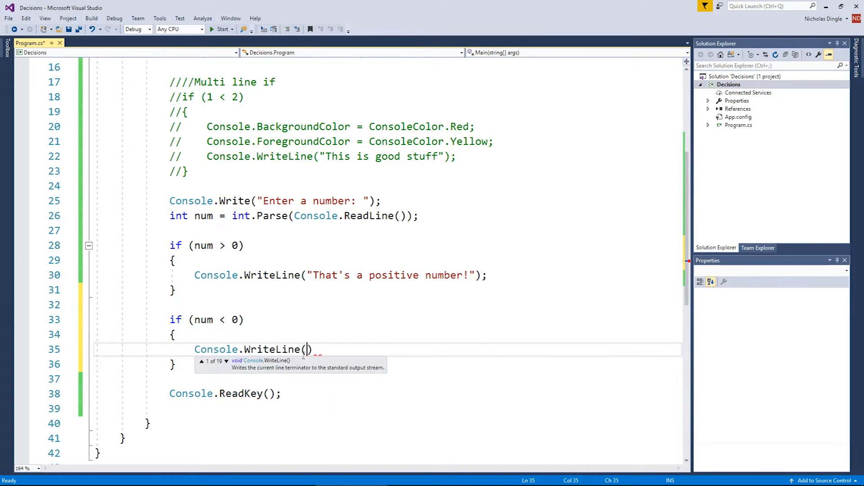
text("That's a n")
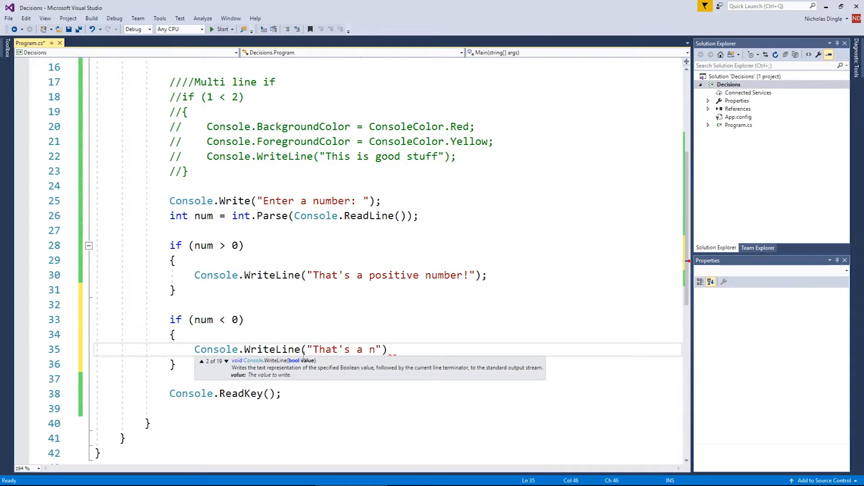
text(egative number)
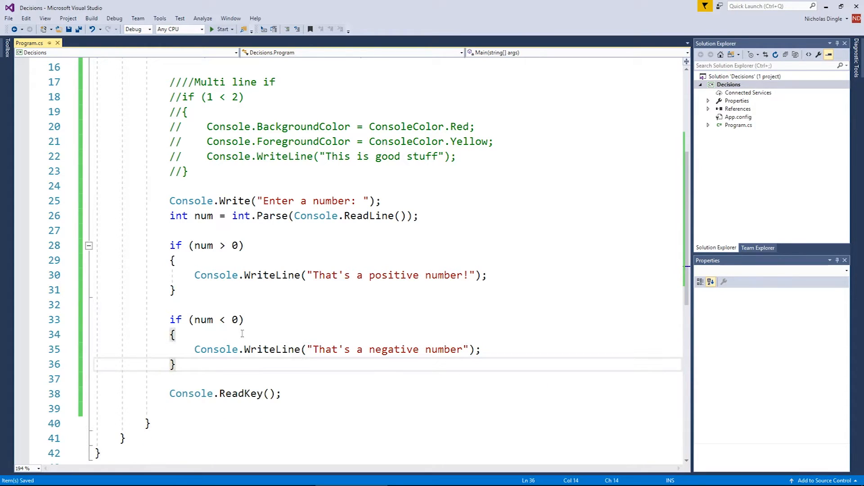
click(221, 29)
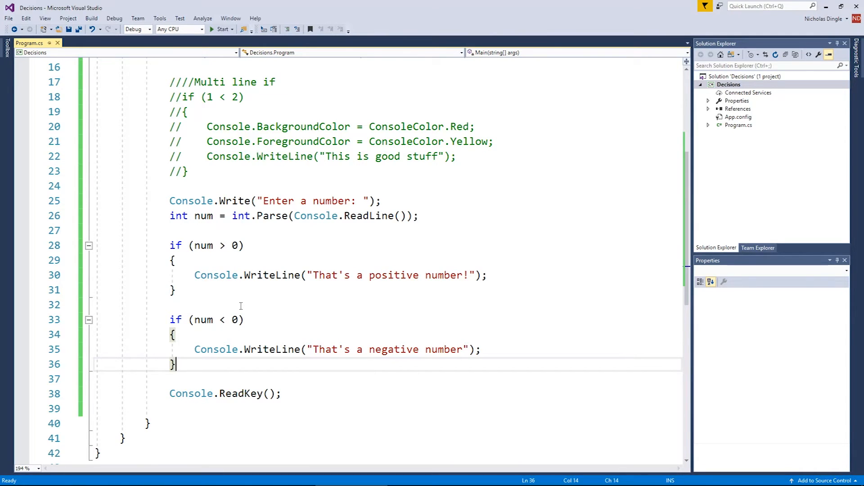
click(222, 29)
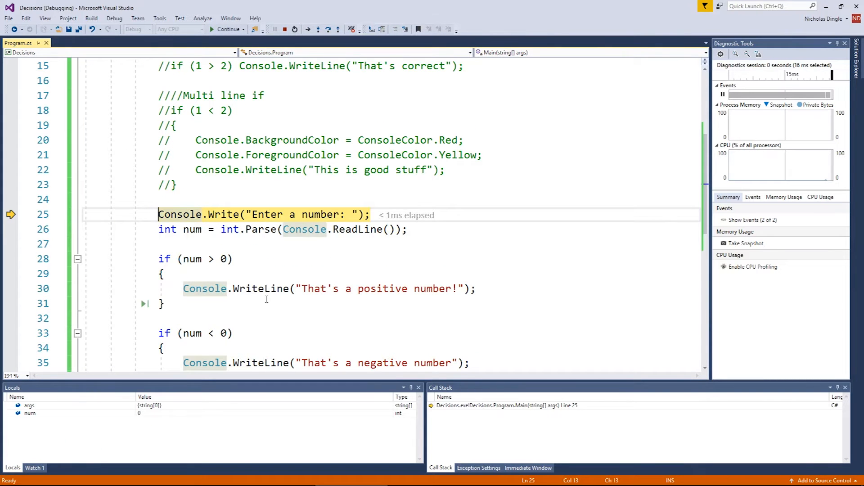
click(226, 29)
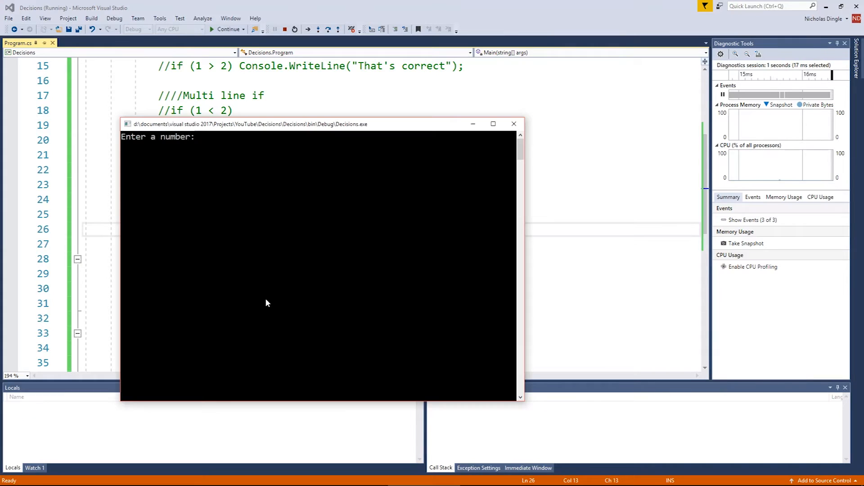
text(-10)
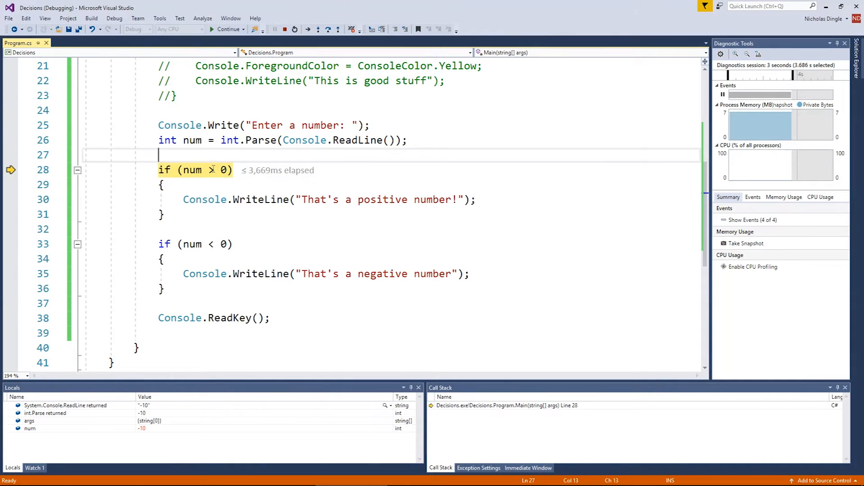
mouse_move(211, 170)
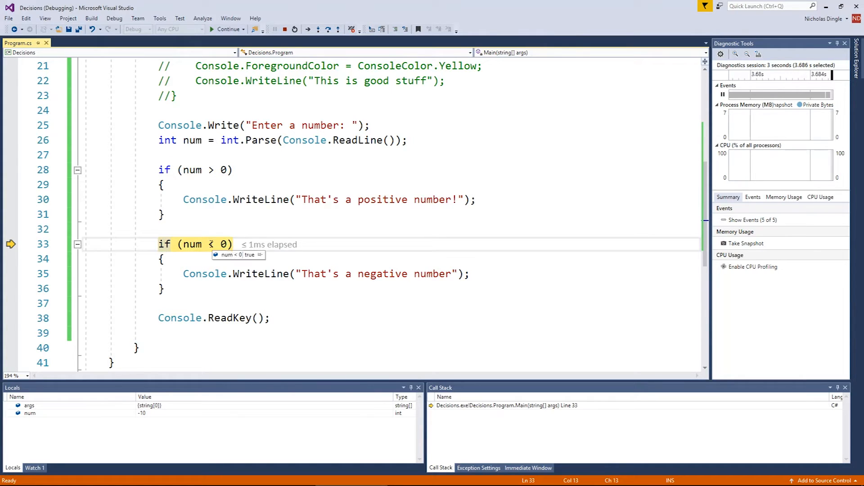
key(F10)
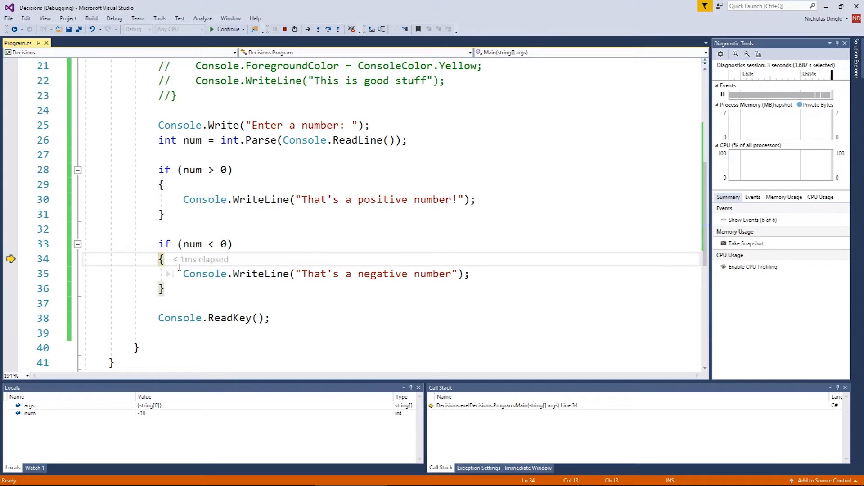
key(F10)
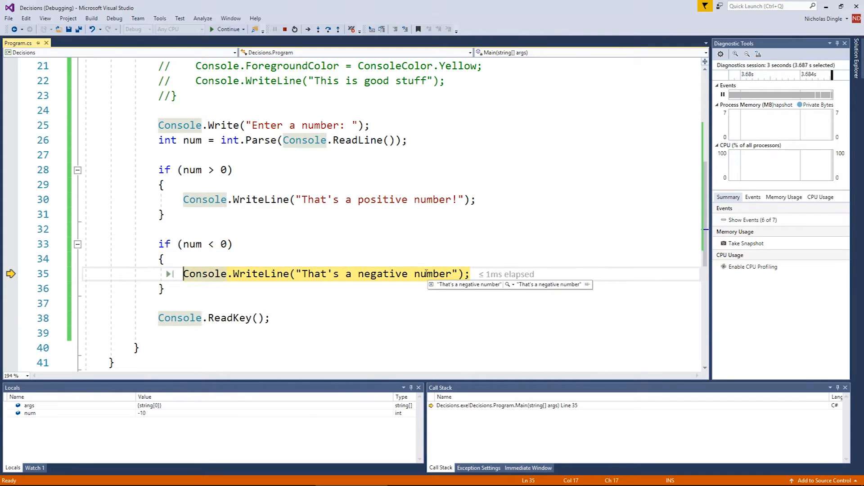
key(F10)
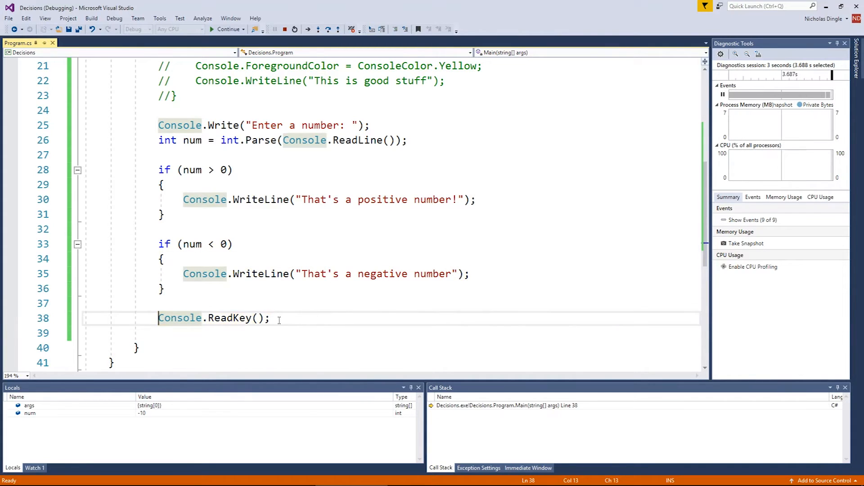
click(226, 29)
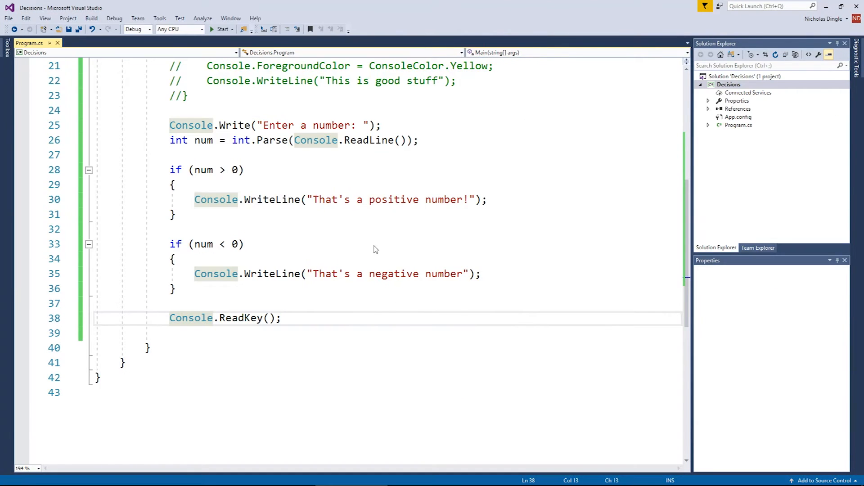
click(224, 29)
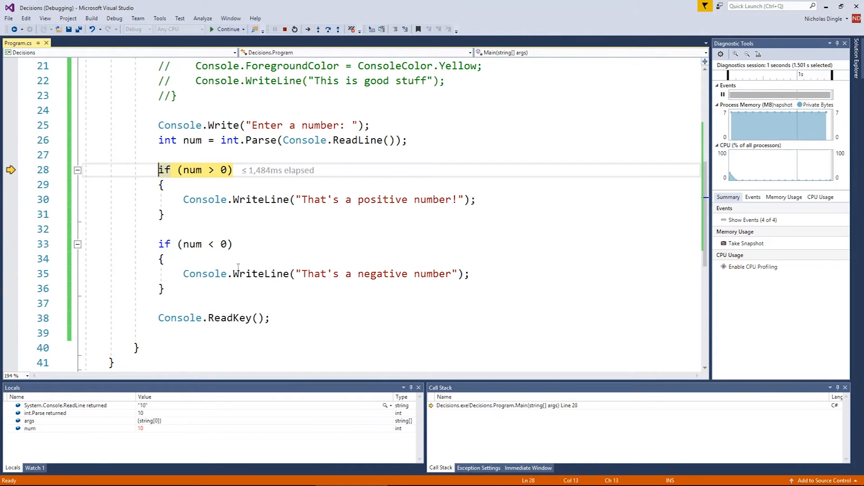
key(F10)
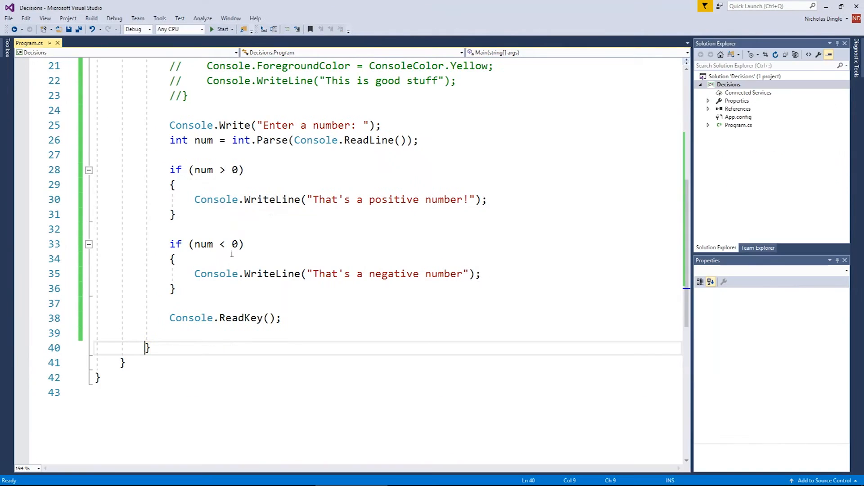
Turn the second check into else if (num < 0) and remove the blank line above it.
drag(307, 200, 488, 200)
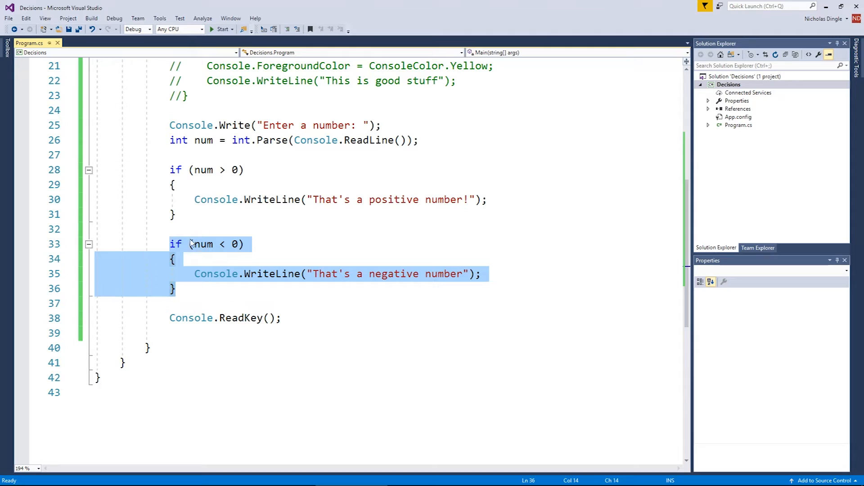
click(188, 214)
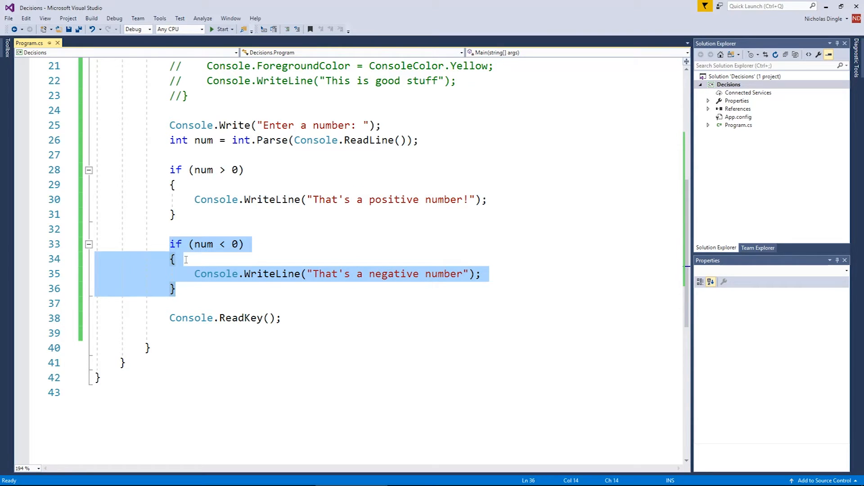
text(else)
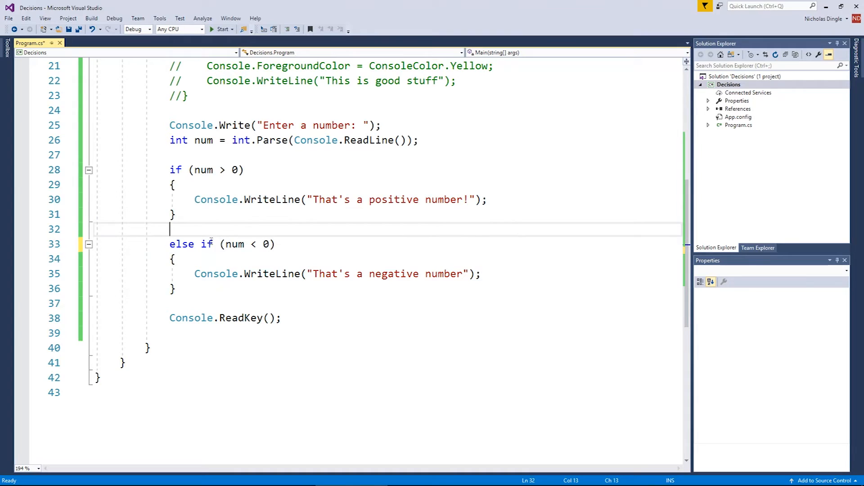
key(Backspace)
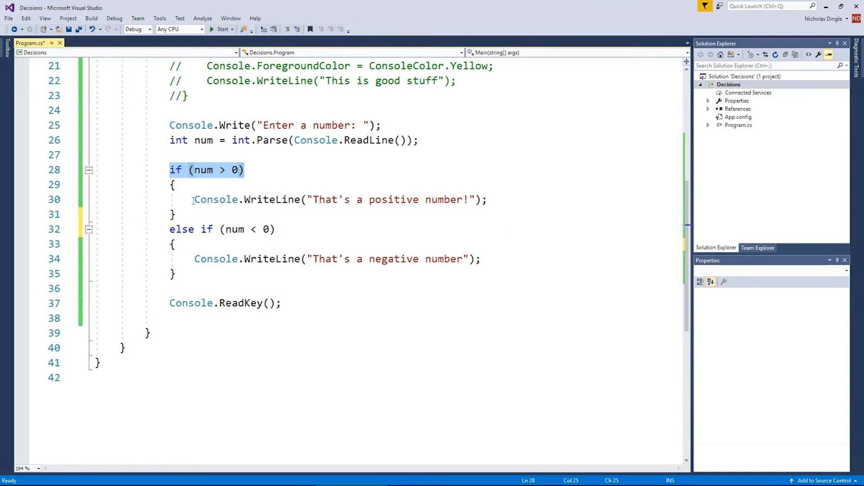
drag(244, 171, 176, 215)
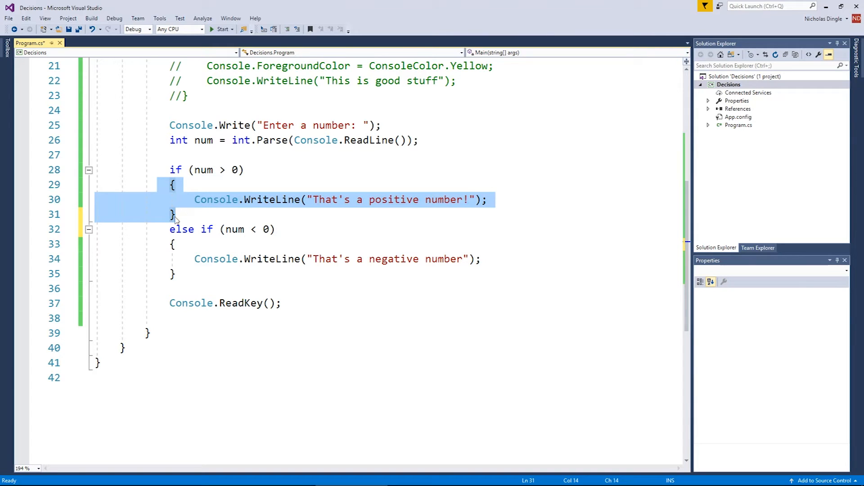
mouse_move(176, 228)
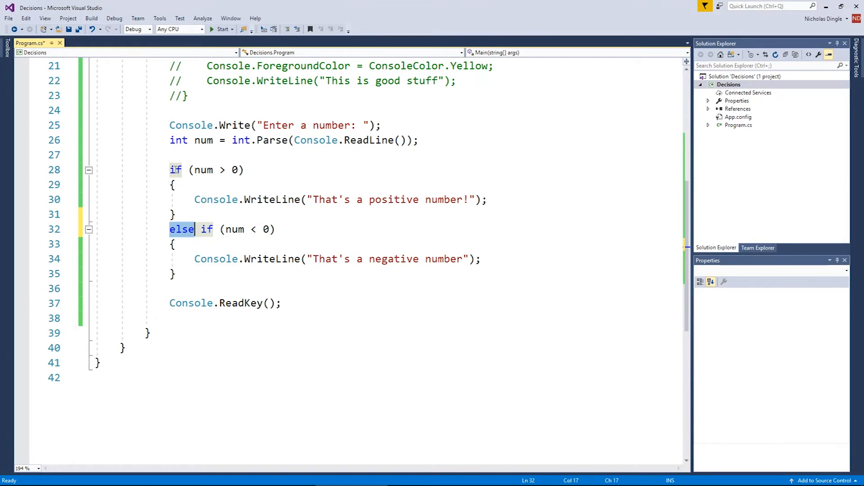
mouse_move(200, 271)
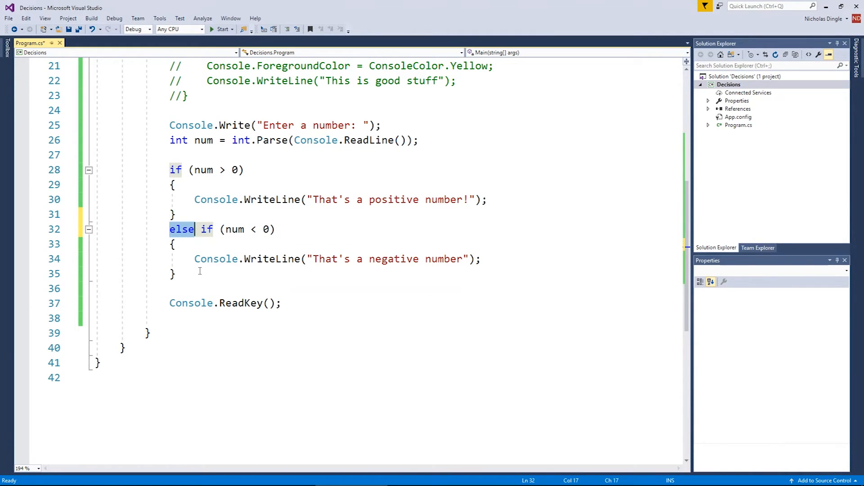
Debug the program with inputs 10 and -5, stepping through the if/else branches.
click(220, 29)
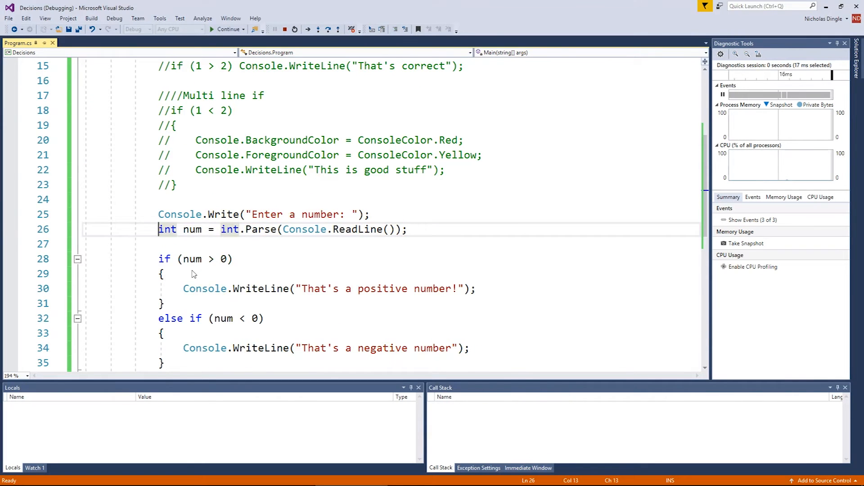
key(F10)
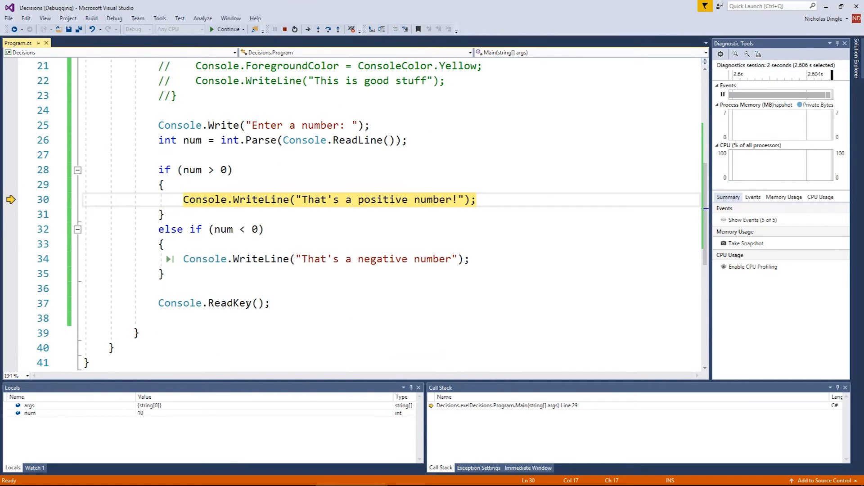
key(F10)
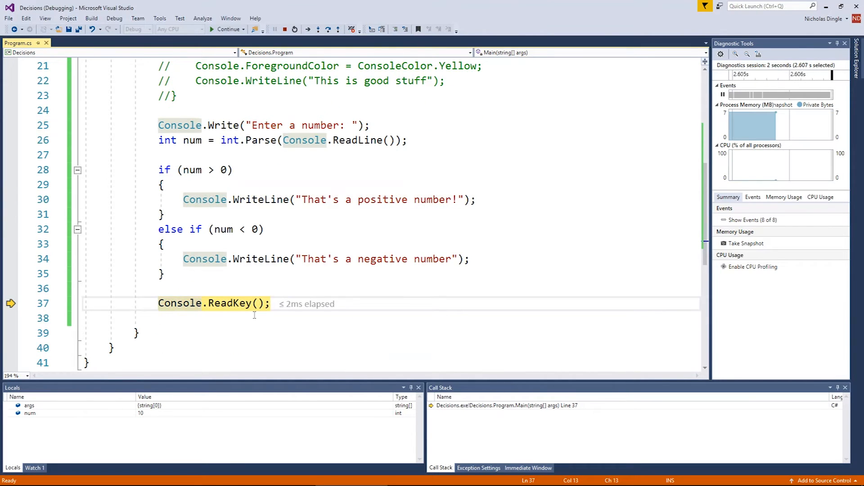
mouse_move(204, 222)
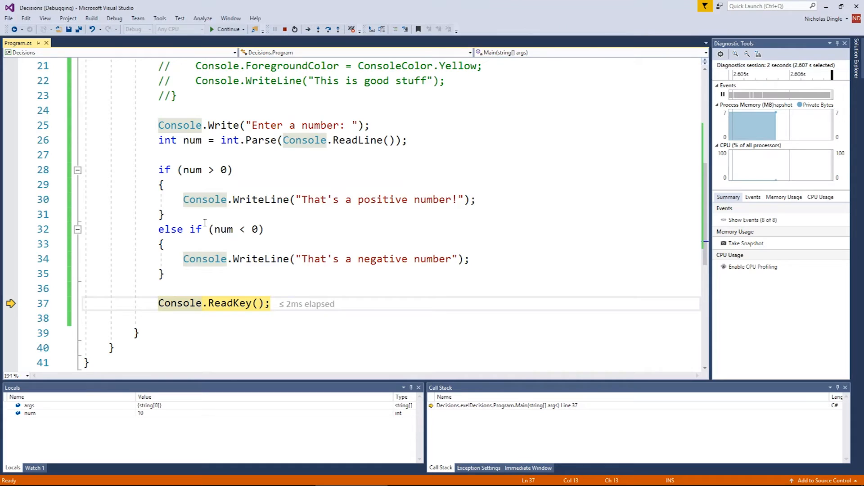
mouse_move(279, 90)
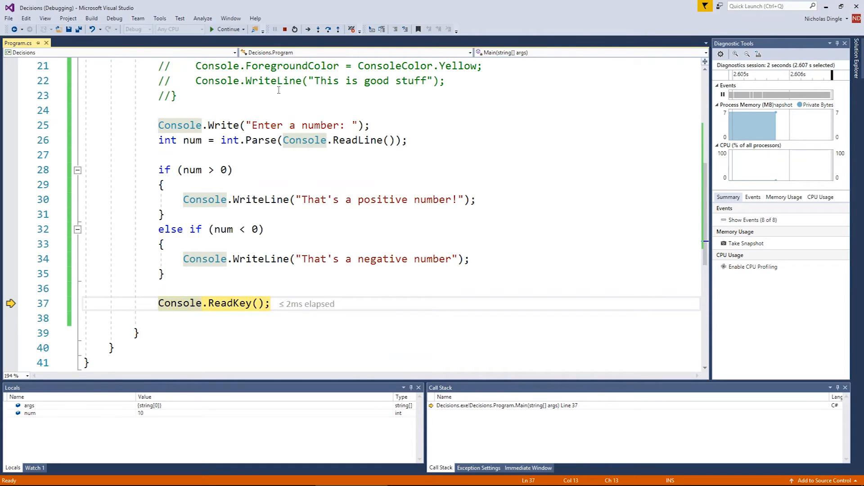
click(294, 29)
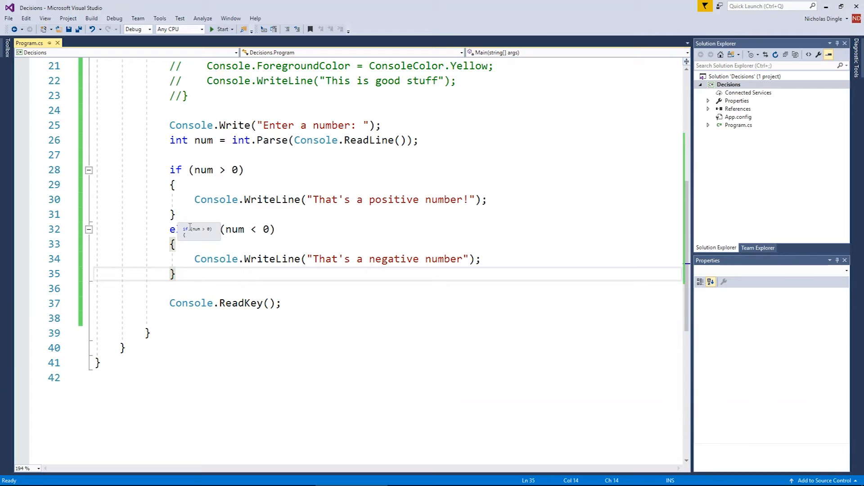
click(212, 29)
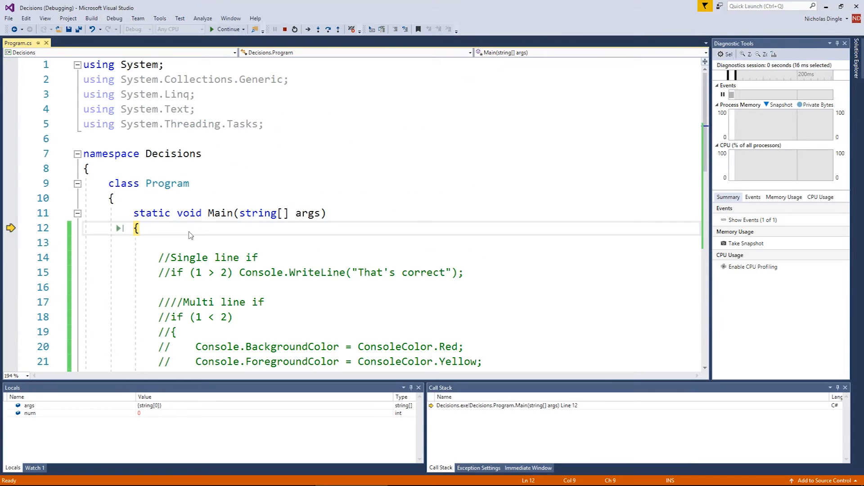
click(212, 28)
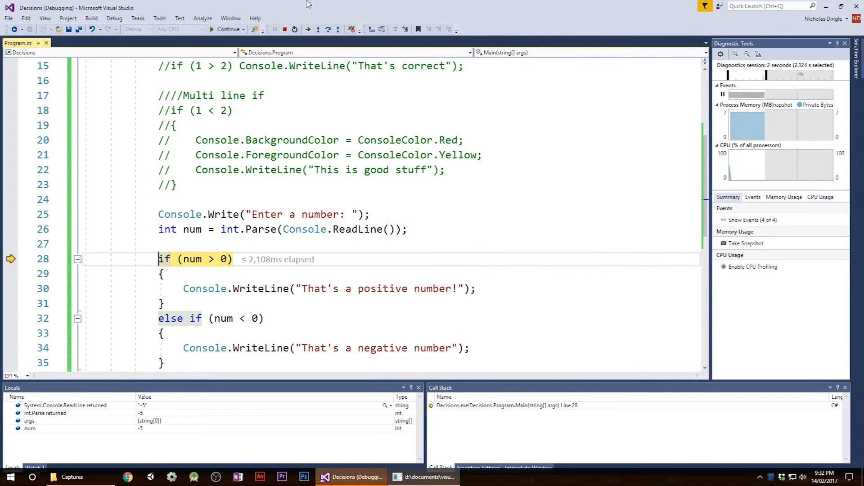
key(F10)
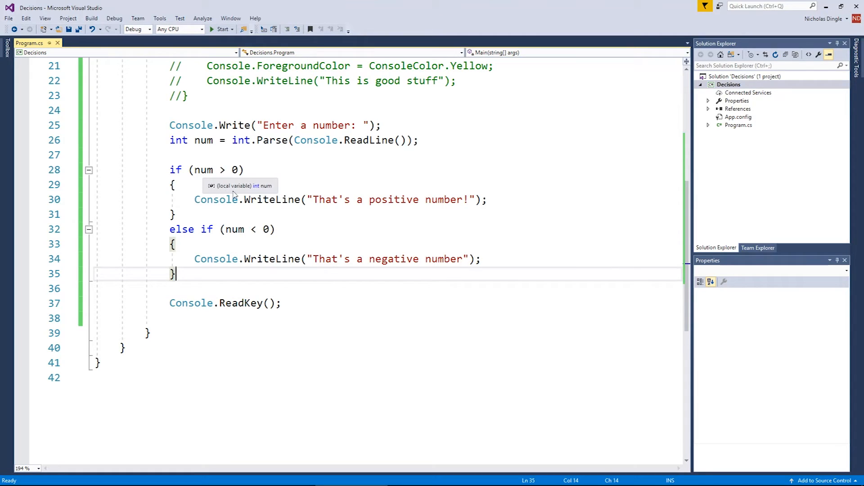
mouse_move(298, 360)
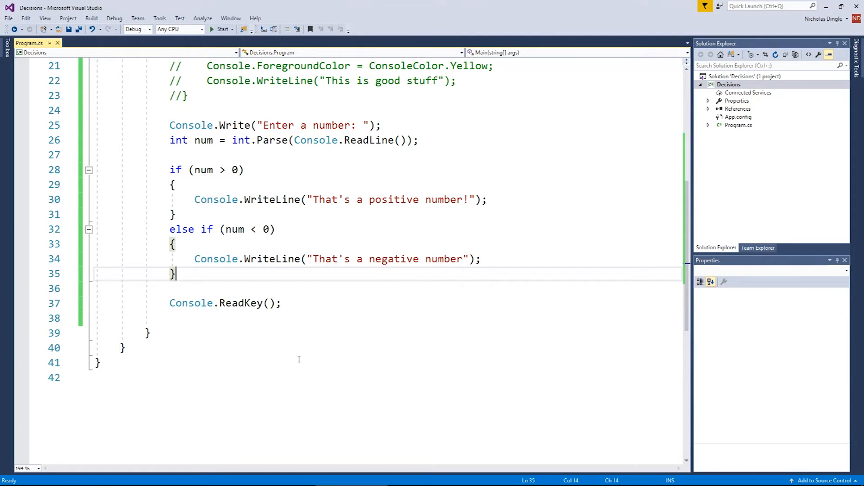
Add else if (num == 0) printing "That's a zero" below the negative branch.
key(enter)
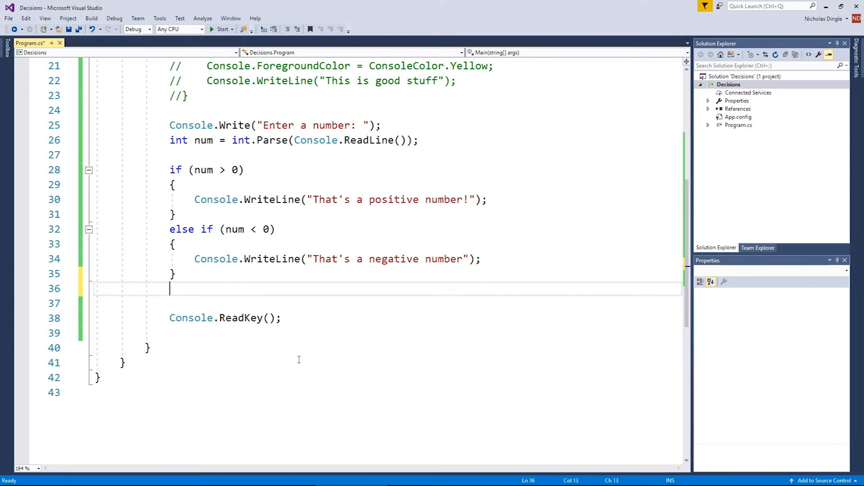
mouse_move(168, 267)
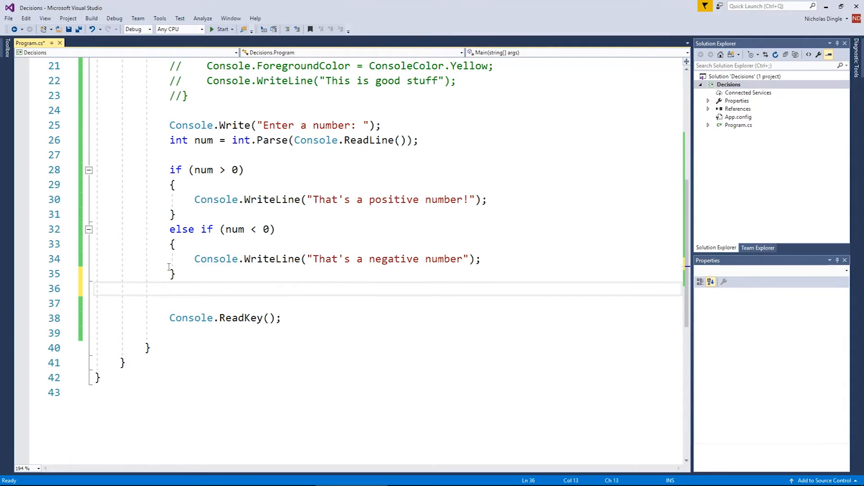
mouse_move(376, 292)
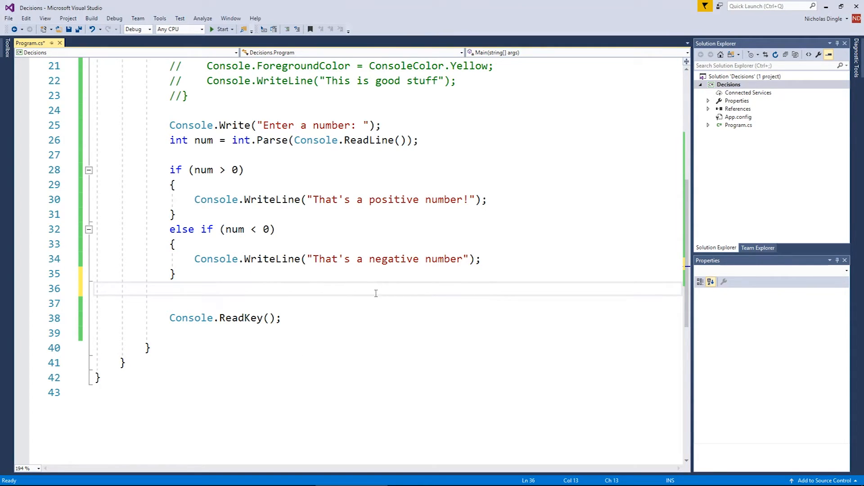
text(else if ()
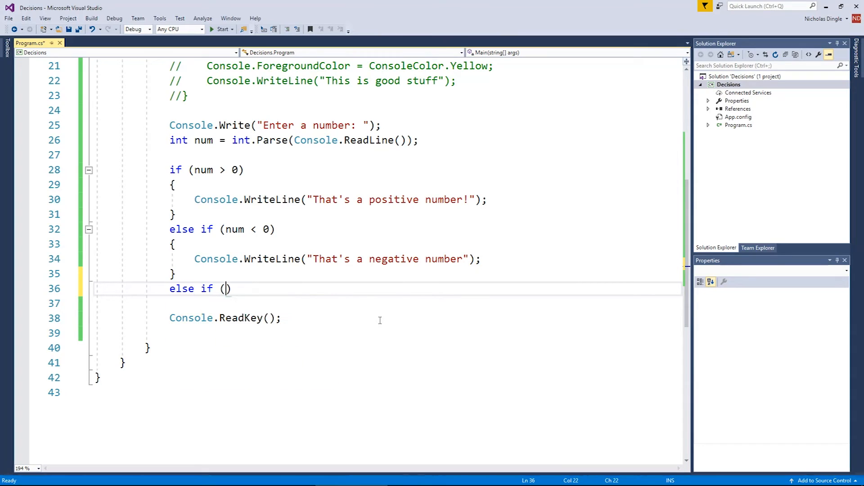
text(num == 0)
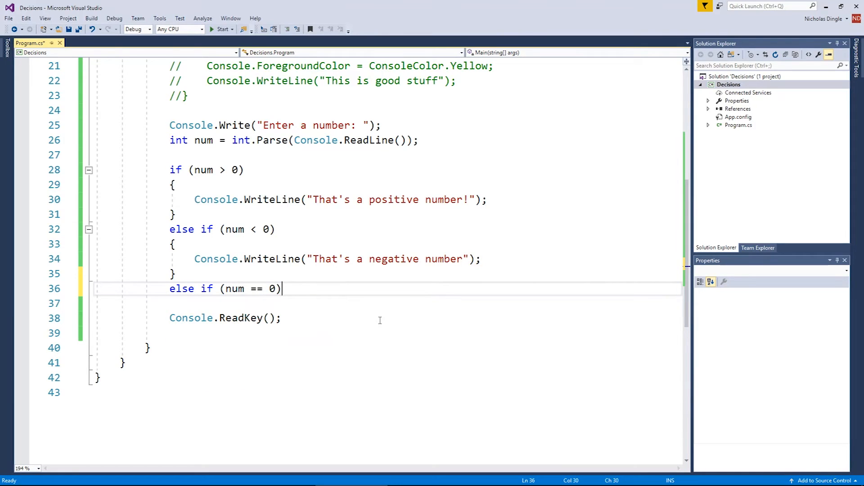
key(Enter)
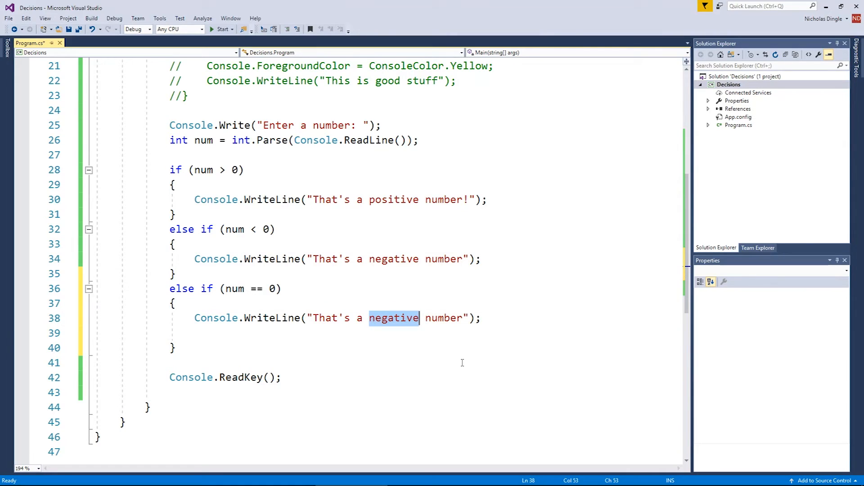
text(zero)
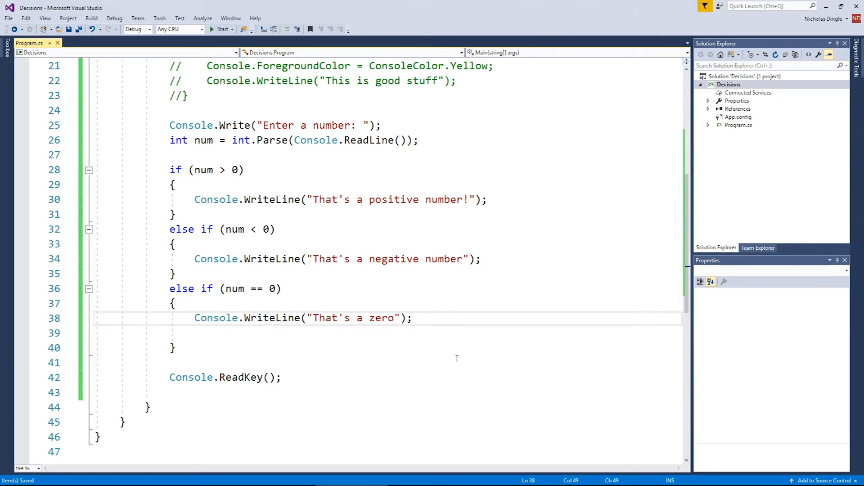
mouse_move(432, 288)
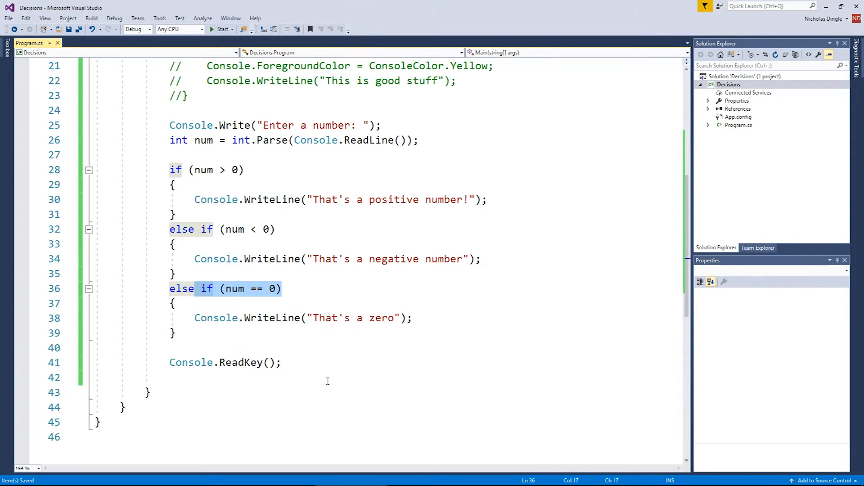
Drop the 'num == 0' condition to leave a plain else, run the program, and save.
click(195, 289)
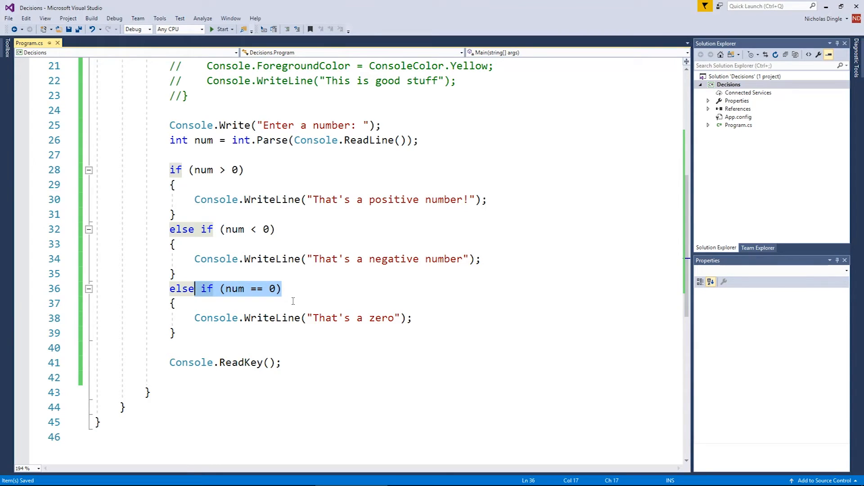
key(Delete)
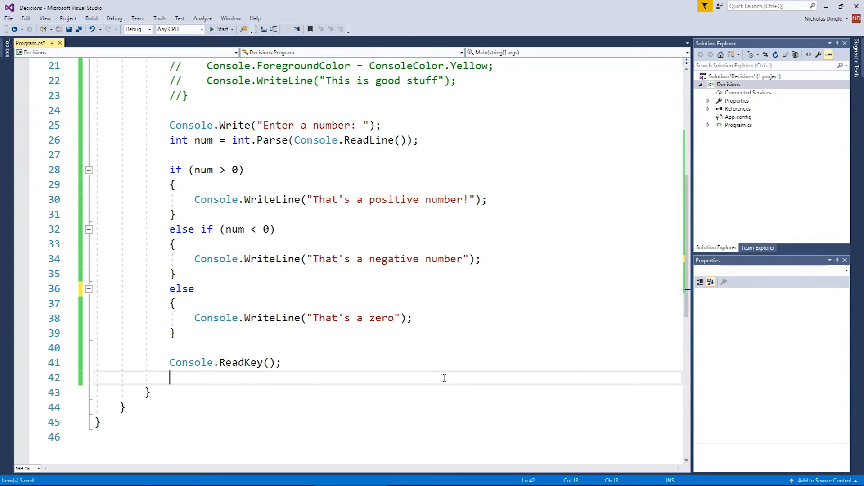
click(222, 29)
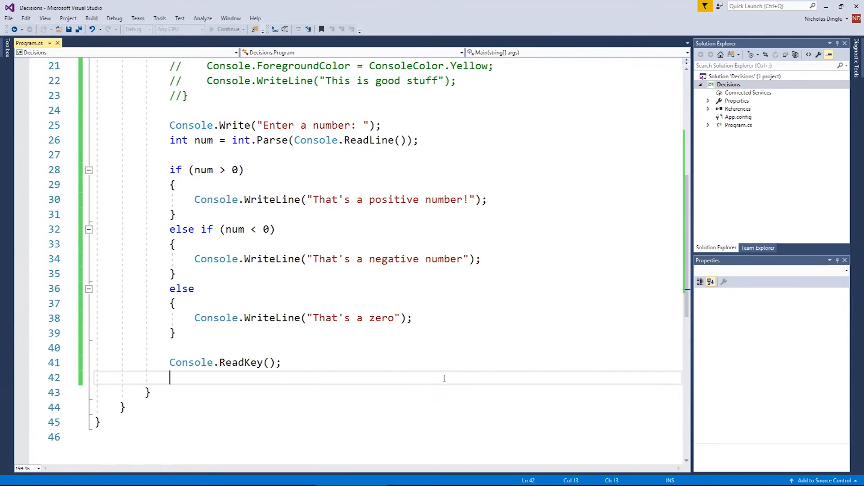
key(ctrl+s)
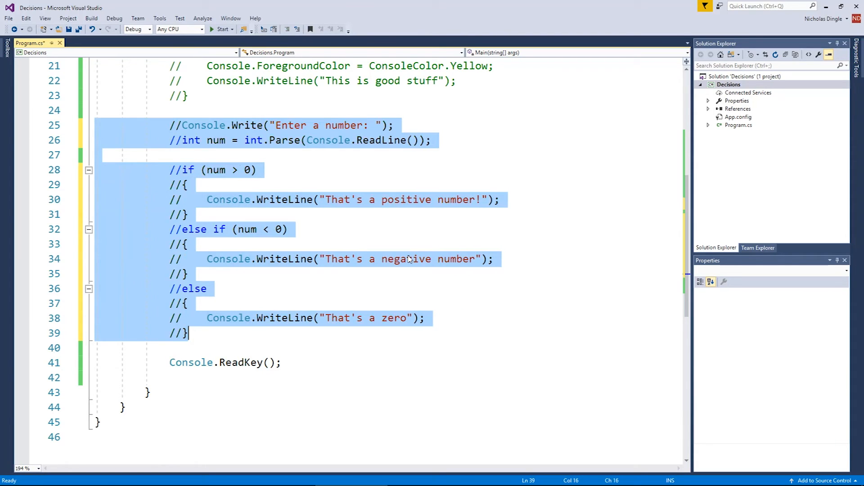
Comment out the number-checking chain and move to the blank line above ReadKey.
click(252, 333)
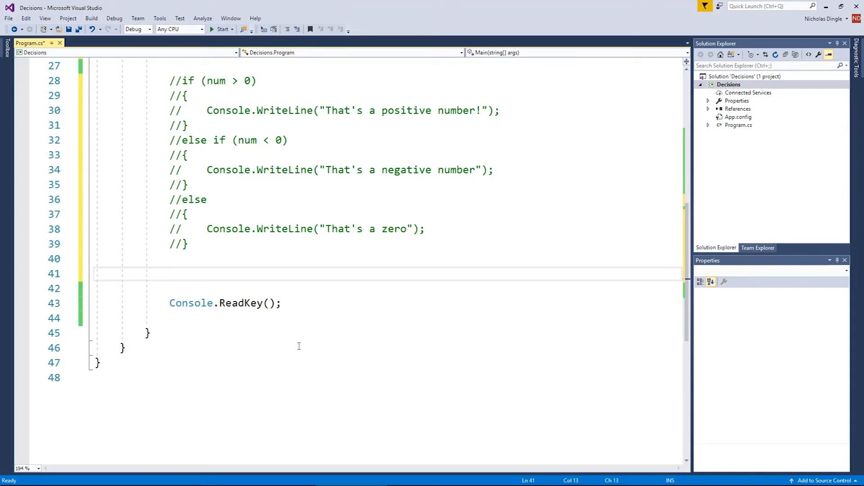
click(171, 274)
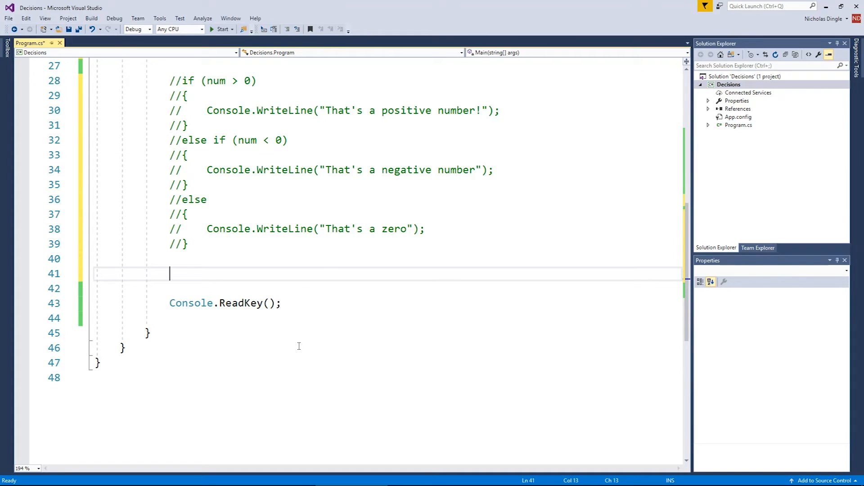
Print a 'Select from the following' menu listing (A) Apple, (B) Banana and Carrot.
text(Console.WriteLine()
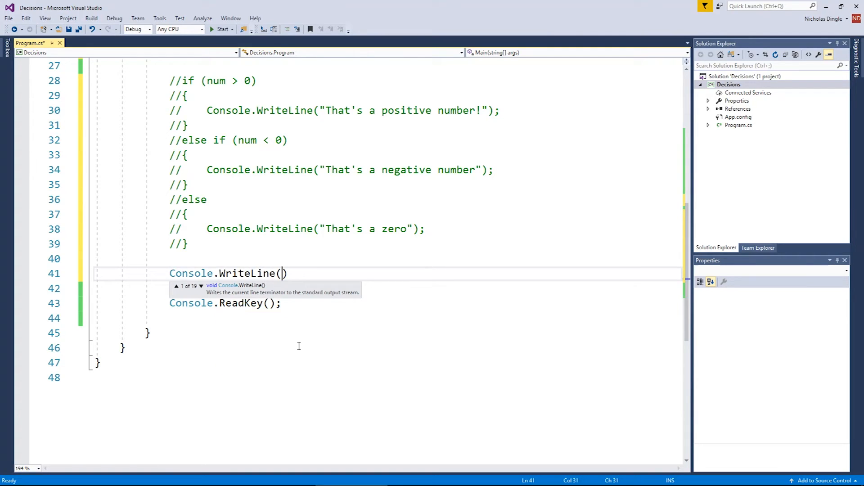
text("")
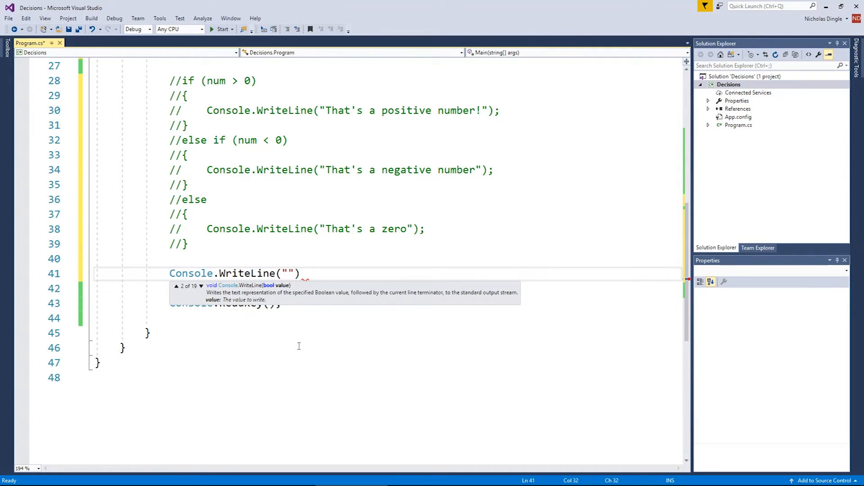
text(Select f)
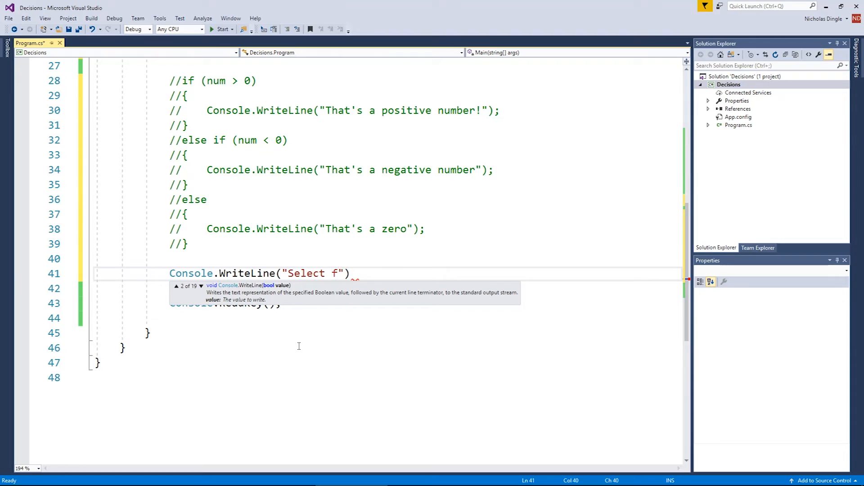
text(rom the following:)
click(388, 288)
text(Console.WriteLine(" )
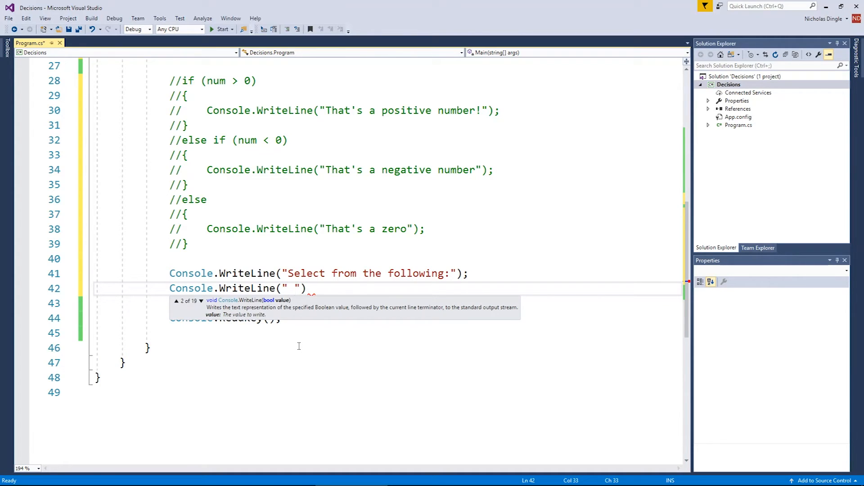
text((A) Apple)
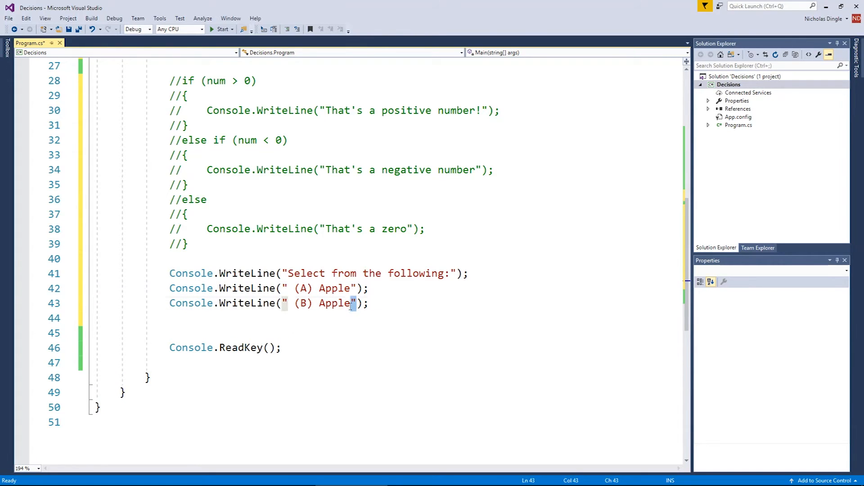
text(Banana)
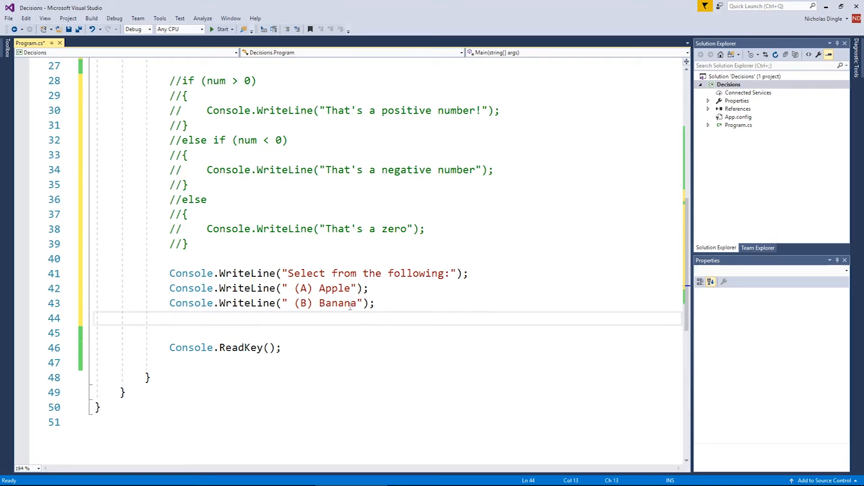
text(Console.WriteLine(" (B) Banana");)
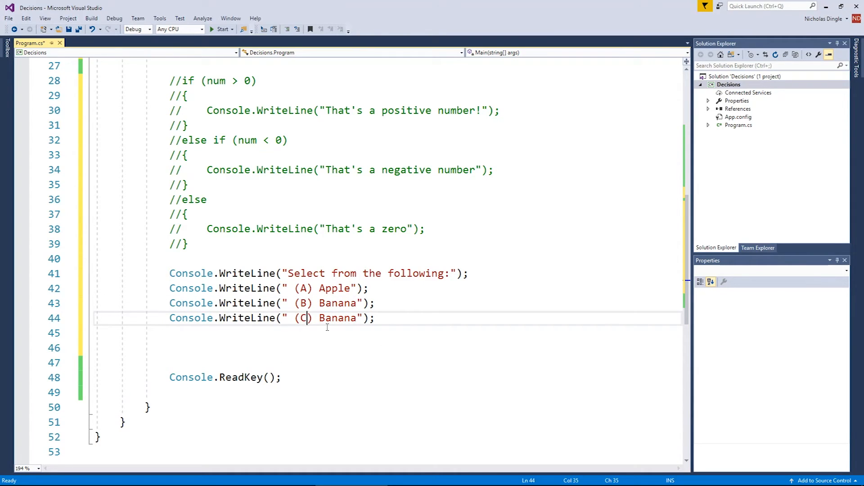
double_click(338, 318)
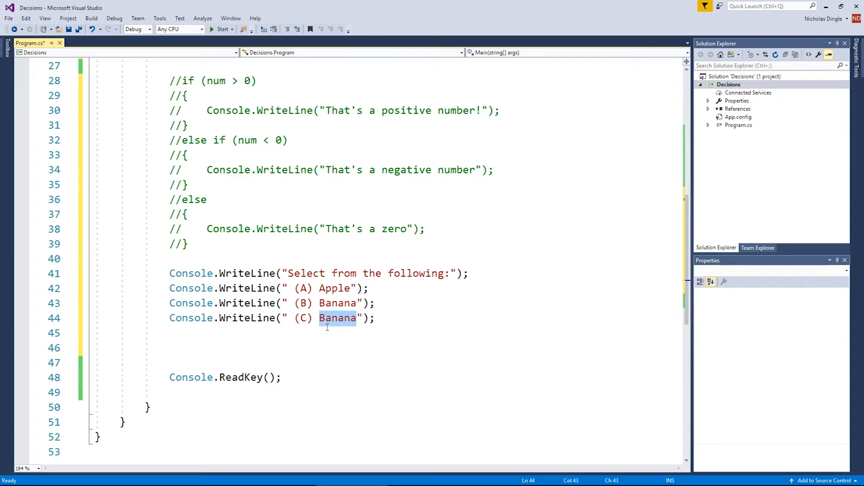
text(Carrot)
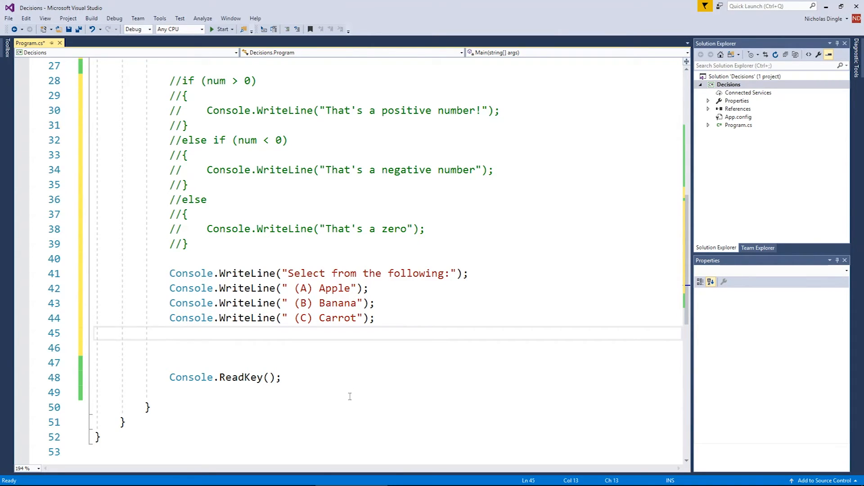
Write the prompt "What's your selection? " after the menu.
text(Console.Write()
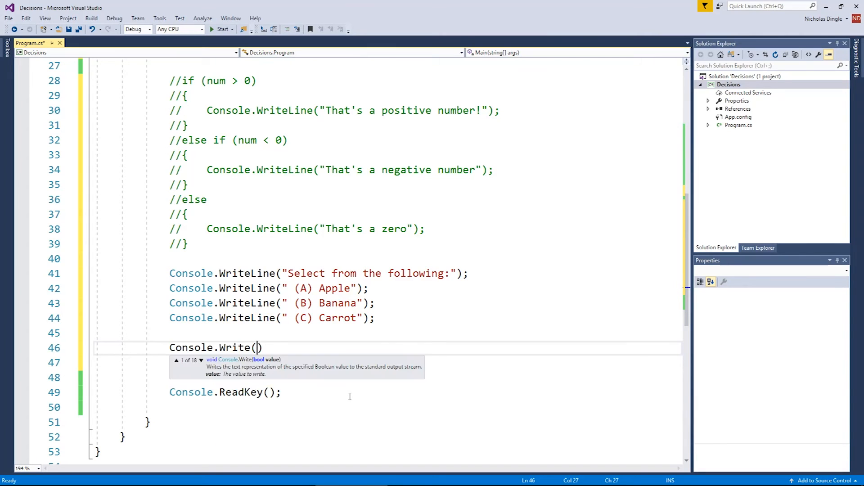
text("What's your ")
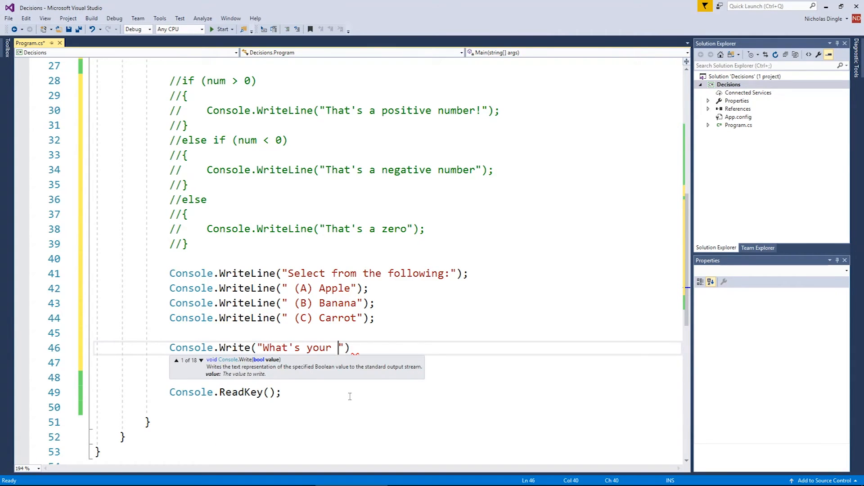
text(selection?)
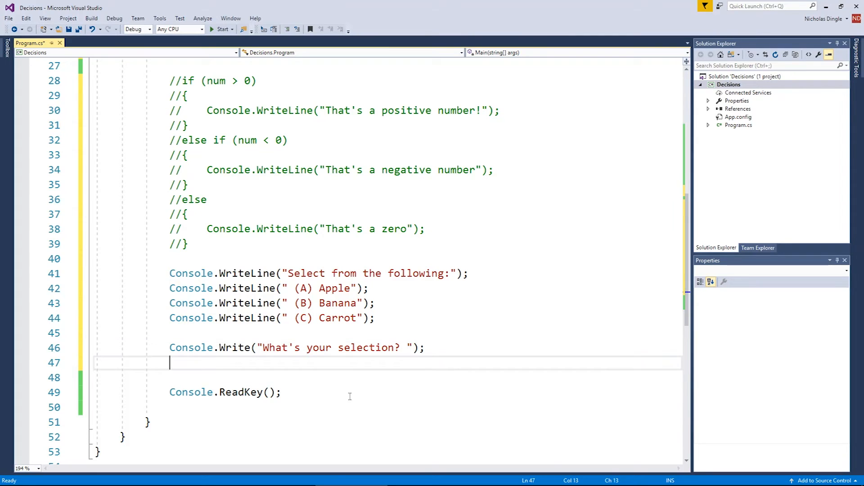
Declare char selection = Console.ReadKey().KeyChar and save the file.
text(char)
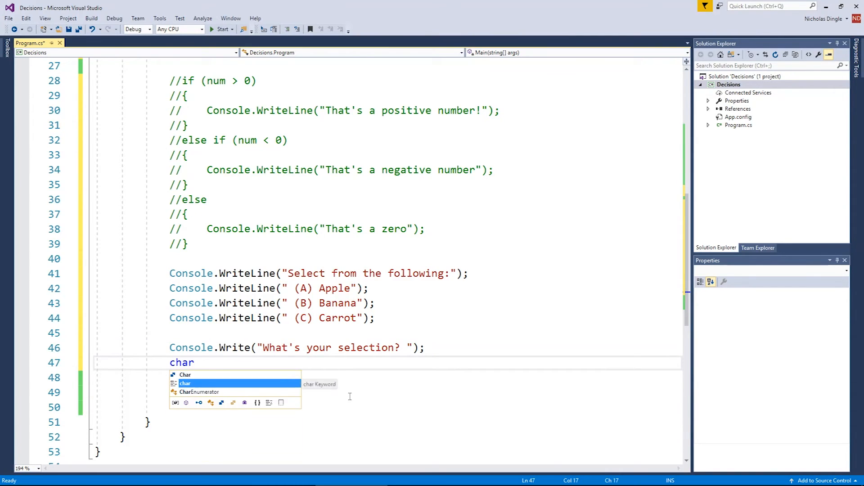
text(se)
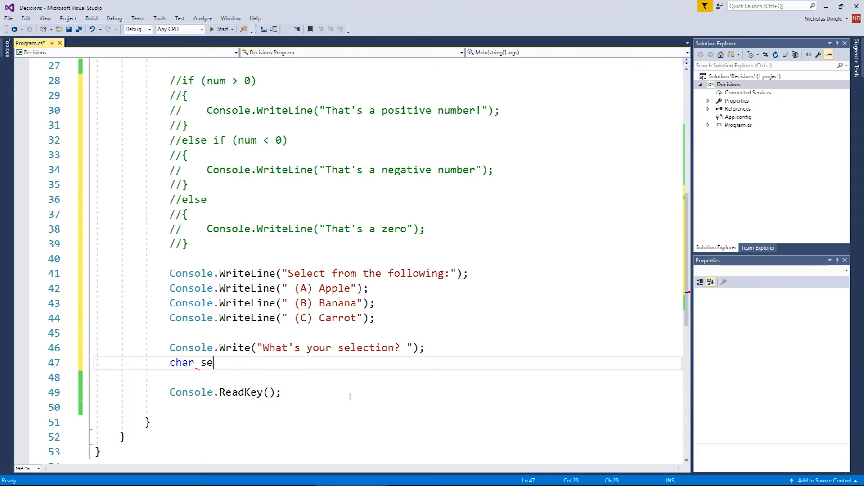
text(lection)
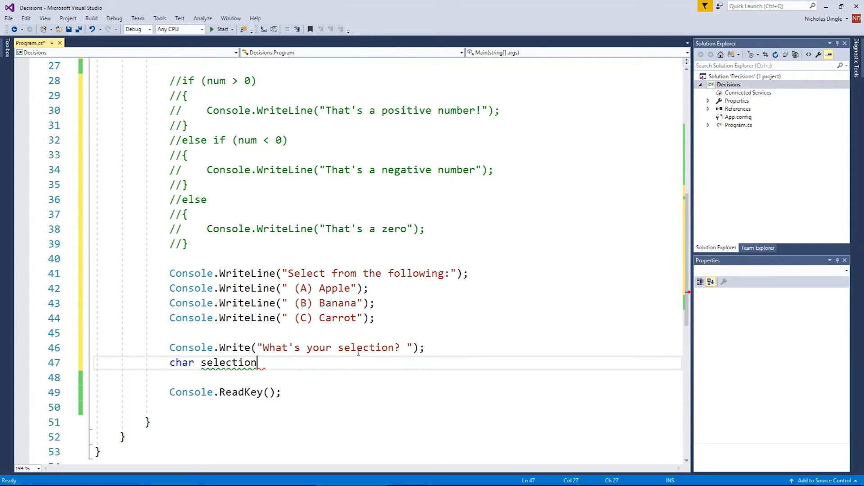
double_click(228, 362)
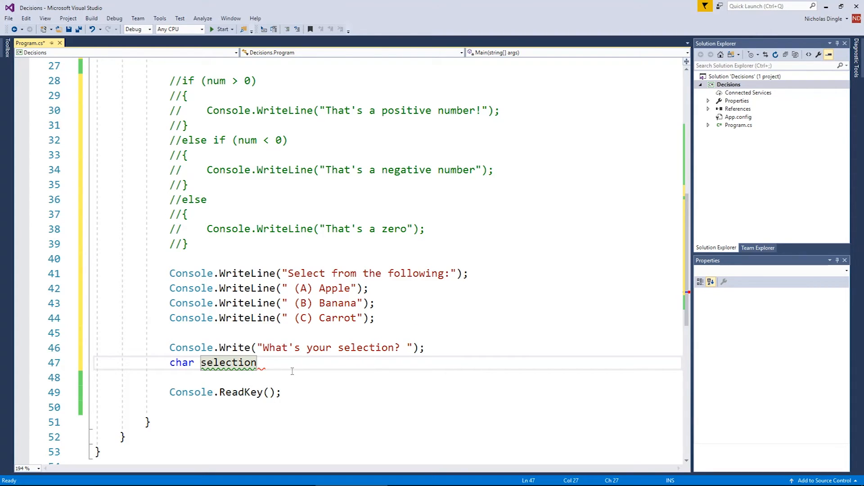
text(=)
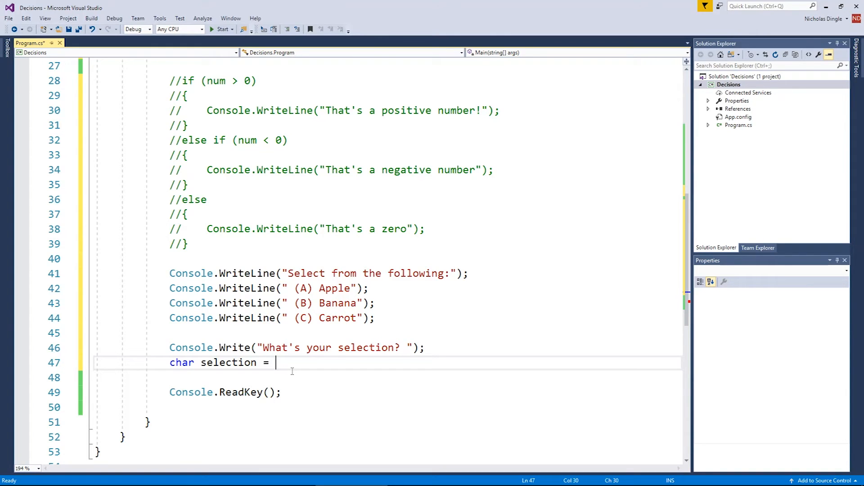
text(Console.readkey()
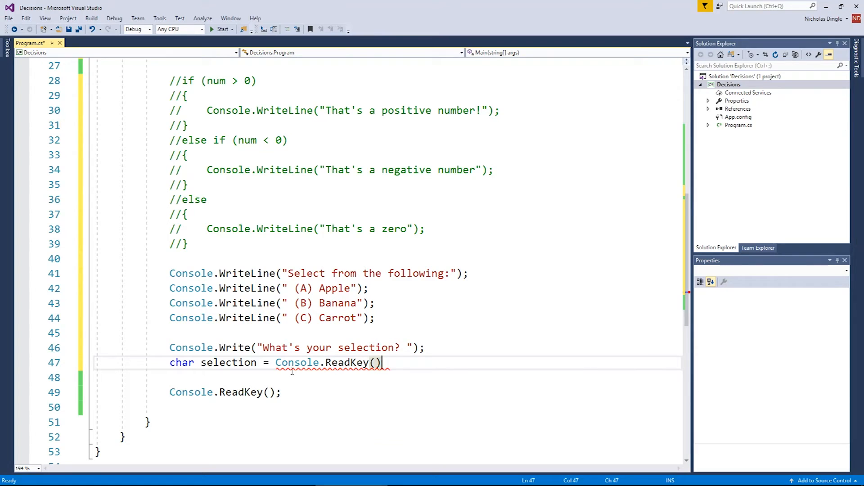
text(.)
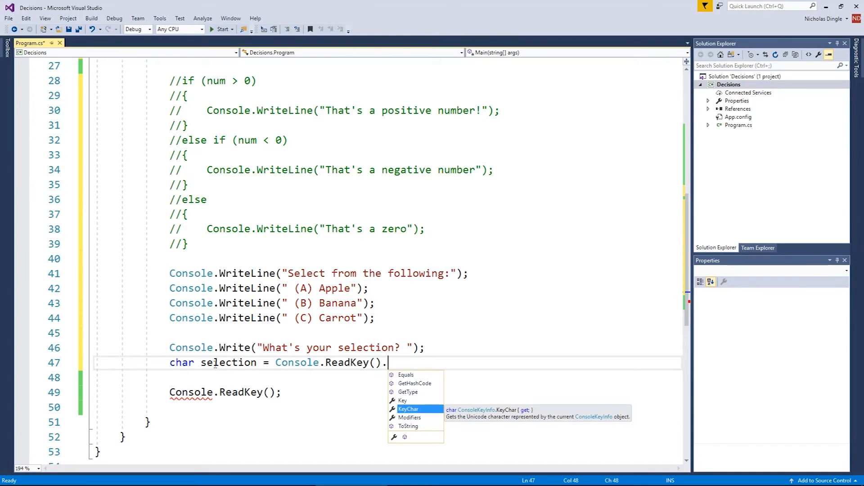
text(KeyChar;)
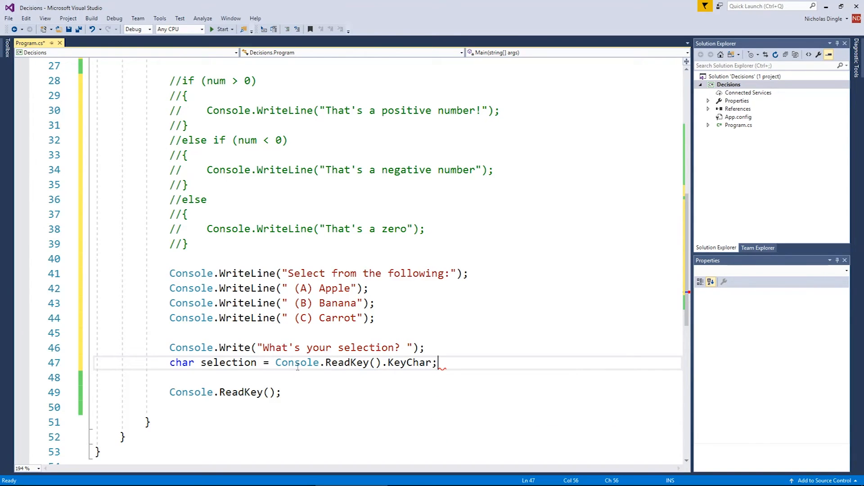
key(ctrl+s)
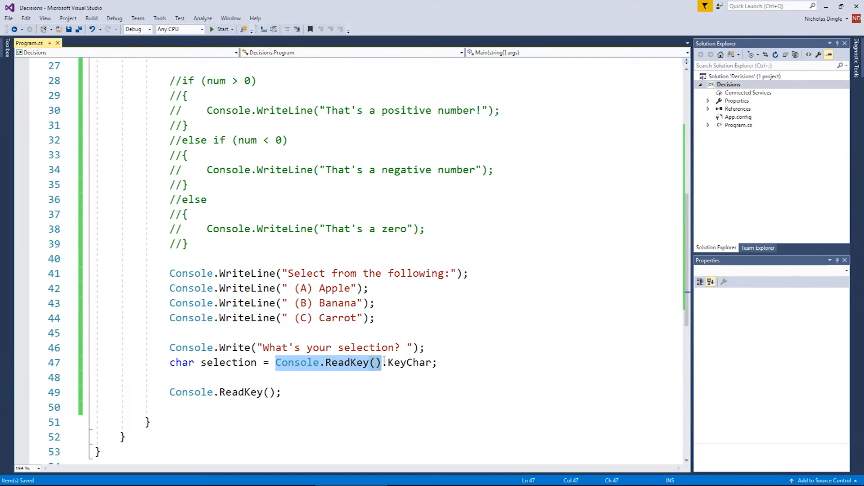
double_click(408, 363)
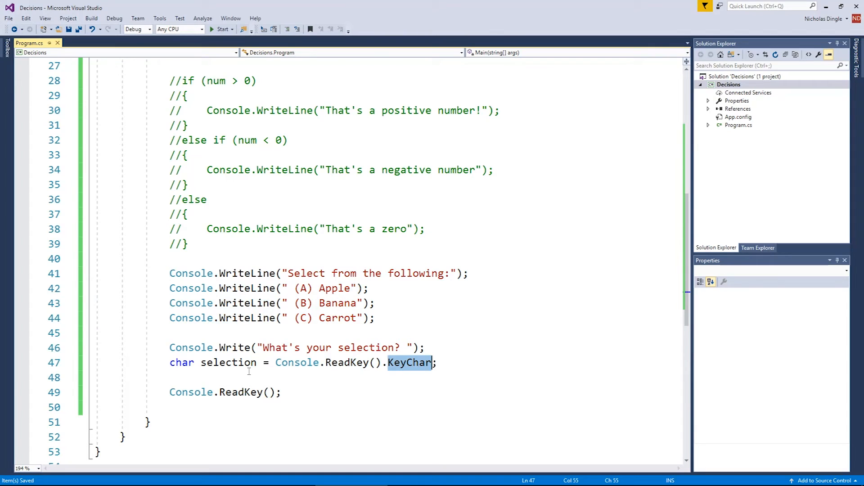
click(495, 363)
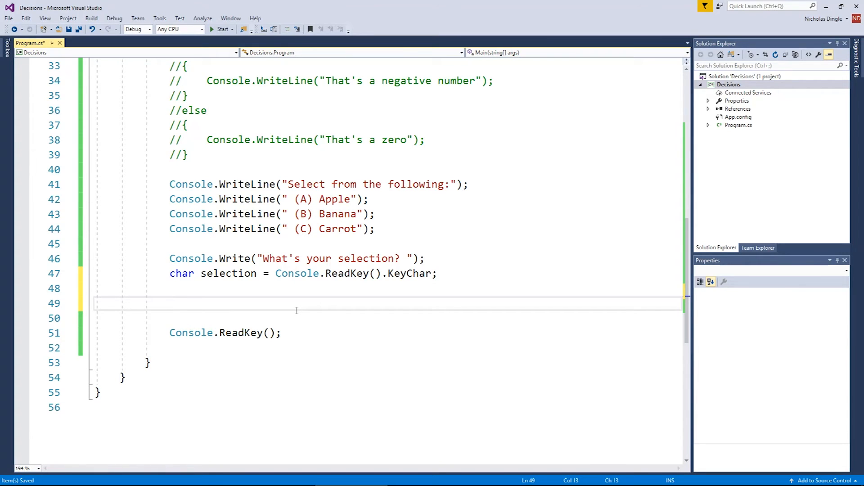
Draft a trial if (selection == 'a') block and then delete it.
text(if (selection ==)
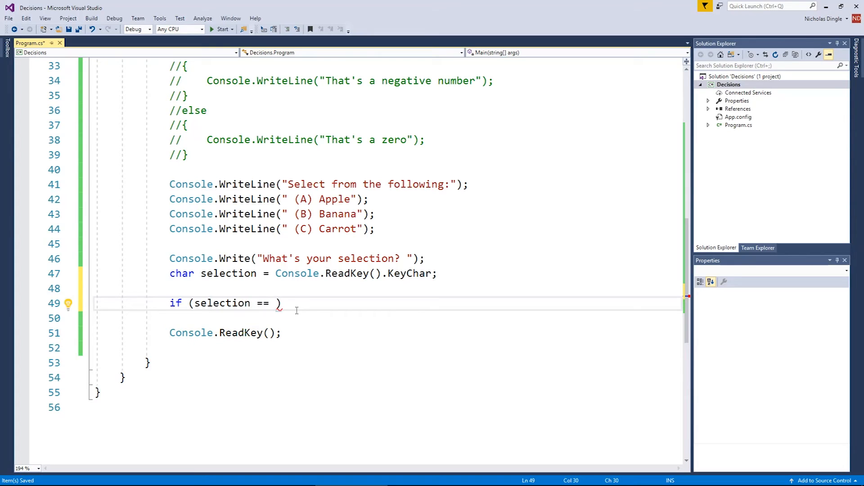
text('a')
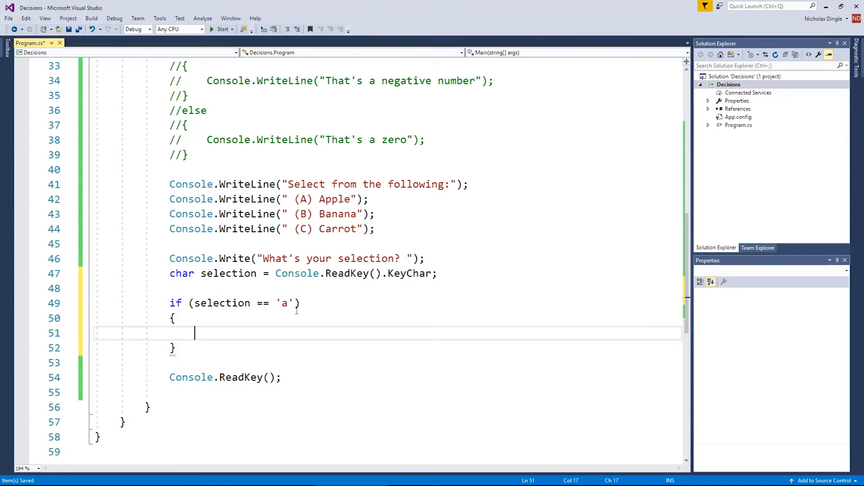
text(Console.WriteLine("Cho)
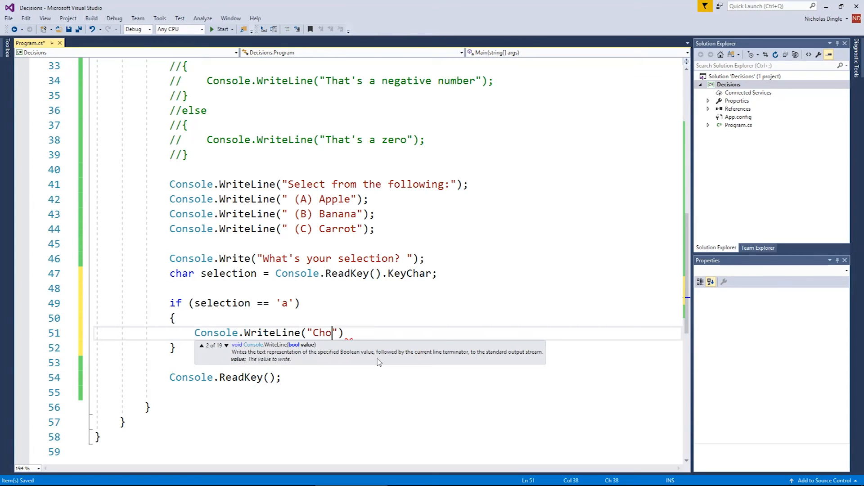
text(sen apple.)
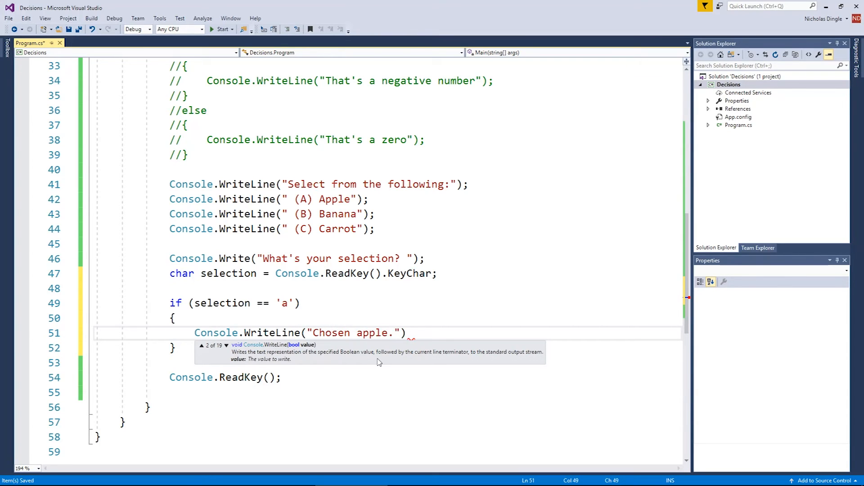
text(.)
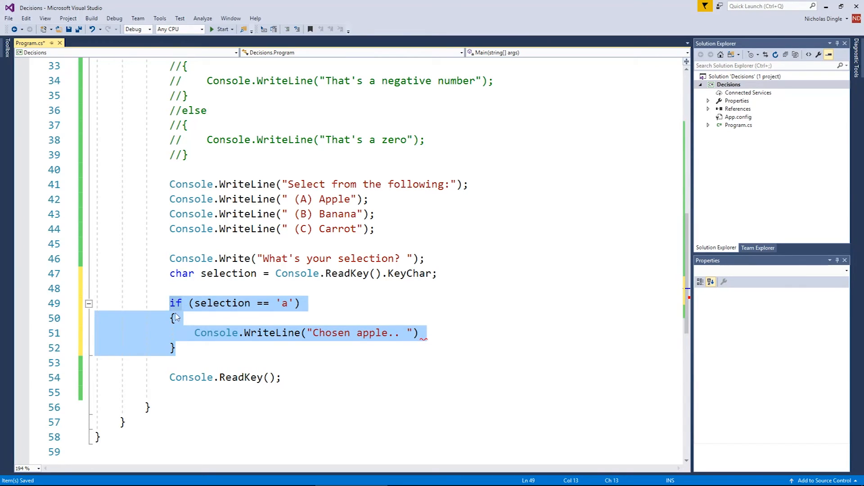
key(Delete)
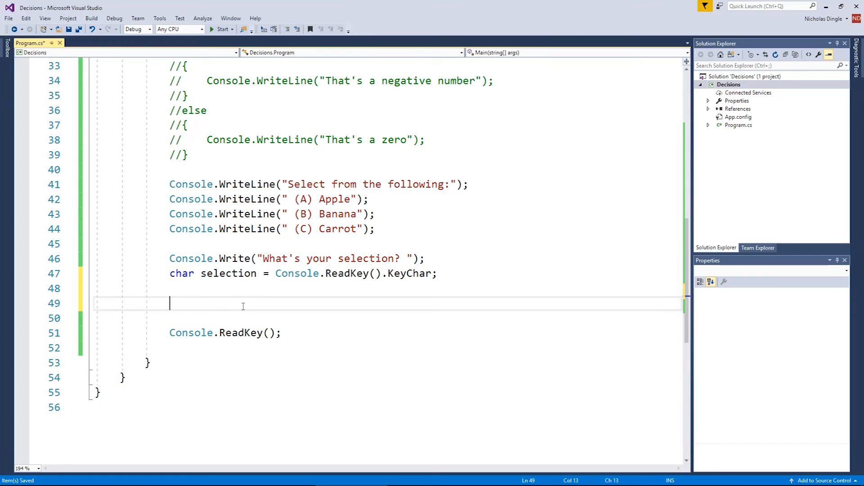
Start a switch(selection) block with case 'a' ending in break.
text(switch)
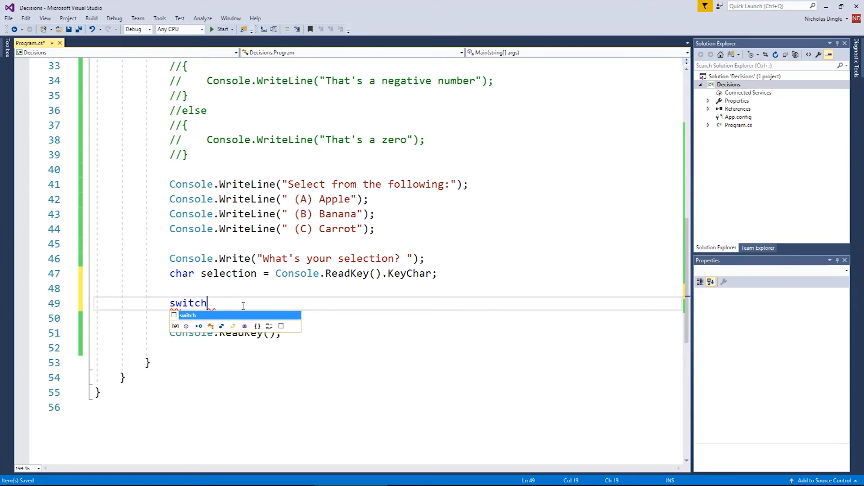
text(())
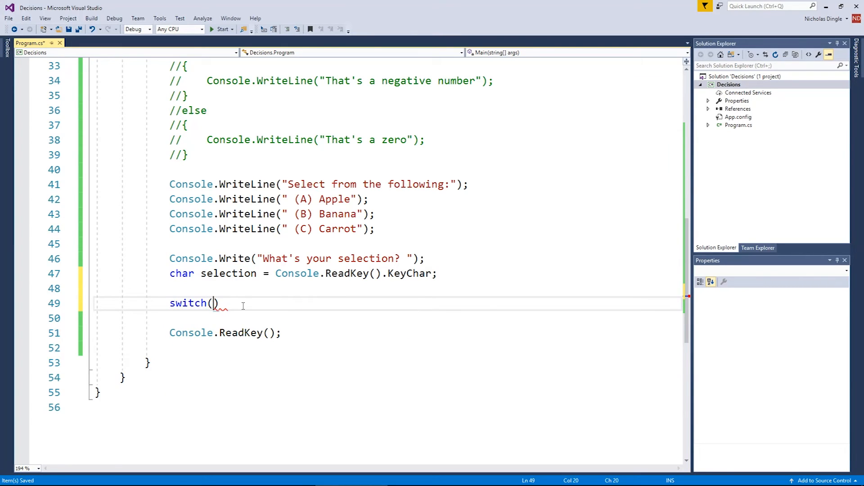
text(selection)
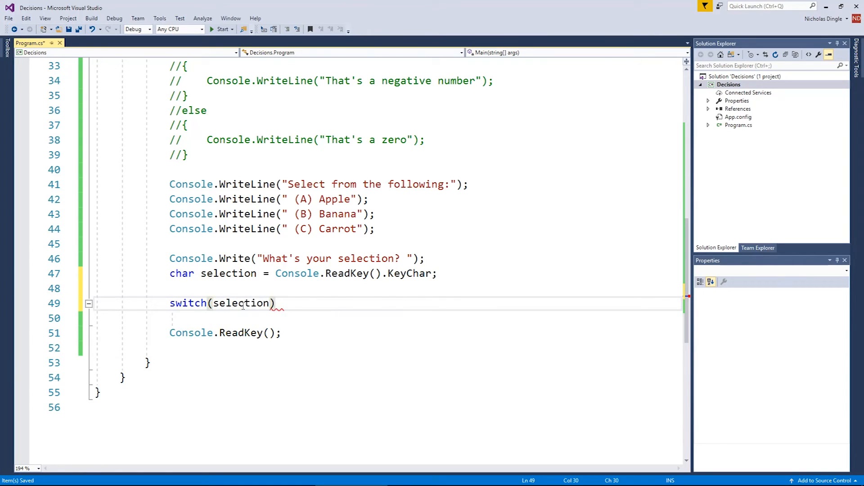
text({)
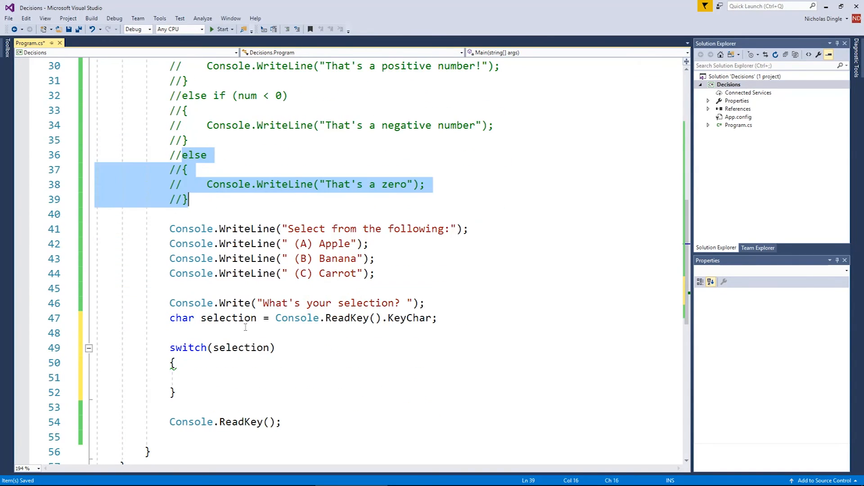
text(c)
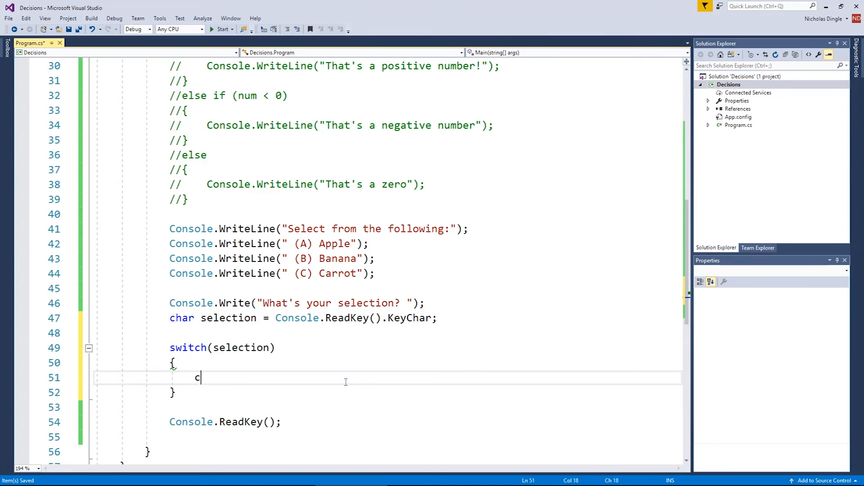
text(ase)
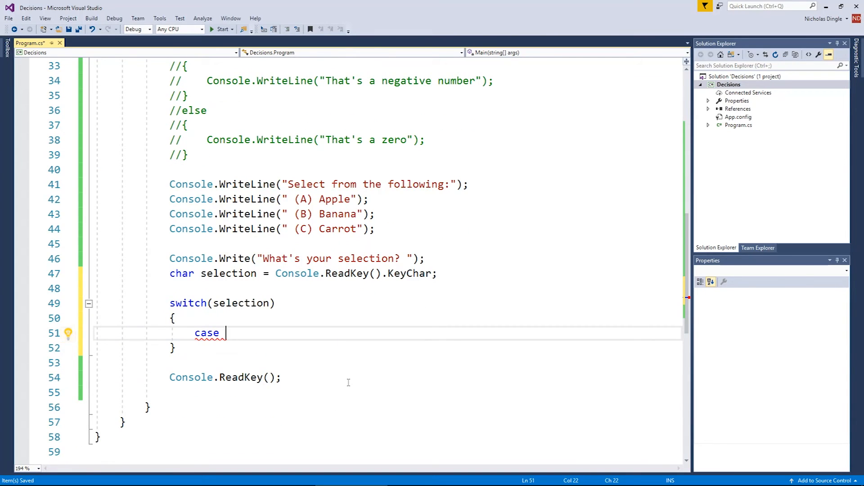
text('a':)
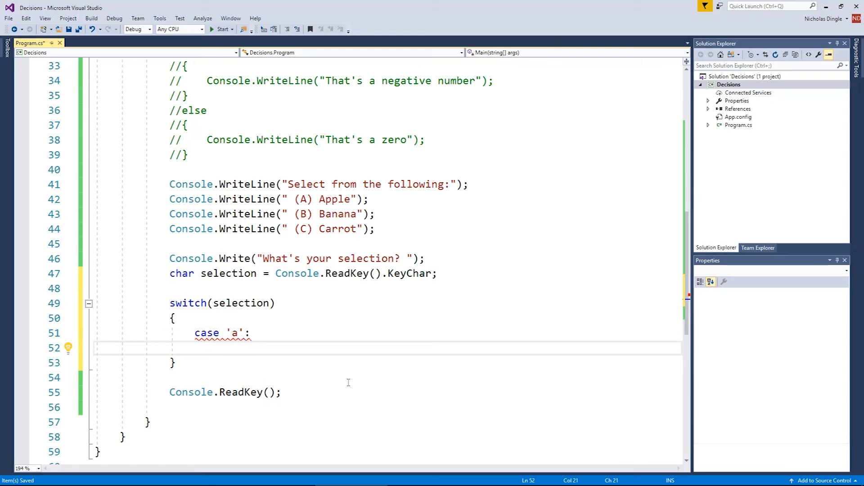
click(219, 347)
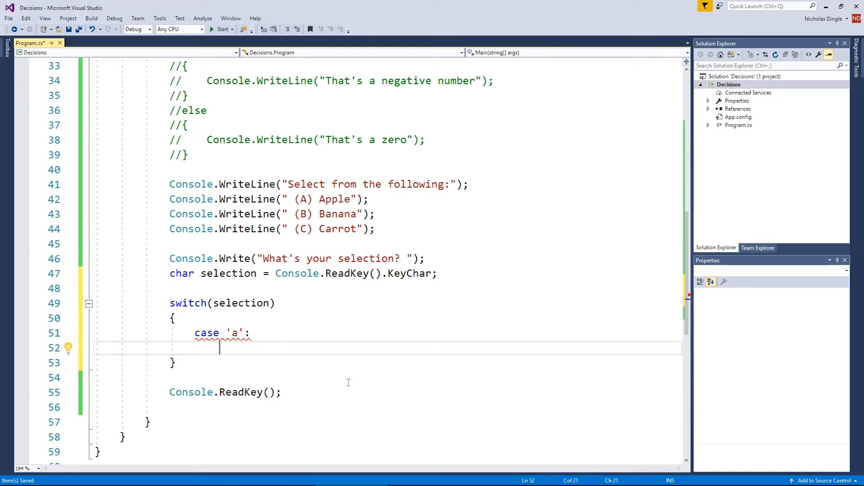
text(break;)
text(case)
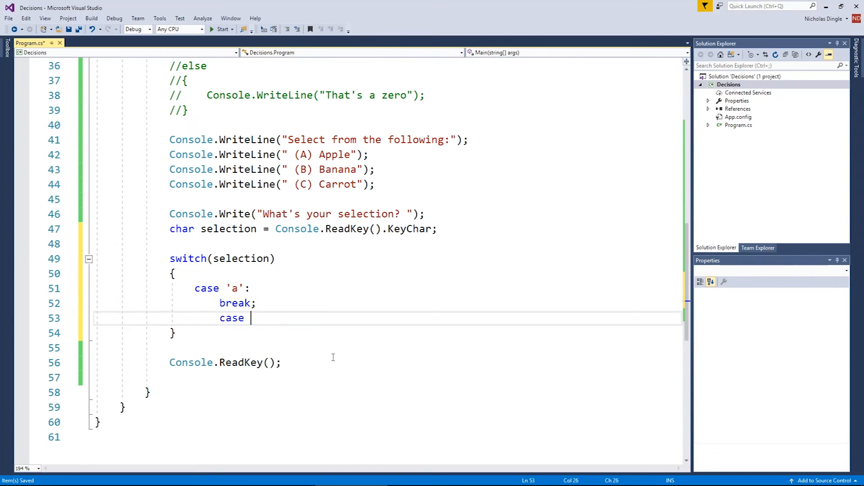
Add case 'b' and a default block, each ending in break.
text('b':)
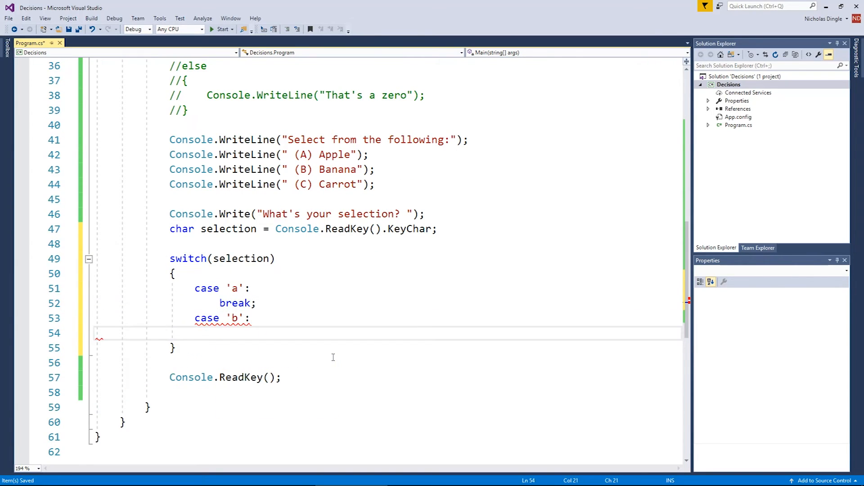
text(break;)
text(case 'c':)
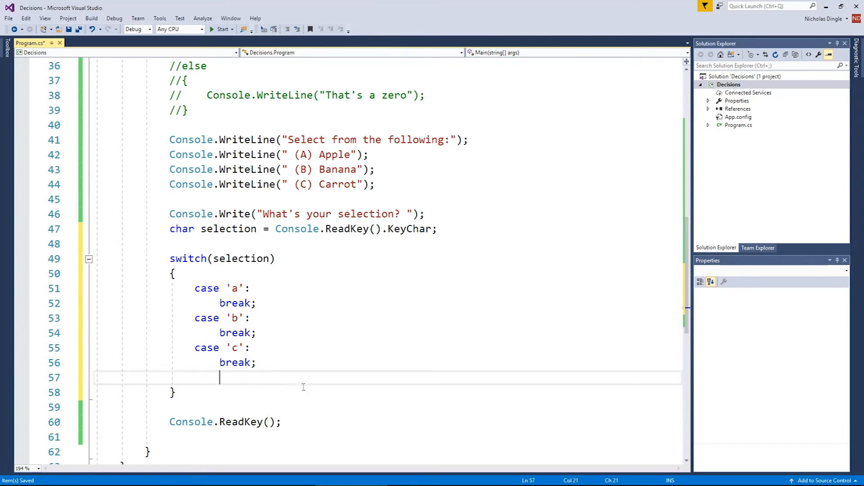
text(d)
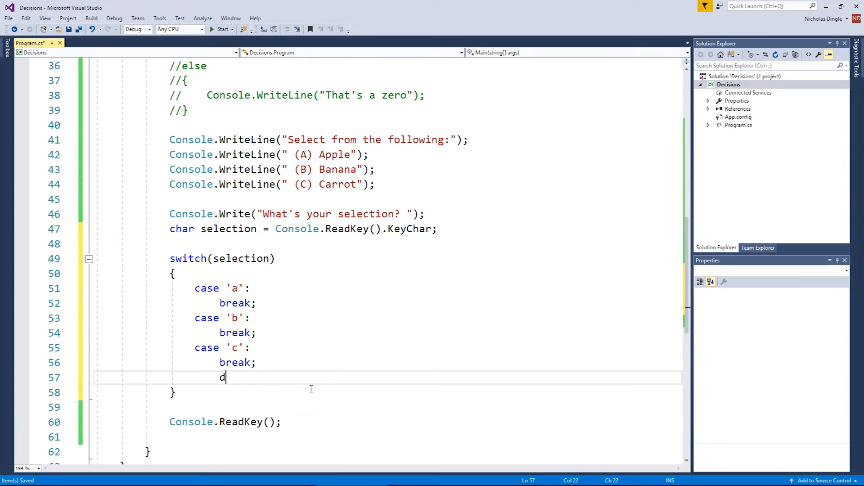
text(efault:)
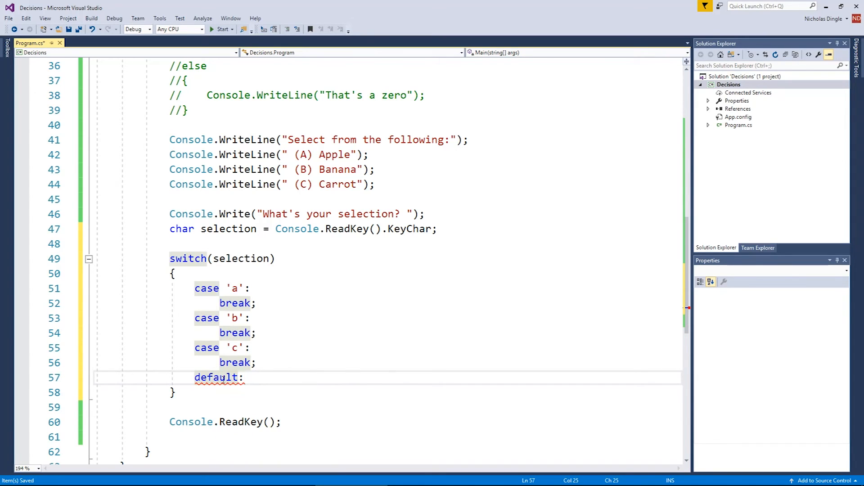
text(break;)
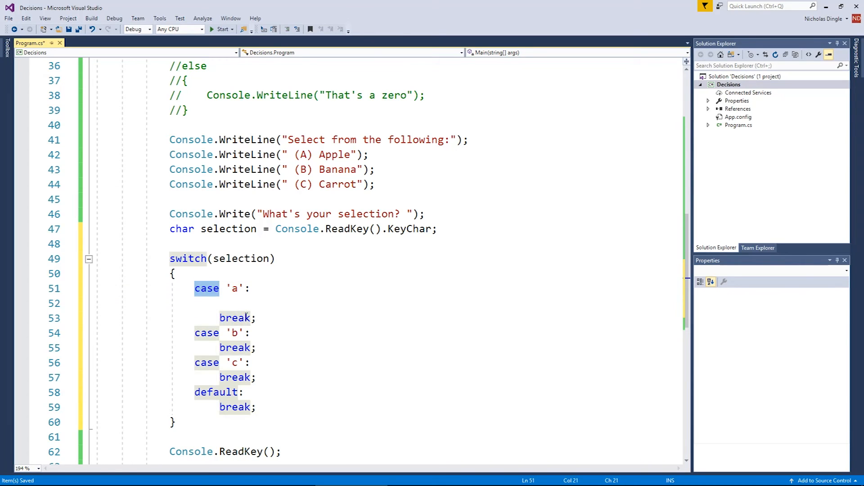
Make the cases print "You love apples...", "You love banana..." and a carrot message.
click(247, 304)
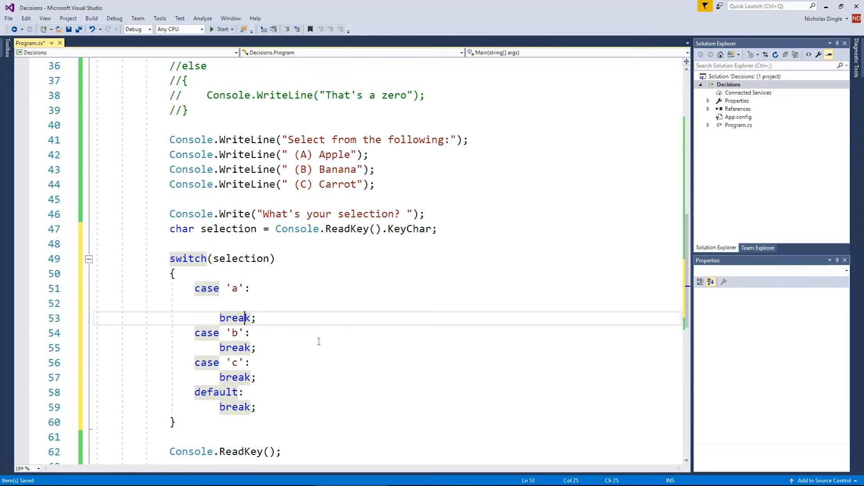
text(Console.writeli)
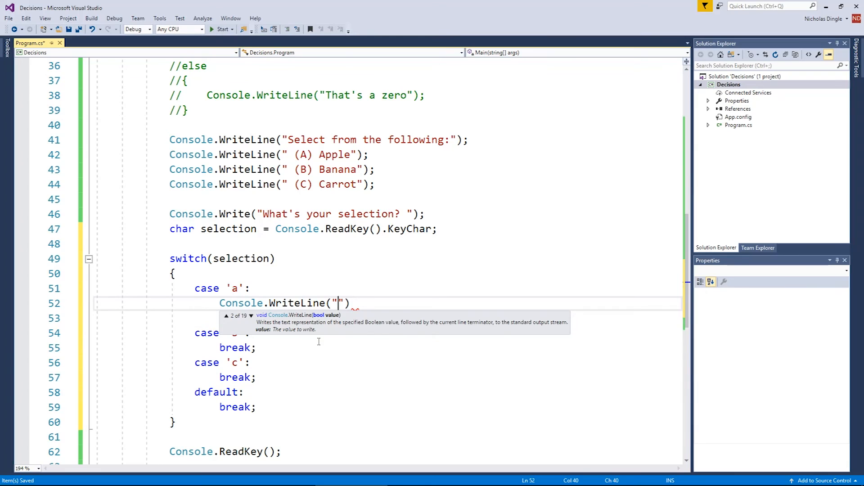
text(You love apples... good for you...)
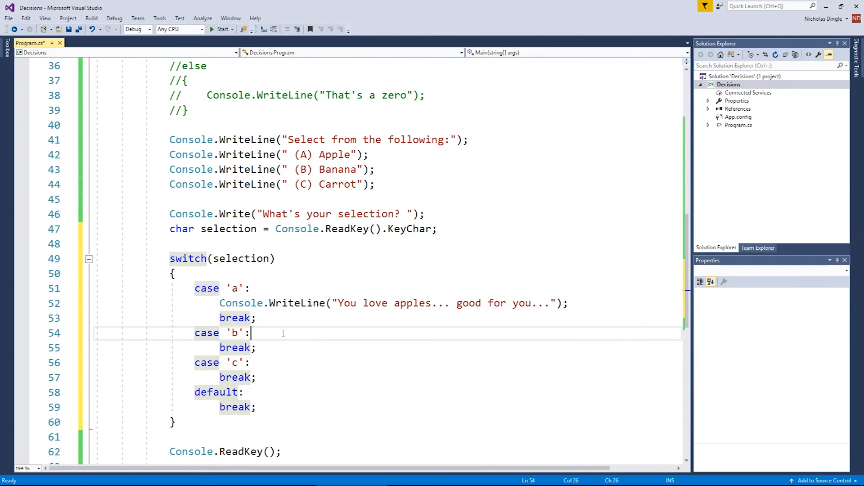
text(Console.WriteLine("You love apples... good for you...");)
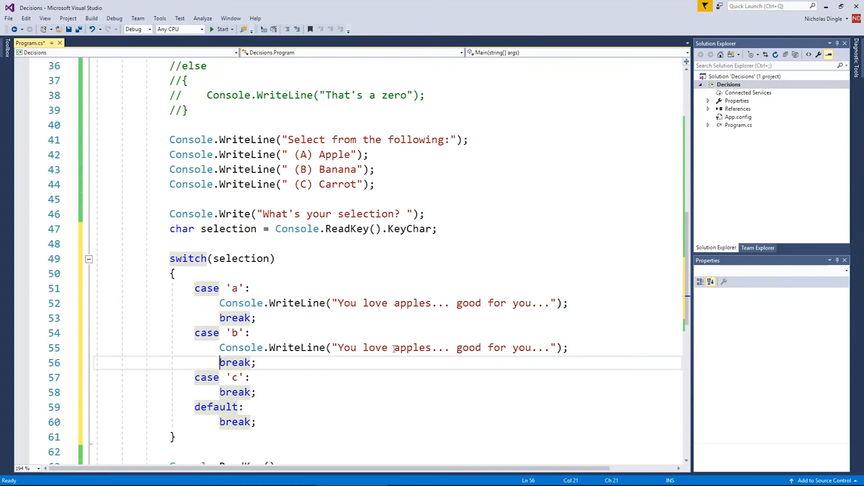
text(banana)
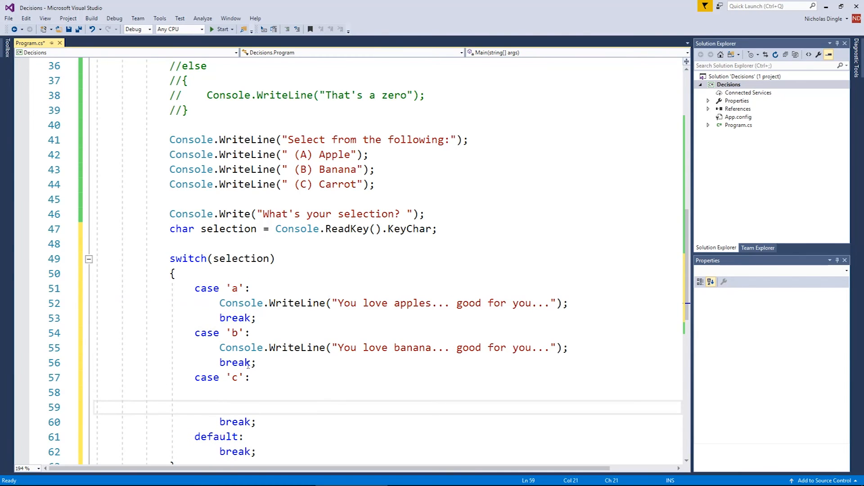
text(Console.WriteLine("You love banana... good for you...");)
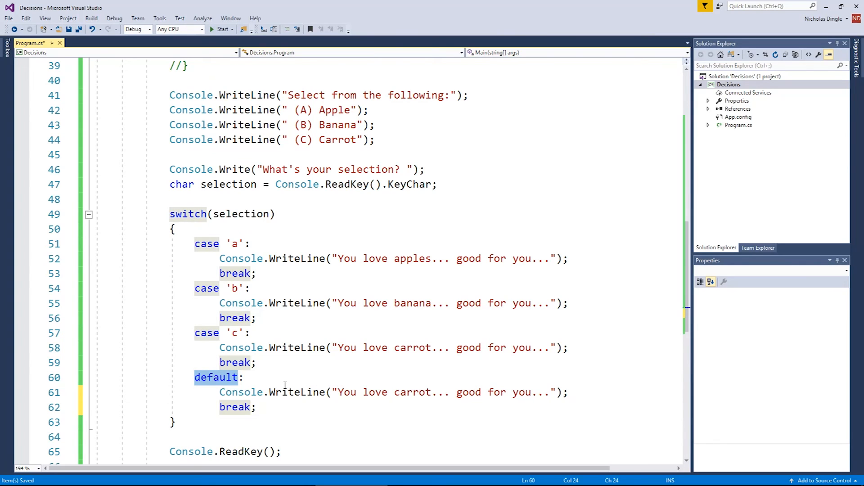
Change the default case's message to "Invalid choice.".
drag(338, 392, 495, 392)
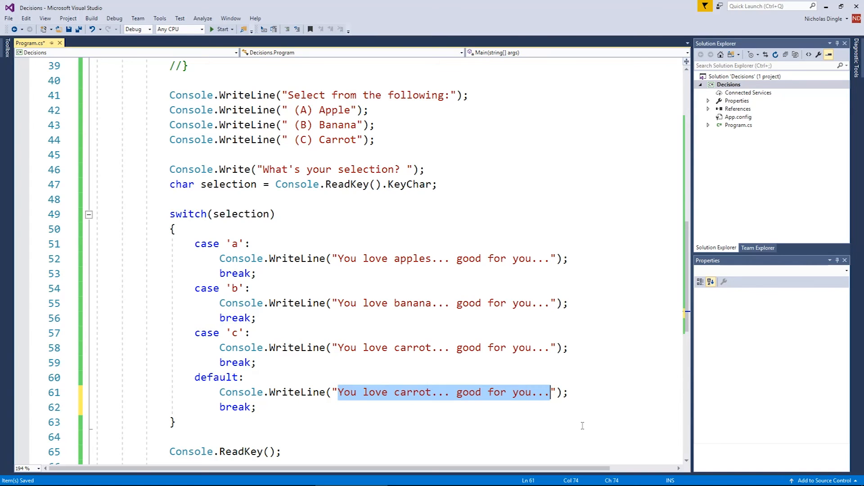
text(That's not)
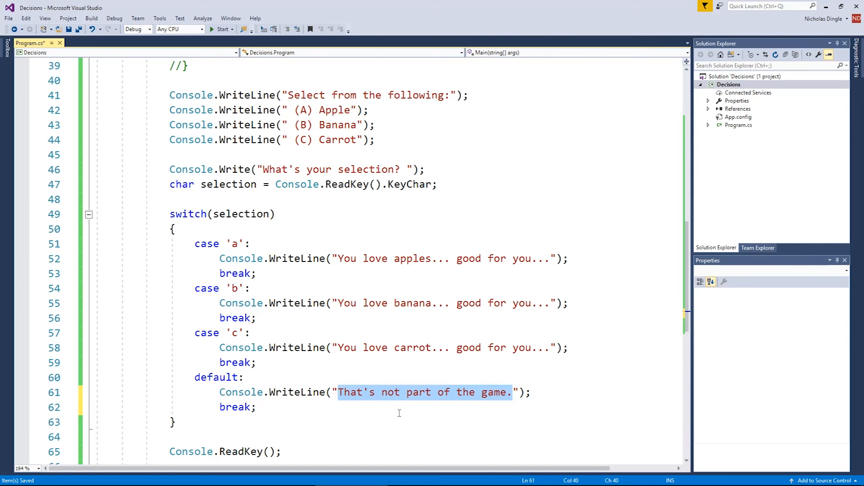
text(Invalid choic)
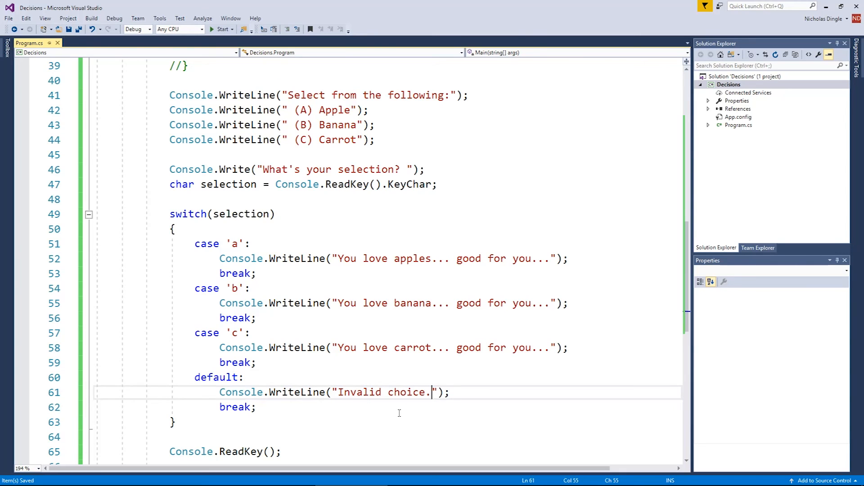
mouse_move(406, 342)
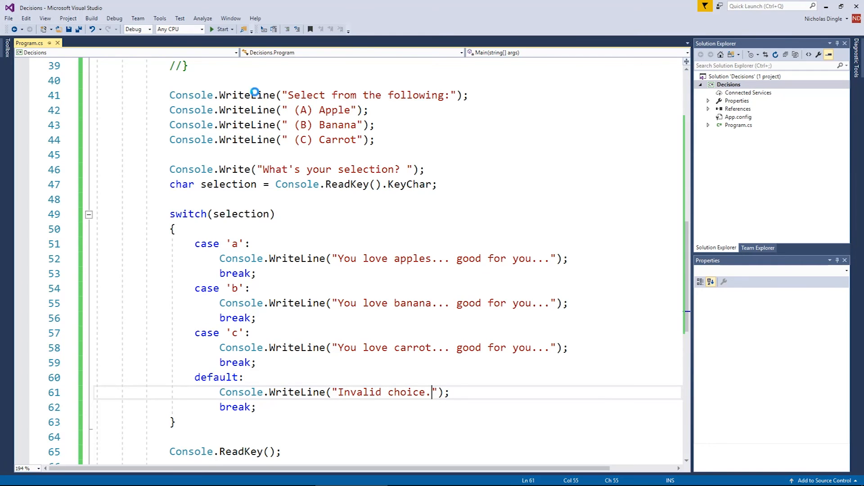
click(211, 29)
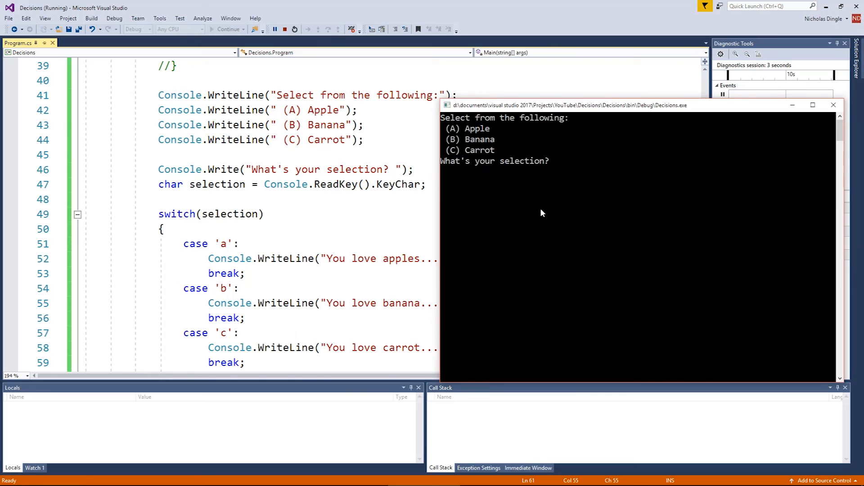
text(a)
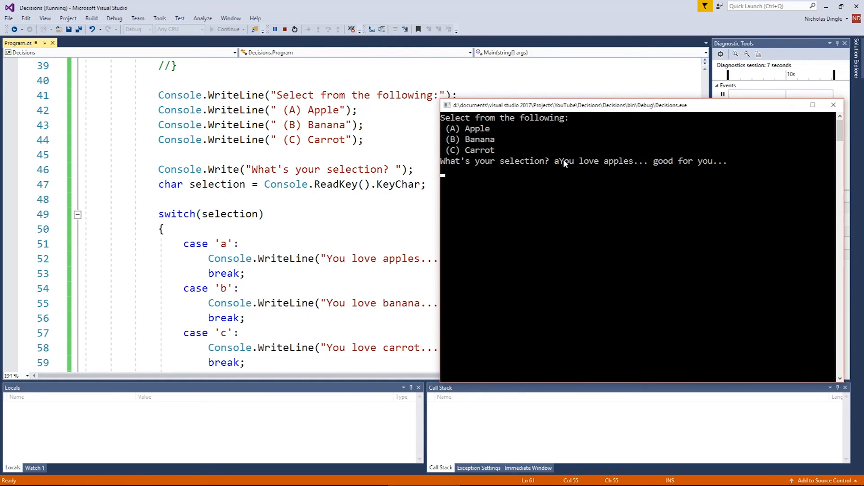
mouse_move(483, 191)
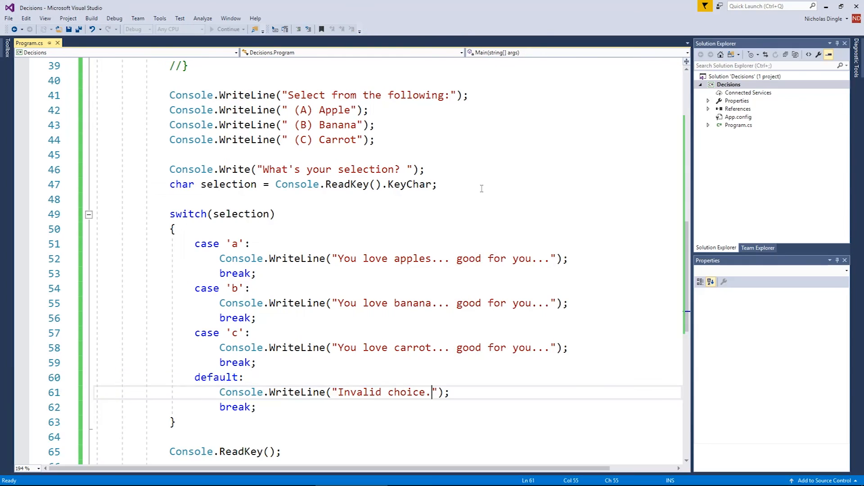
Run the program, then stack case 'A', 'B' and 'C' under their lowercase cases.
key(F5)
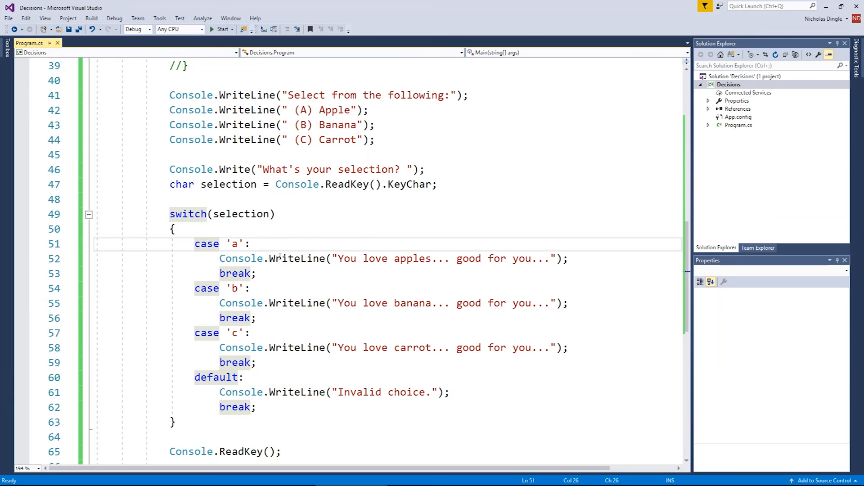
key(enter)
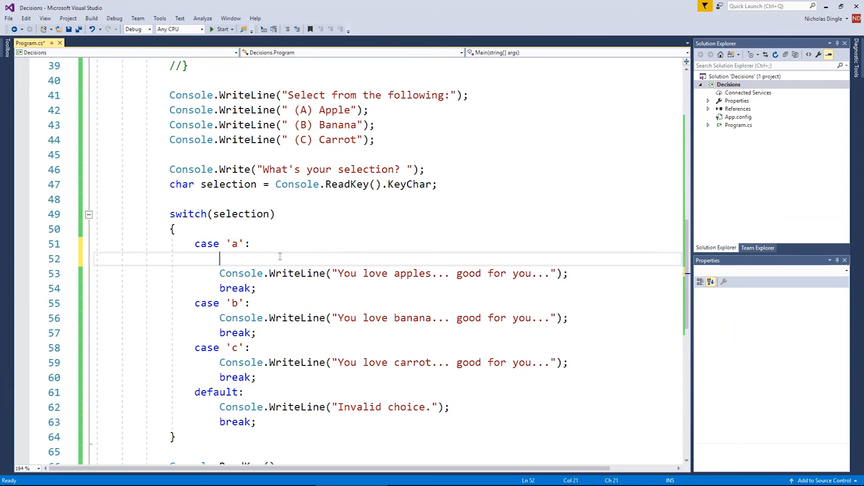
text(case 'A':)
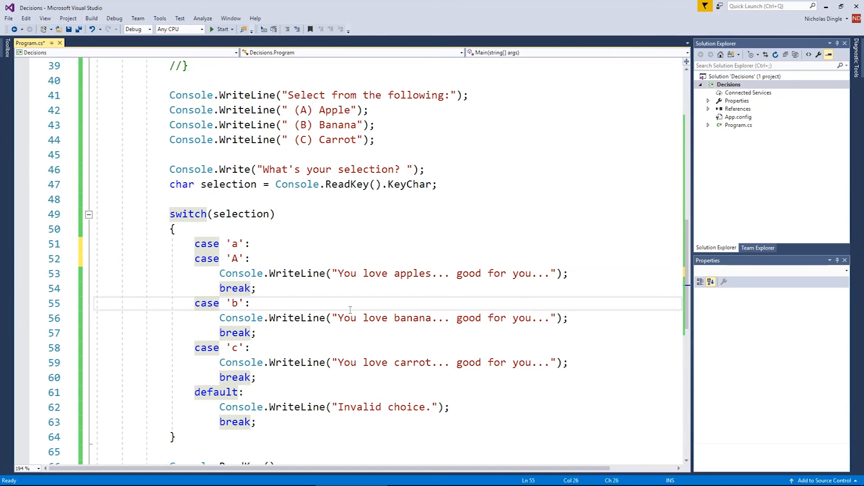
mouse_move(289, 309)
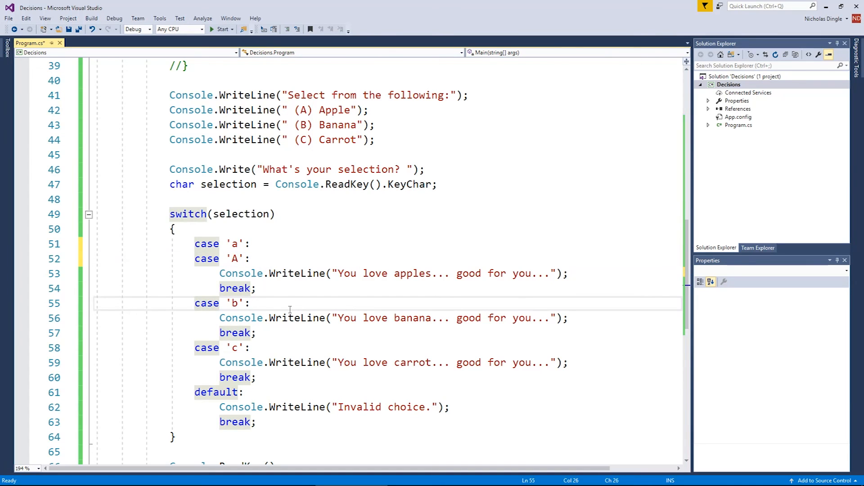
text(case 'B')
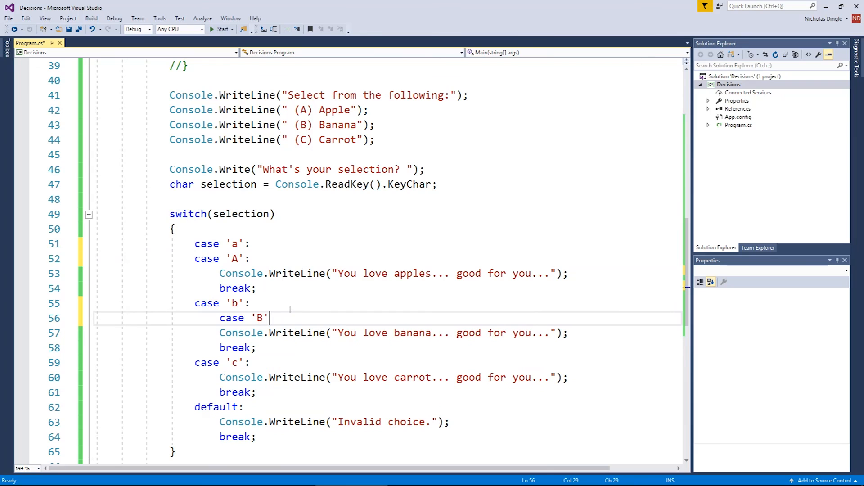
text(:)
text(case 'C':)
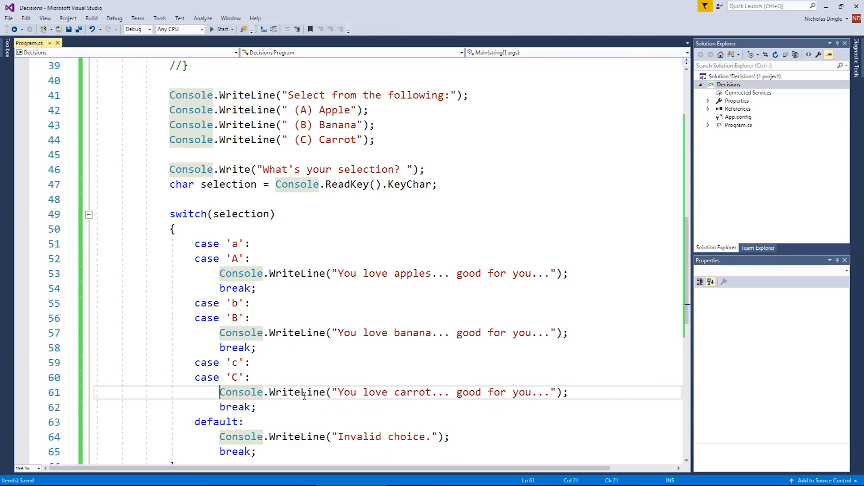
scroll(down, 3)
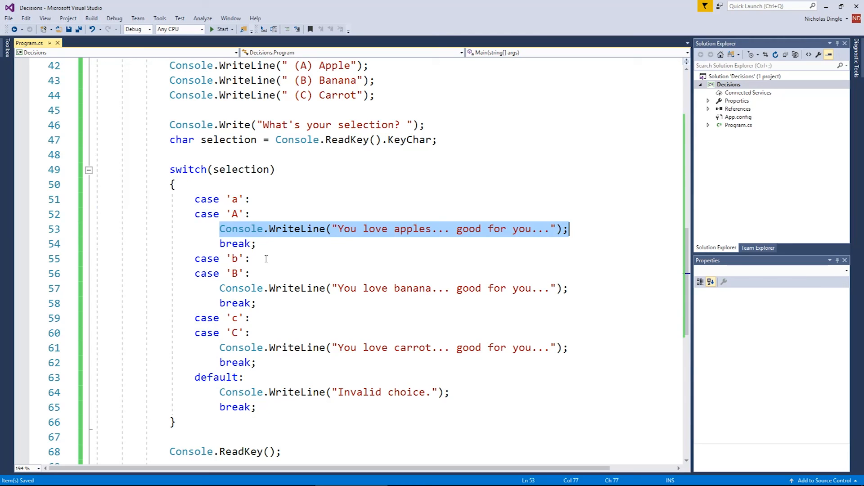
click(278, 244)
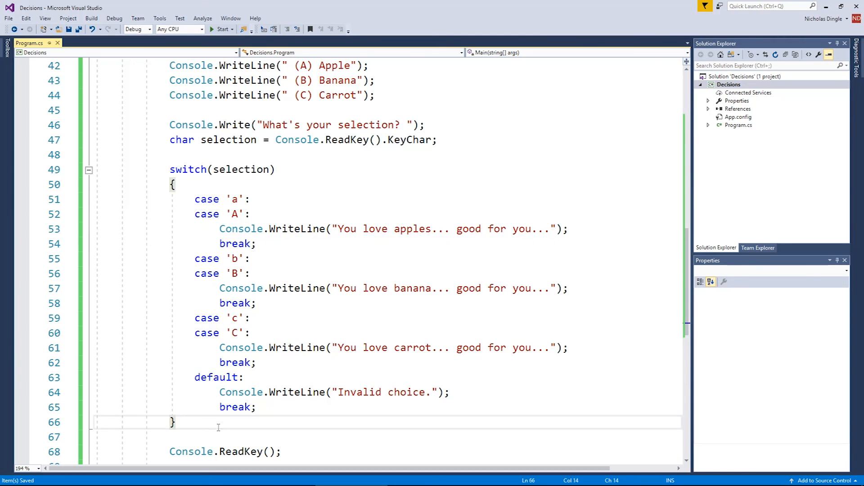
mouse_move(242, 417)
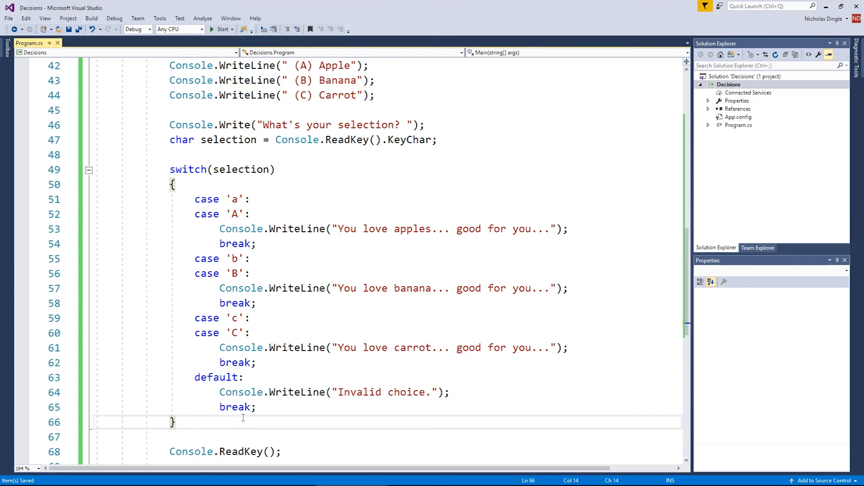
click(222, 29)
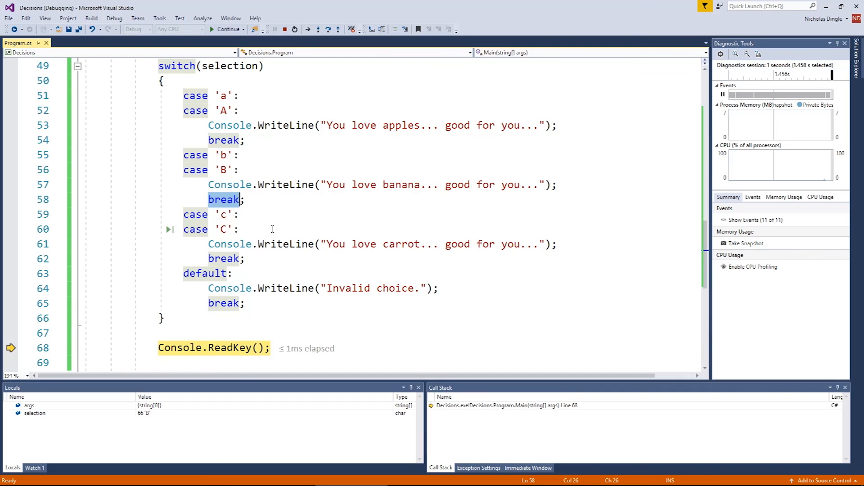
mouse_move(285, 29)
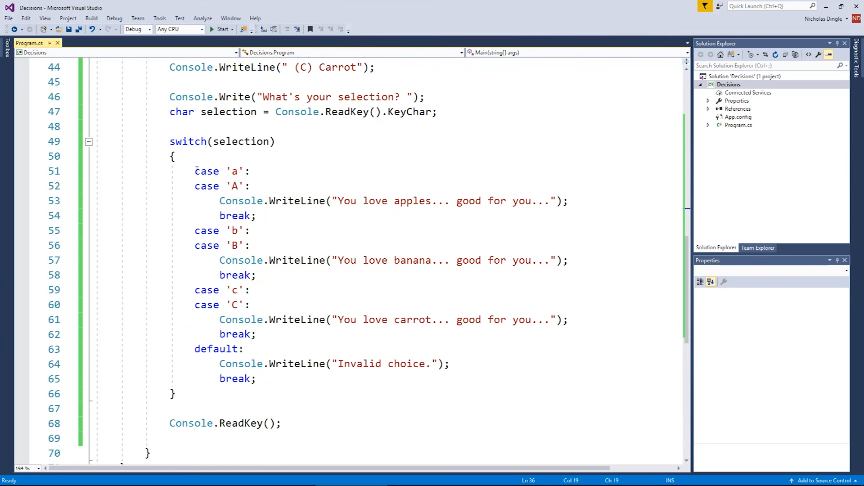
drag(194, 171, 249, 185)
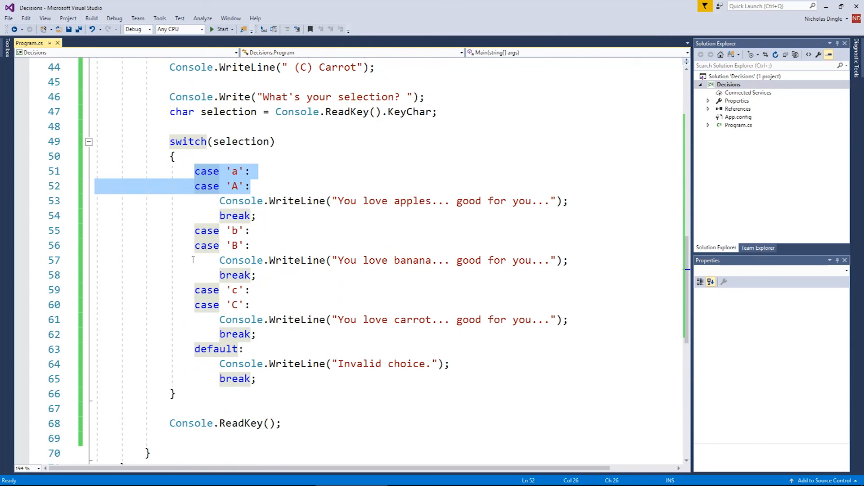
click(251, 304)
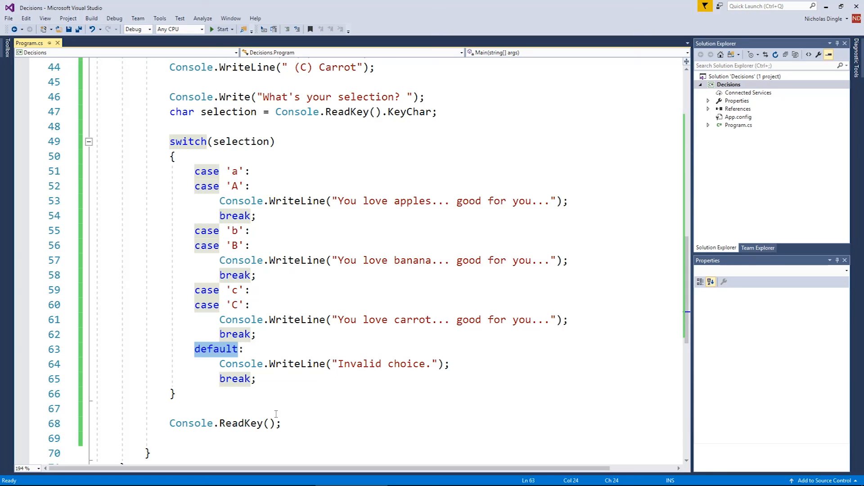
click(238, 349)
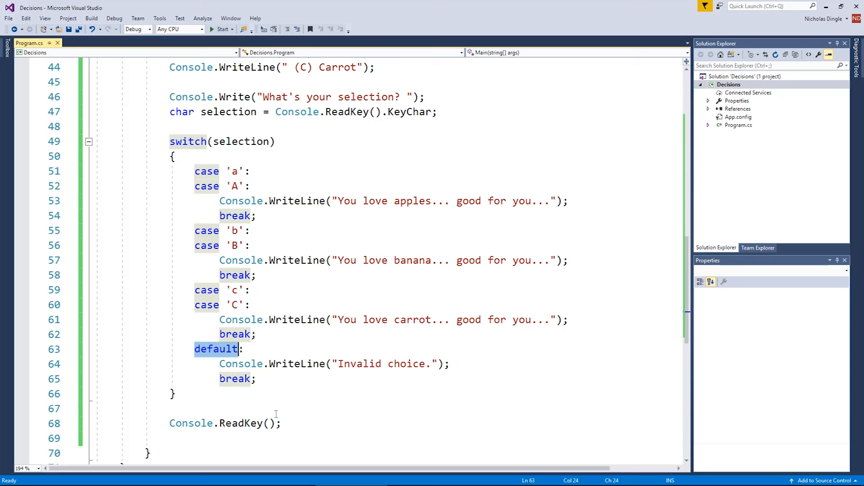